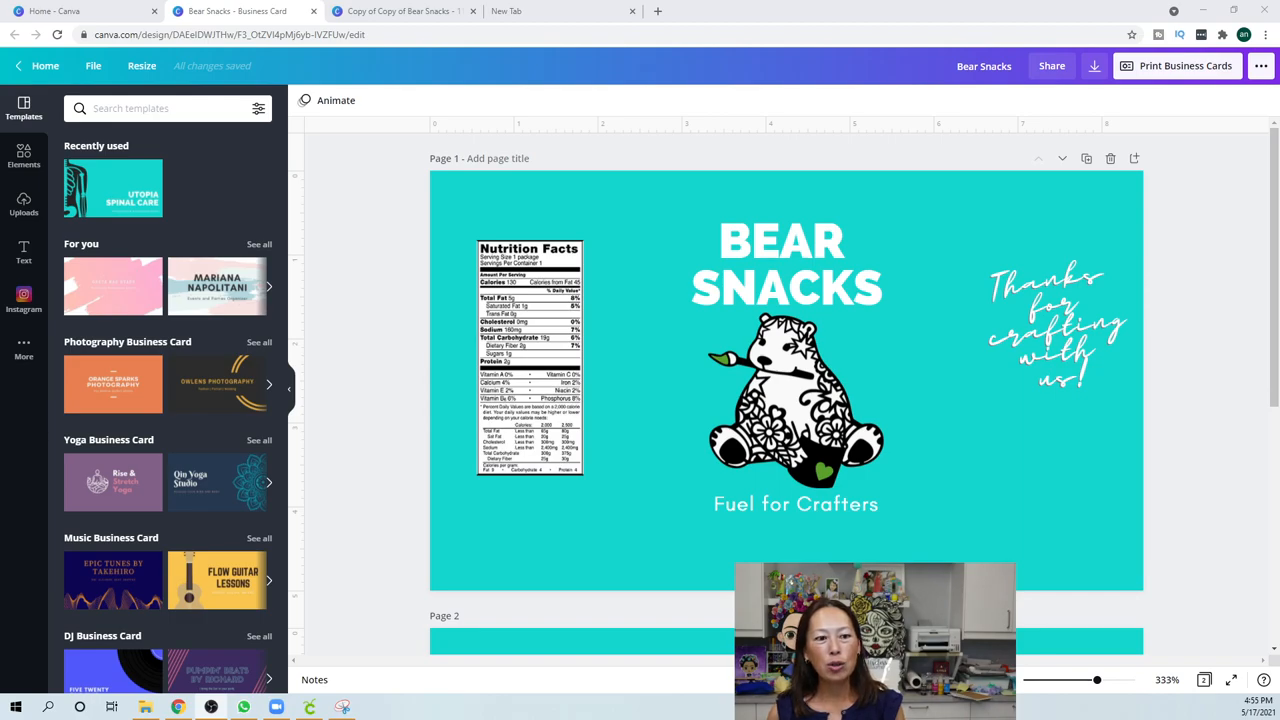
Open Resize for the Bear Snacks card, set custom size units to inches, then return home
{"action": "scroll", "scroll_direction": "down", "scroll_amount": 3}
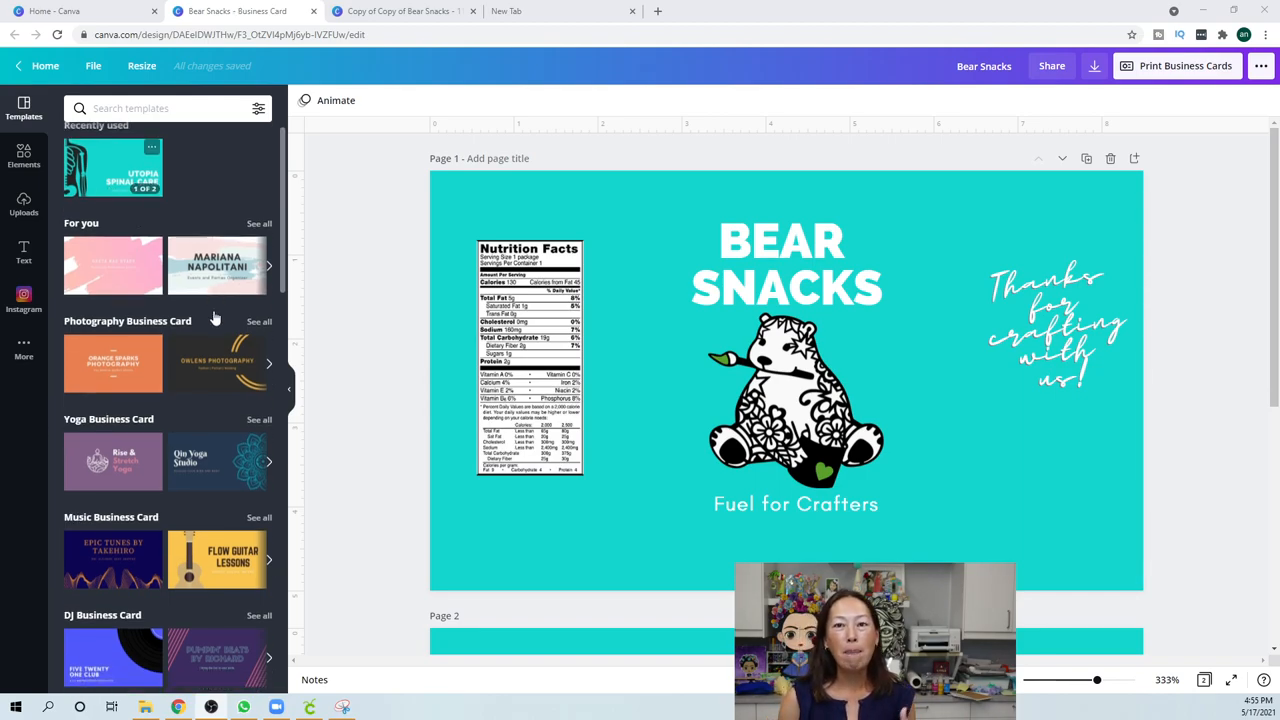
{"action": "scroll", "scroll_direction": "down", "scroll_amount": 3}
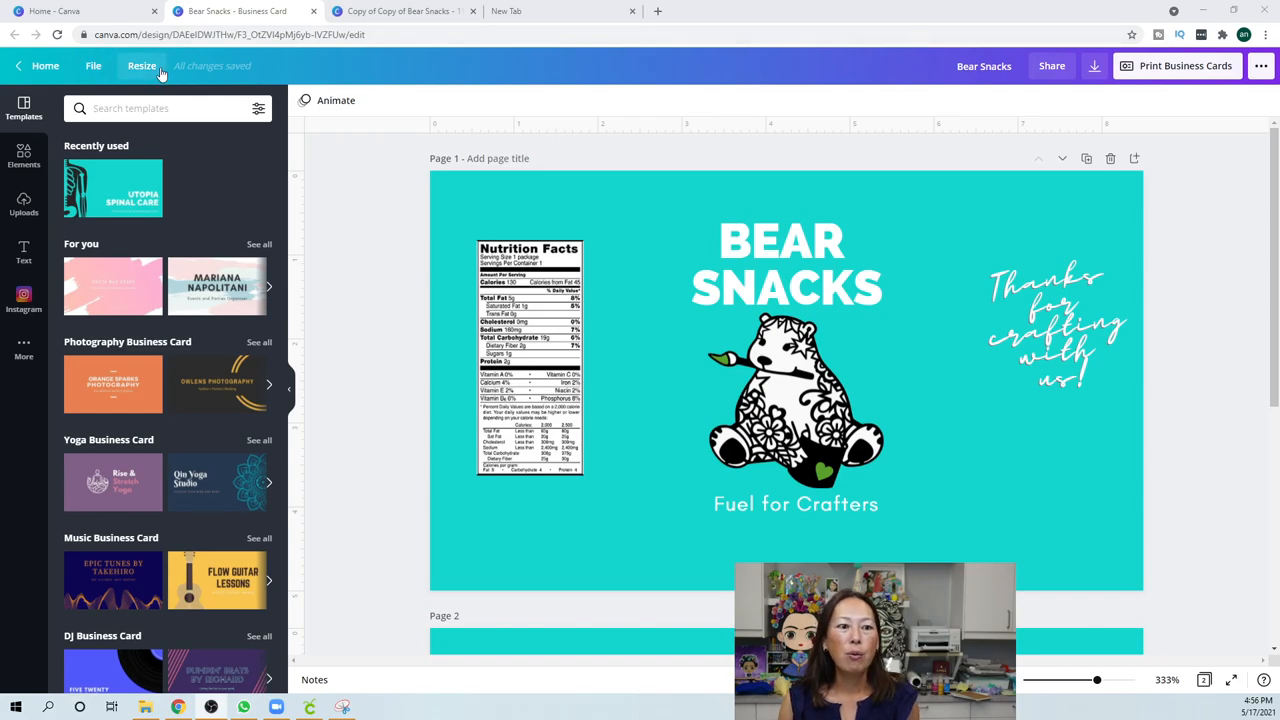
{"action": "left_click", "coordinate": [141, 65]}
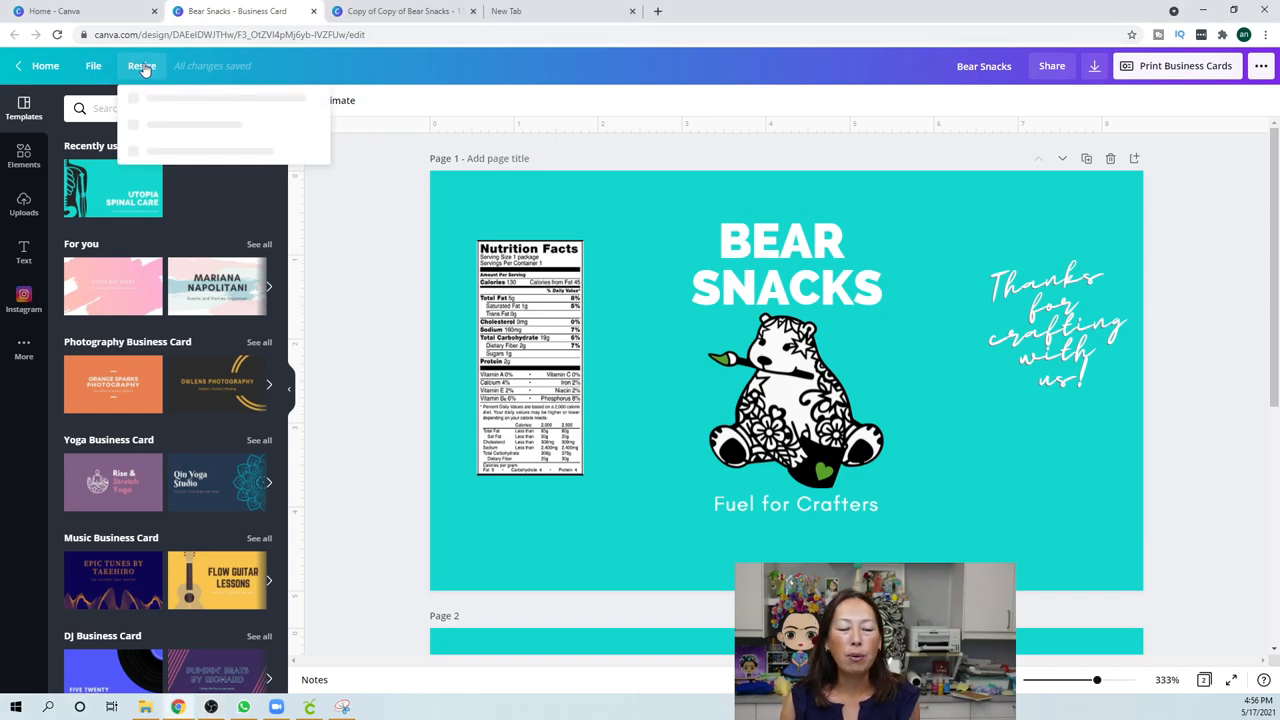
{"action": "left_click", "coordinate": [141, 65]}
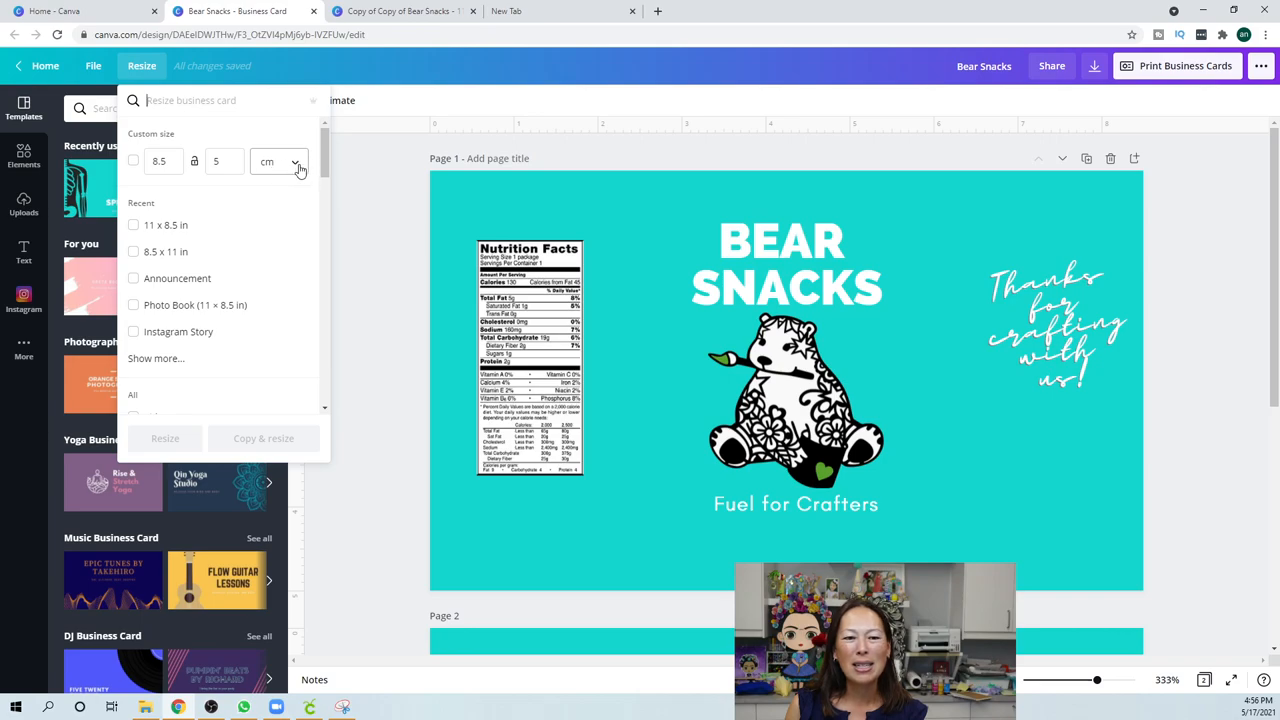
{"action": "left_click", "coordinate": [278, 161]}
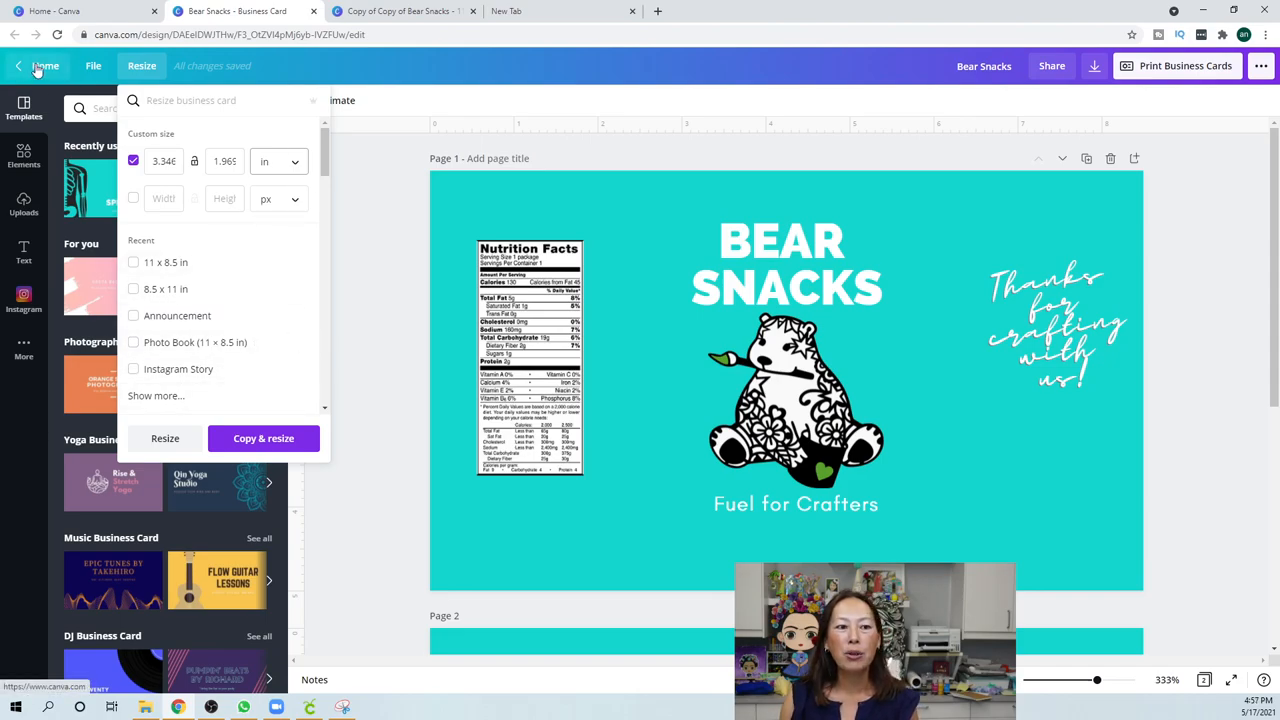
{"action": "left_click", "coordinate": [263, 438]}
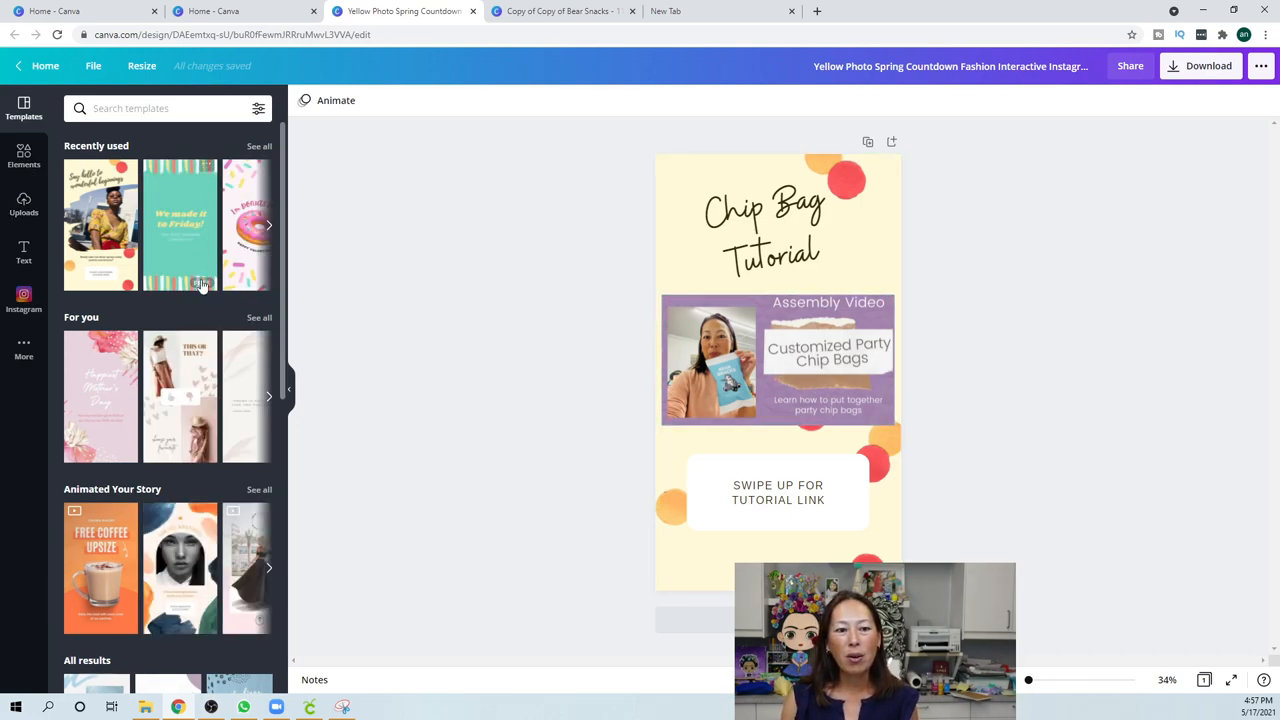
{"action": "mouse_move", "coordinate": [500, 364]}
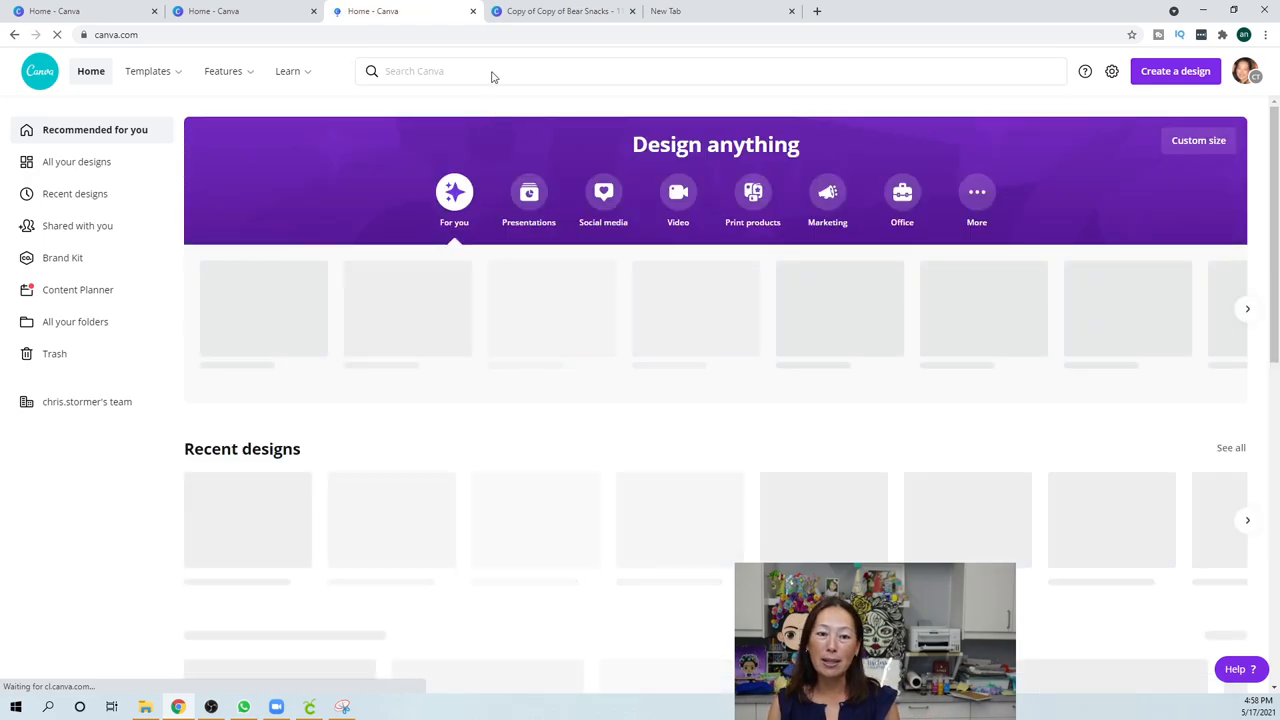
Search Canva for 'happy' and scroll through the template results
{"action": "left_click", "coordinate": [490, 71]}
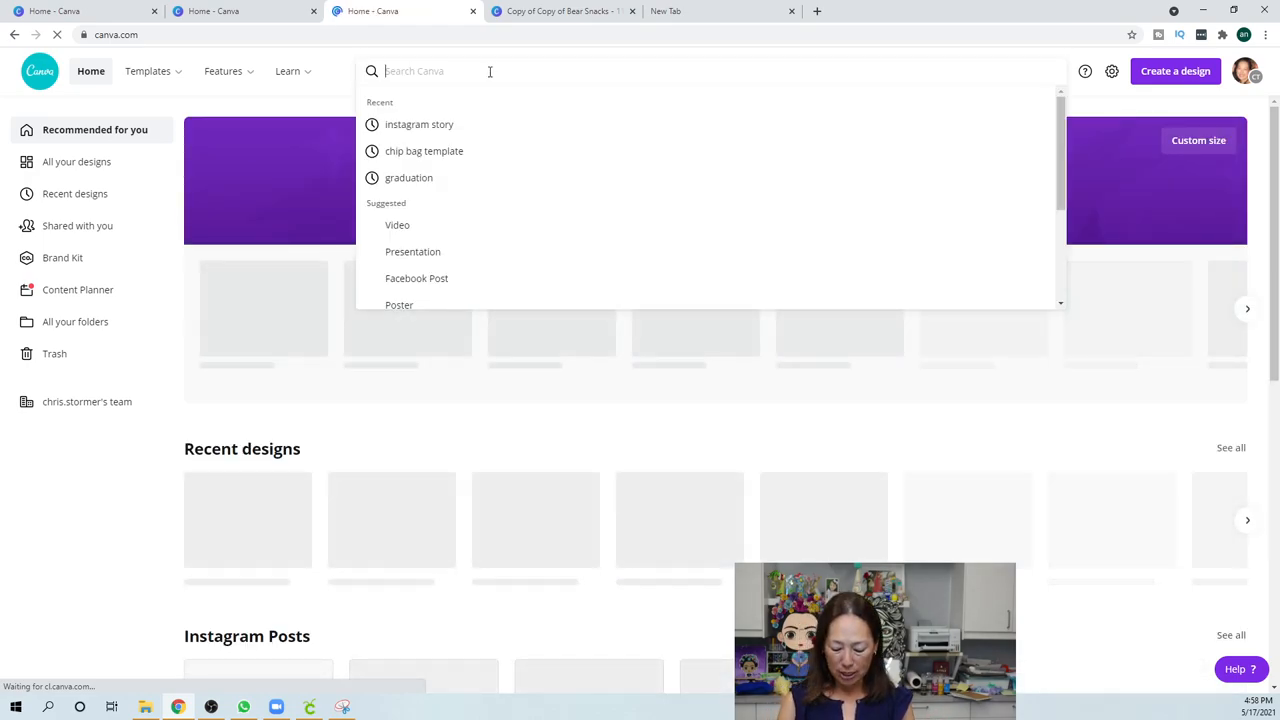
{"action": "type", "text": "happy"}
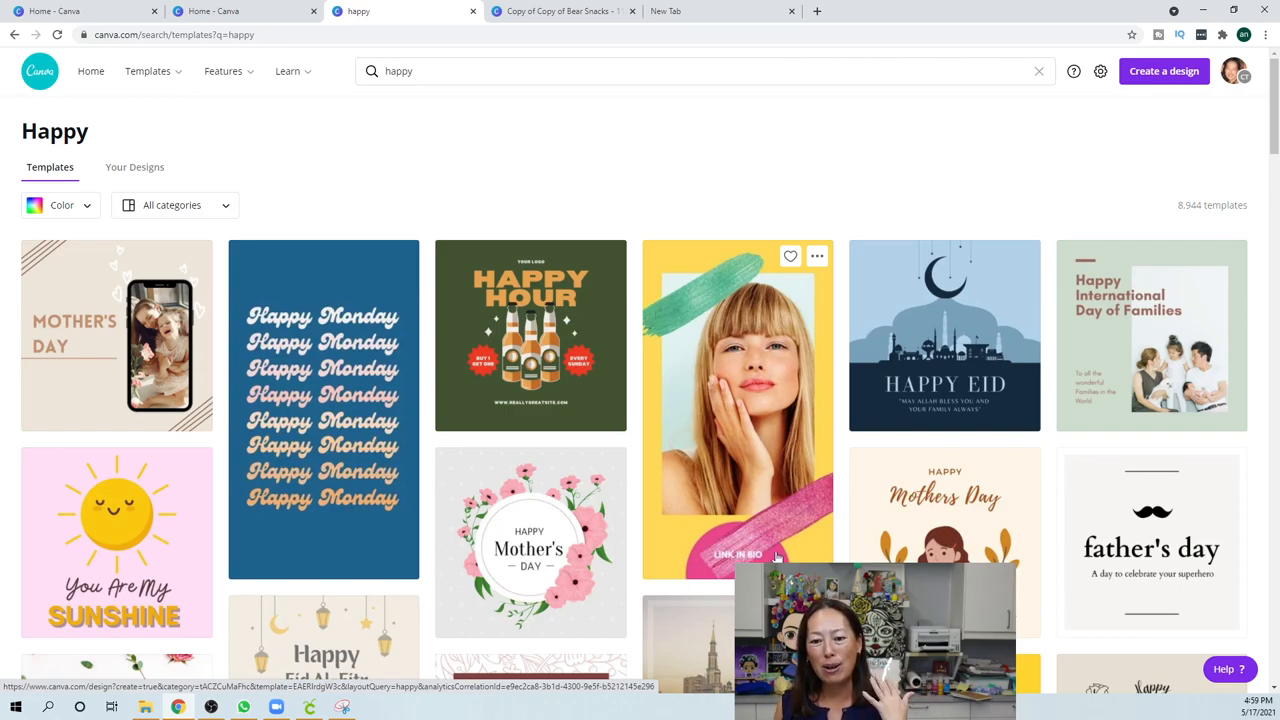
{"action": "scroll", "scroll_direction": "down", "scroll_amount": 3}
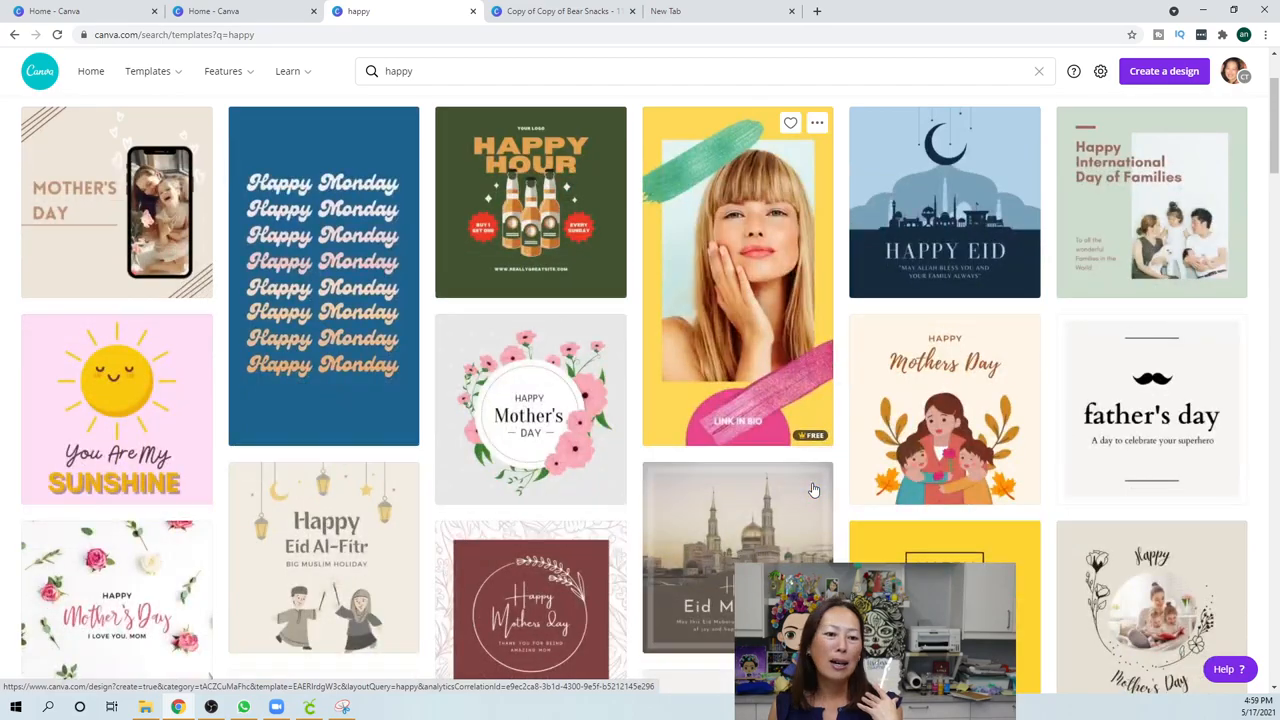
{"action": "scroll", "scroll_direction": "down", "scroll_amount": 3}
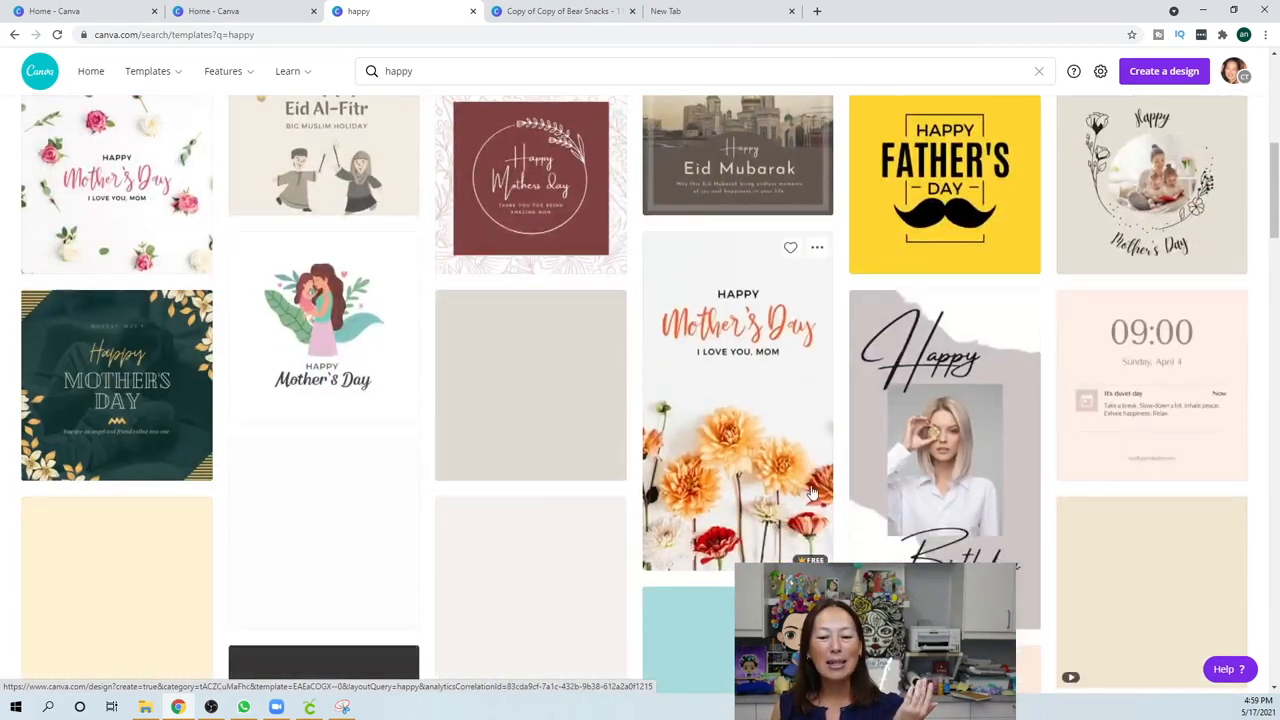
{"action": "scroll", "scroll_direction": "down", "scroll_amount": 3}
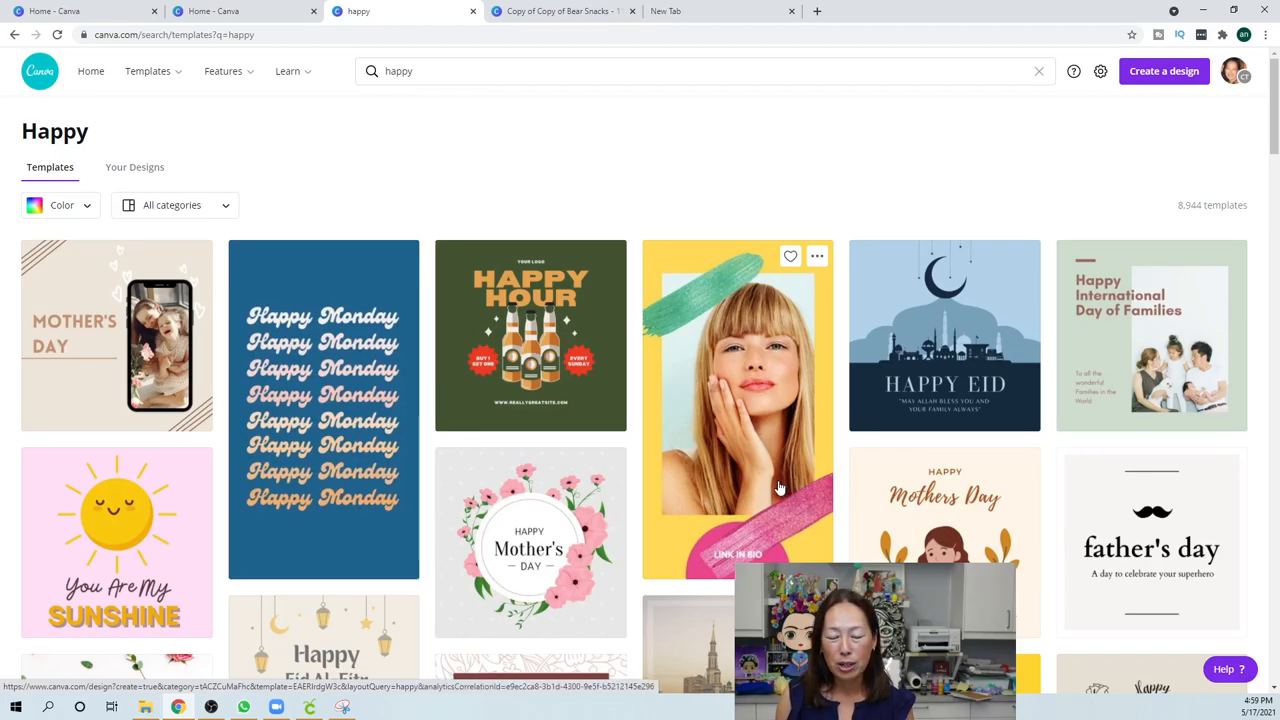
{"action": "scroll", "scroll_direction": "down", "scroll_amount": 3}
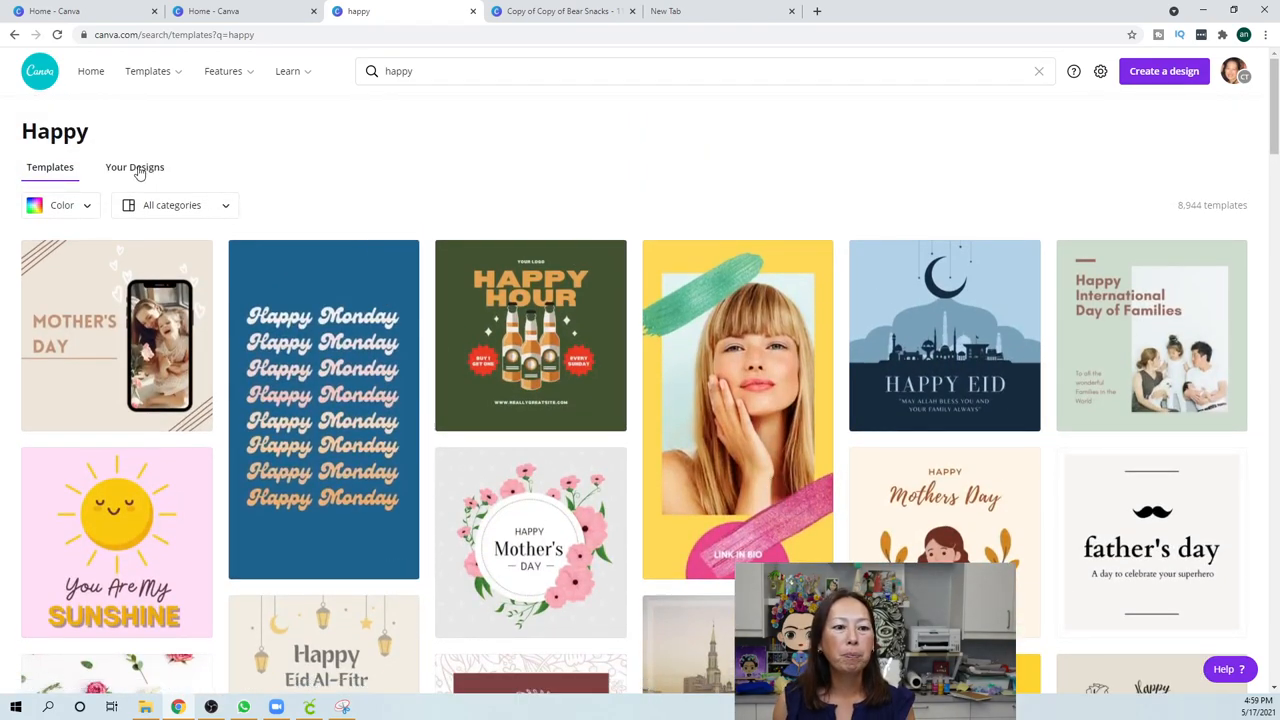
Switch the 'happy' search results to the Your Designs tab
{"action": "left_click", "coordinate": [134, 167]}
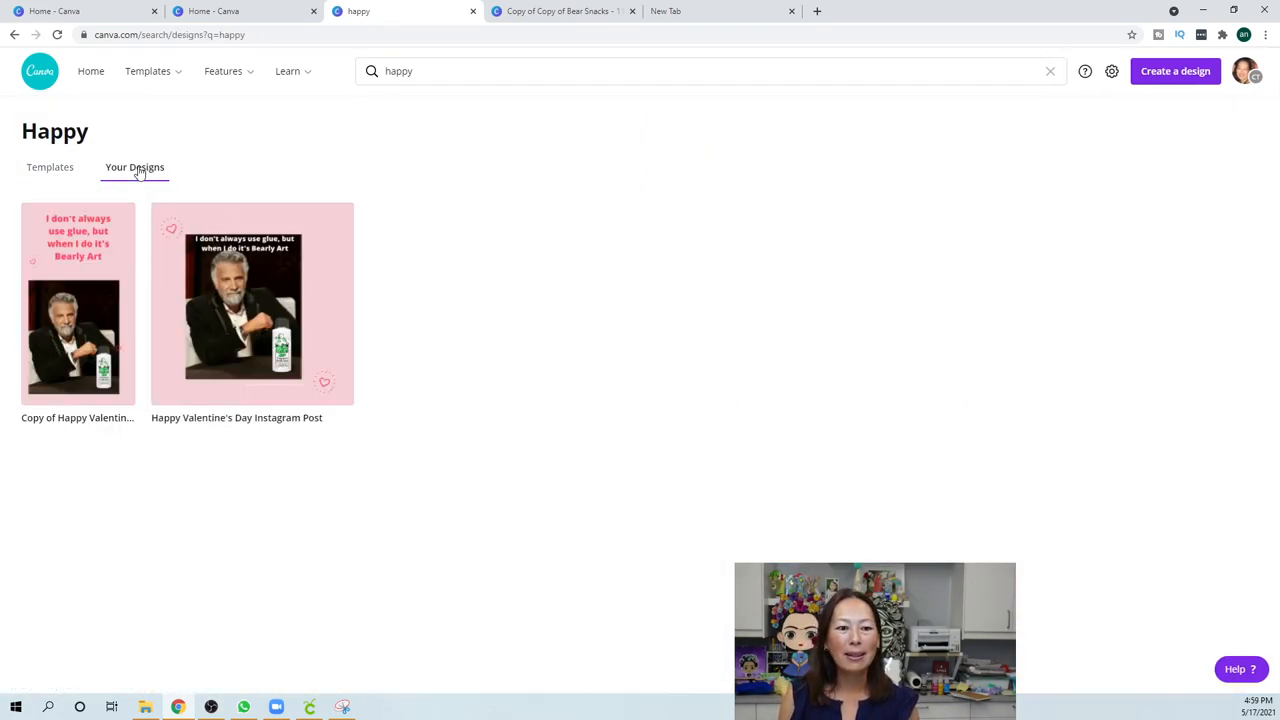
{"action": "mouse_move", "coordinate": [92, 200]}
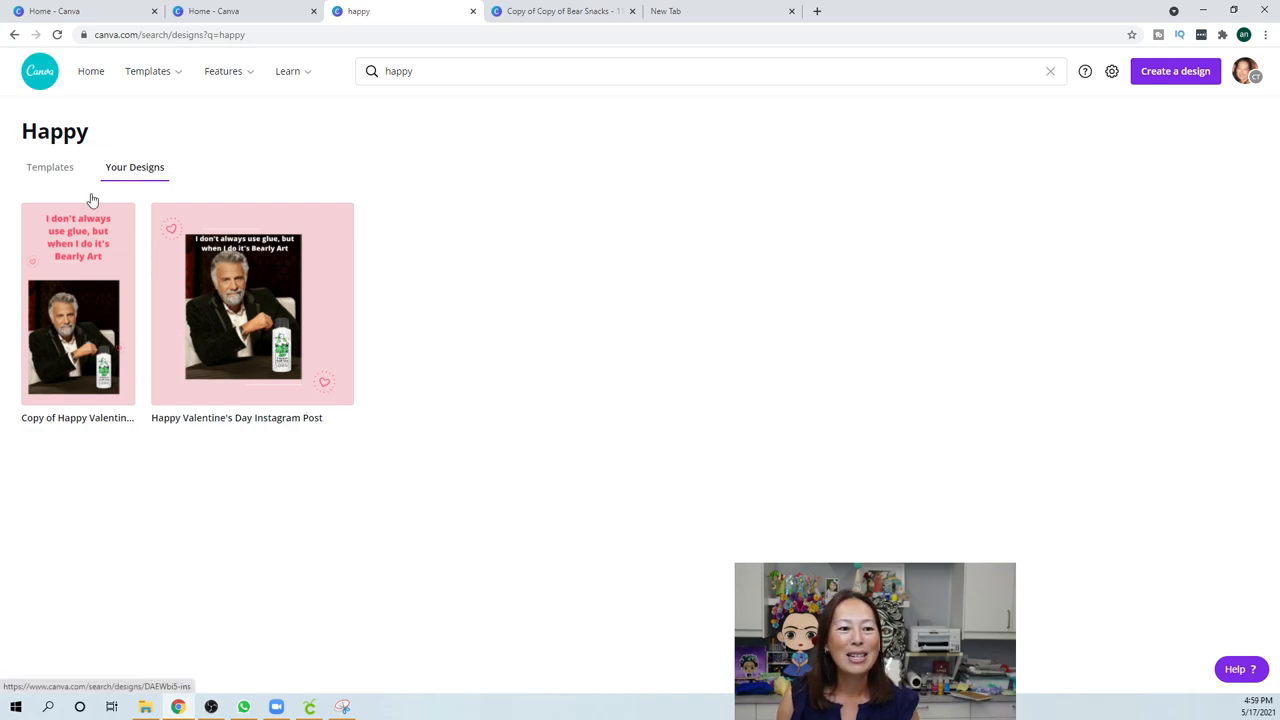
{"action": "mouse_move", "coordinate": [128, 120]}
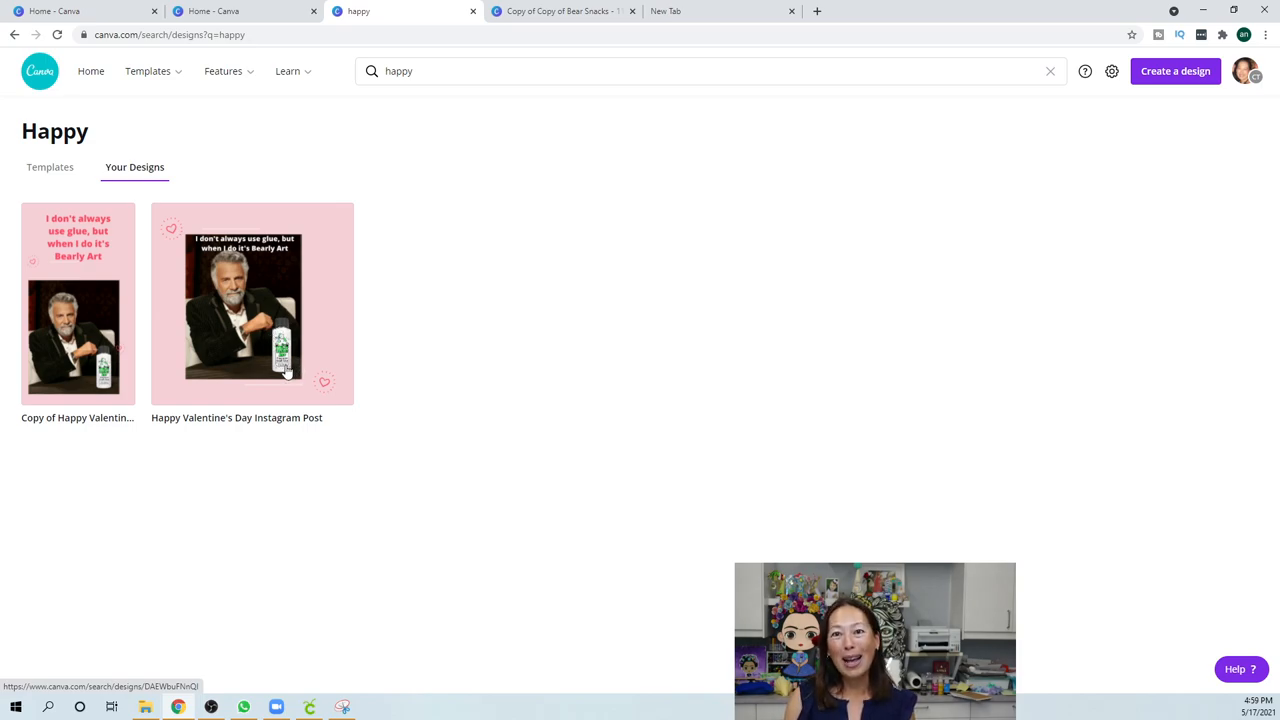
{"action": "mouse_move", "coordinate": [293, 289]}
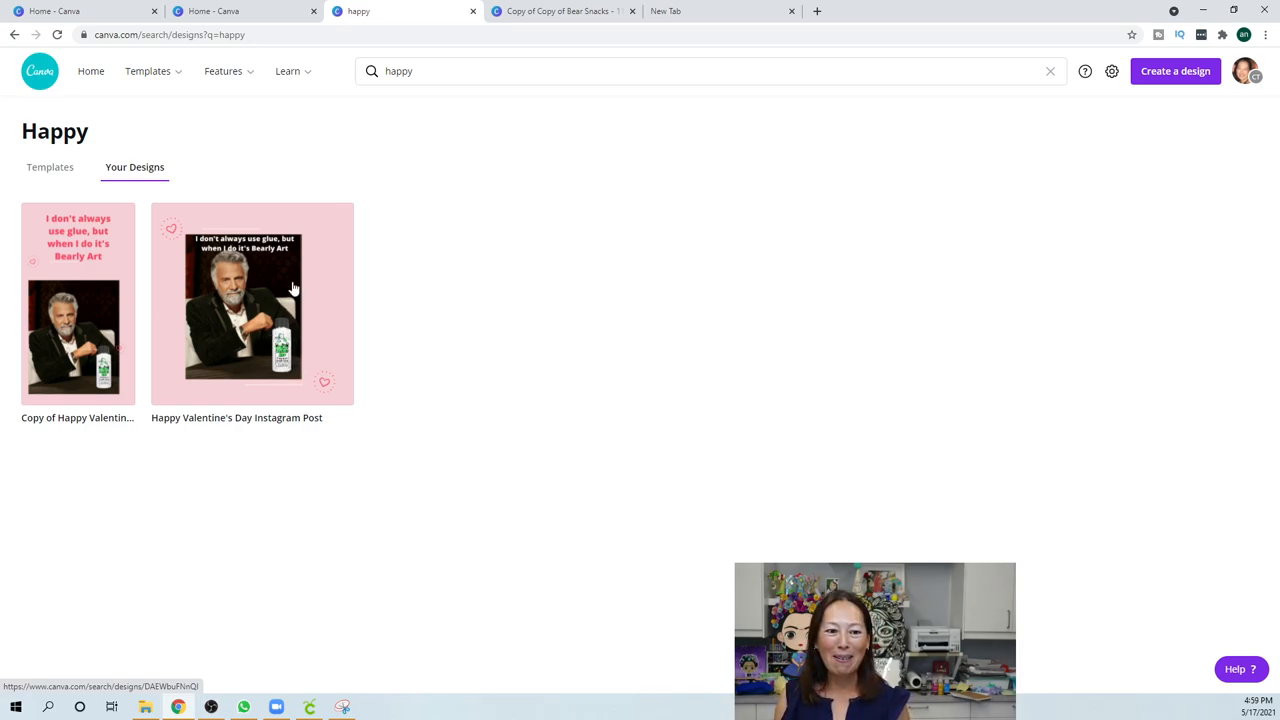
{"action": "mouse_move", "coordinate": [285, 353]}
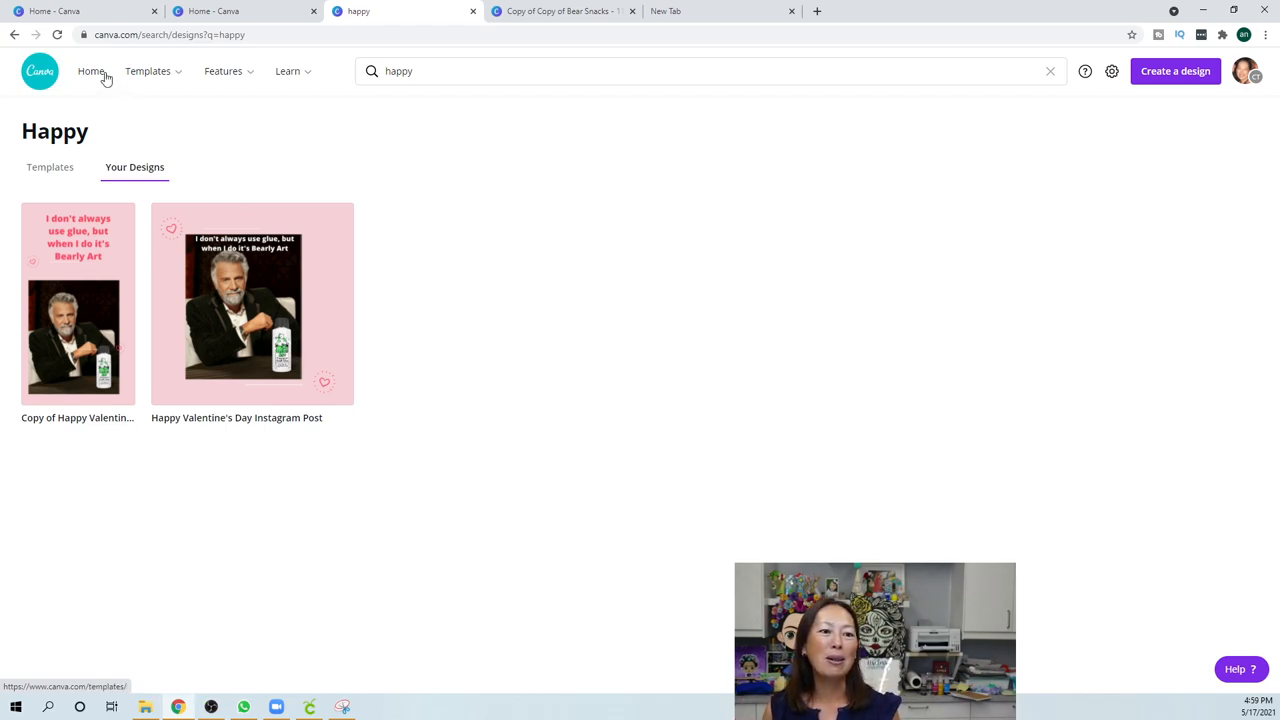
Go to Home and open the Bear Snacks design from Recent designs
{"action": "left_click", "coordinate": [91, 71]}
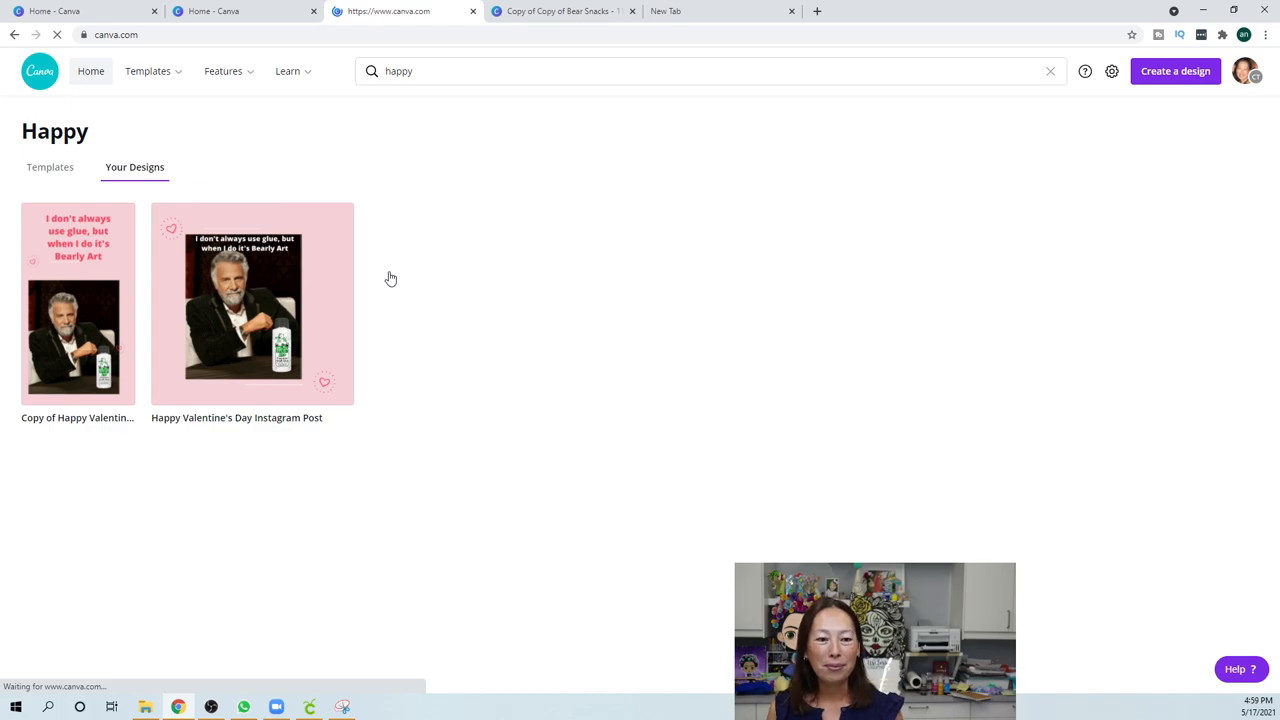
{"action": "left_click", "coordinate": [91, 71]}
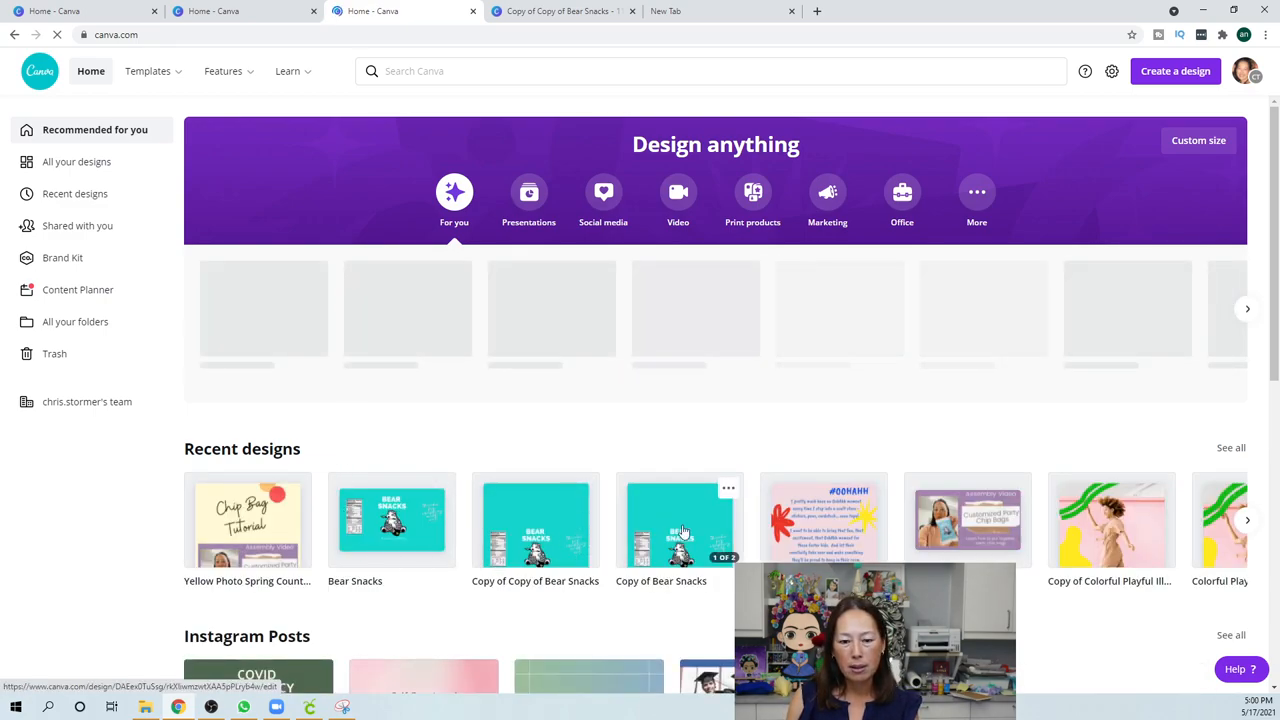
{"action": "left_click", "coordinate": [680, 520]}
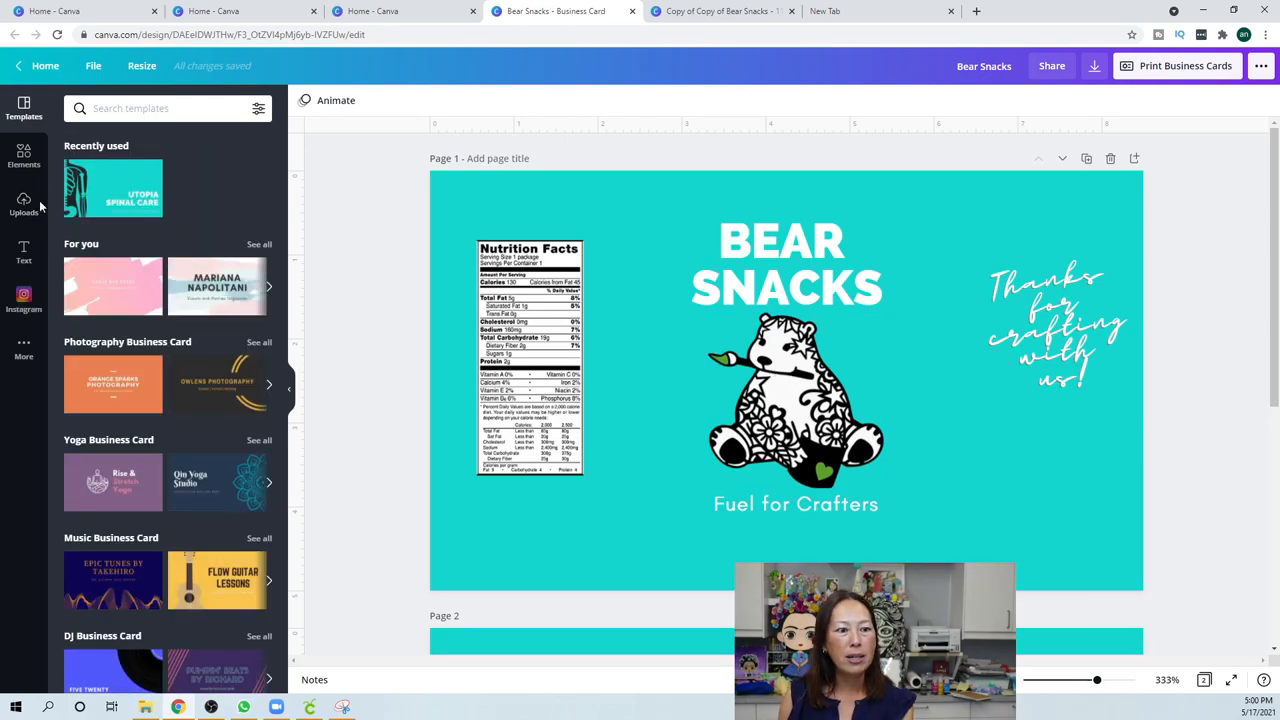
Add the uploaded cartoon man-in-suit portrait and apply Background Remover to it
{"action": "left_click", "coordinate": [23, 205]}
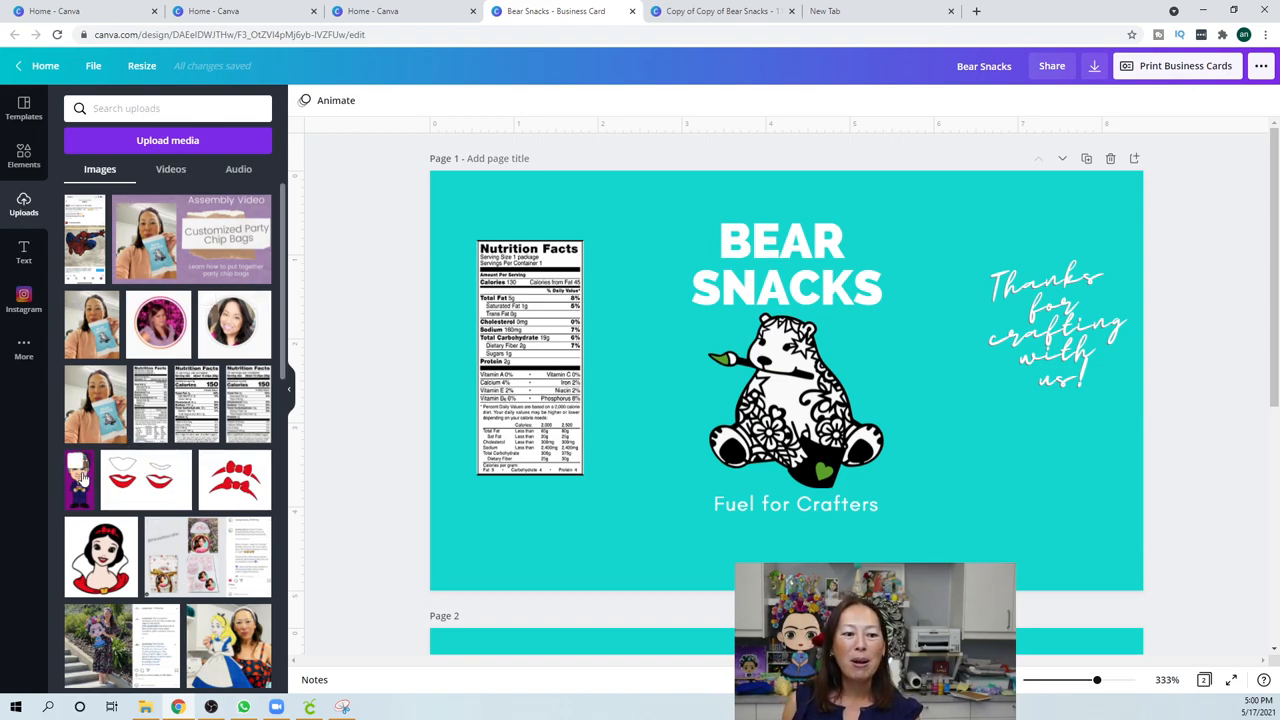
{"action": "left_click", "coordinate": [79, 478]}
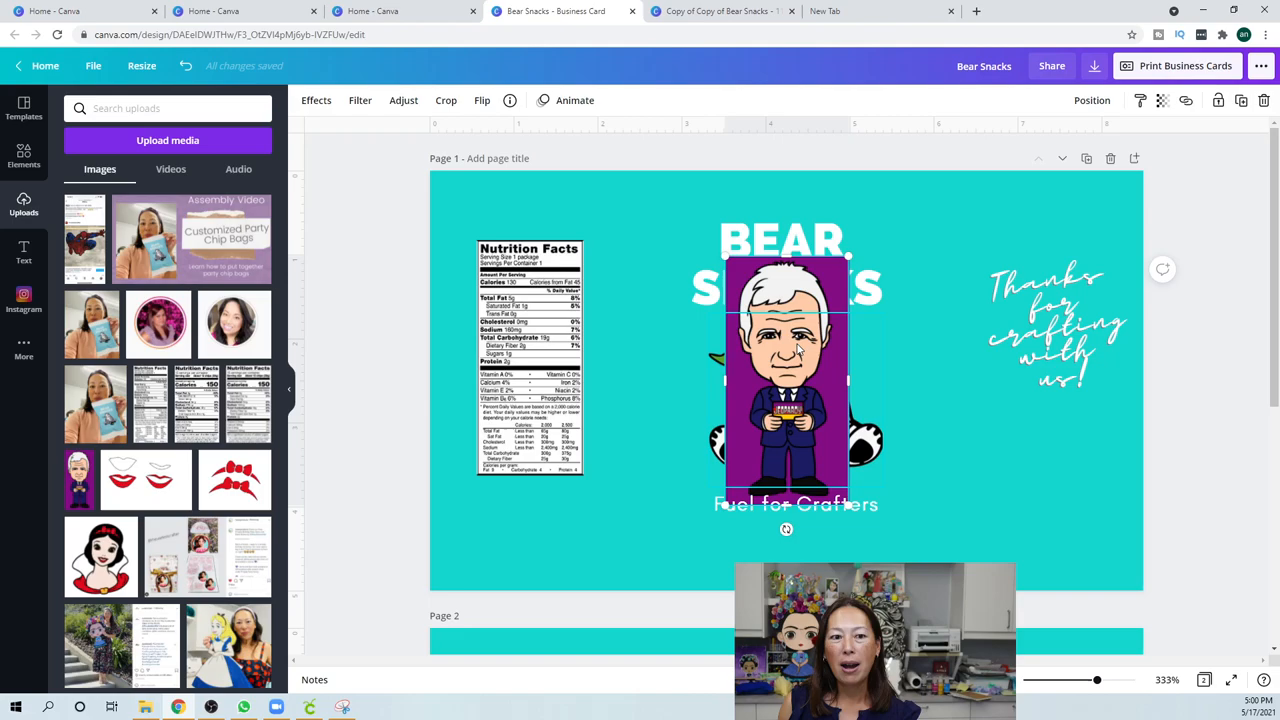
{"action": "left_click", "coordinate": [316, 100]}
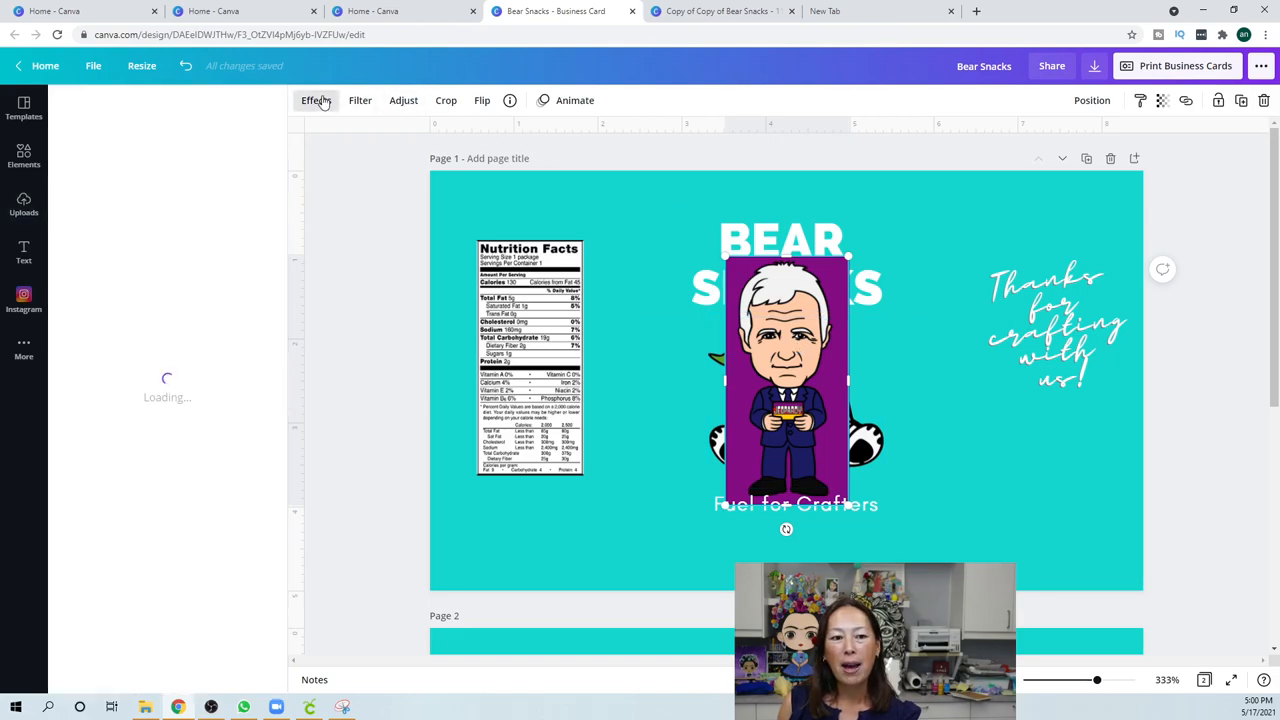
{"action": "left_click", "coordinate": [316, 100]}
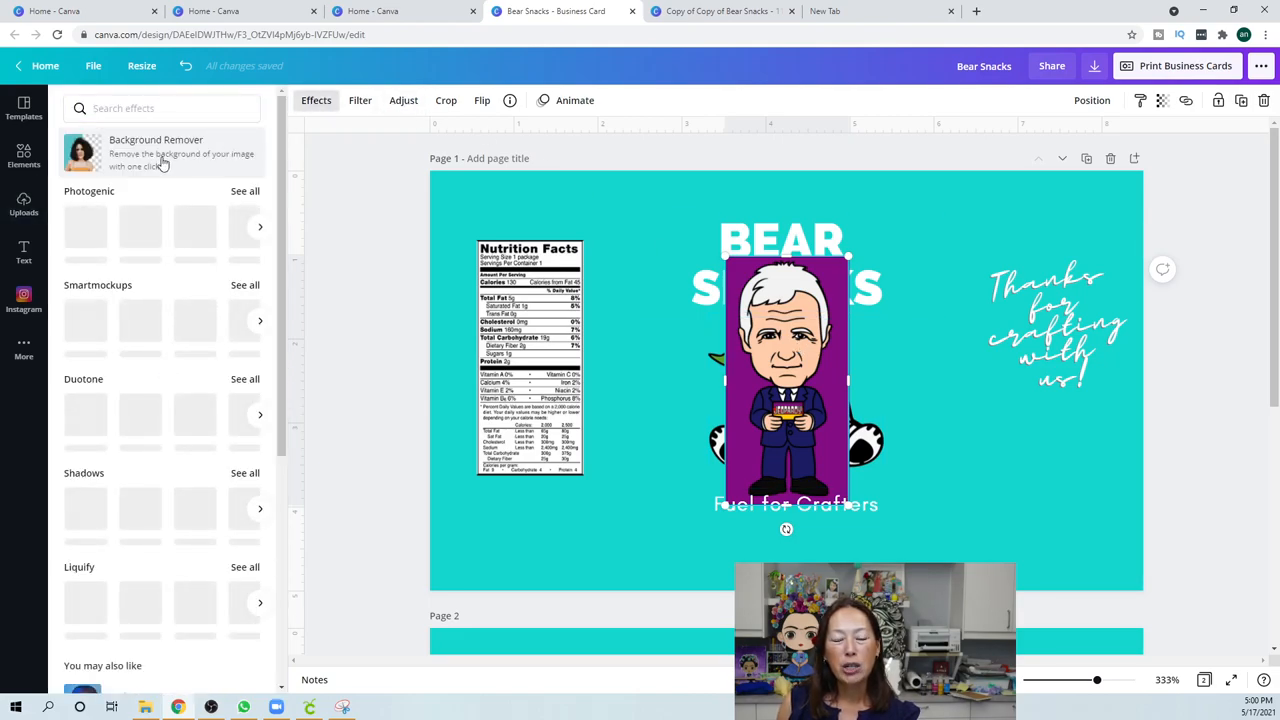
{"action": "left_click", "coordinate": [156, 153]}
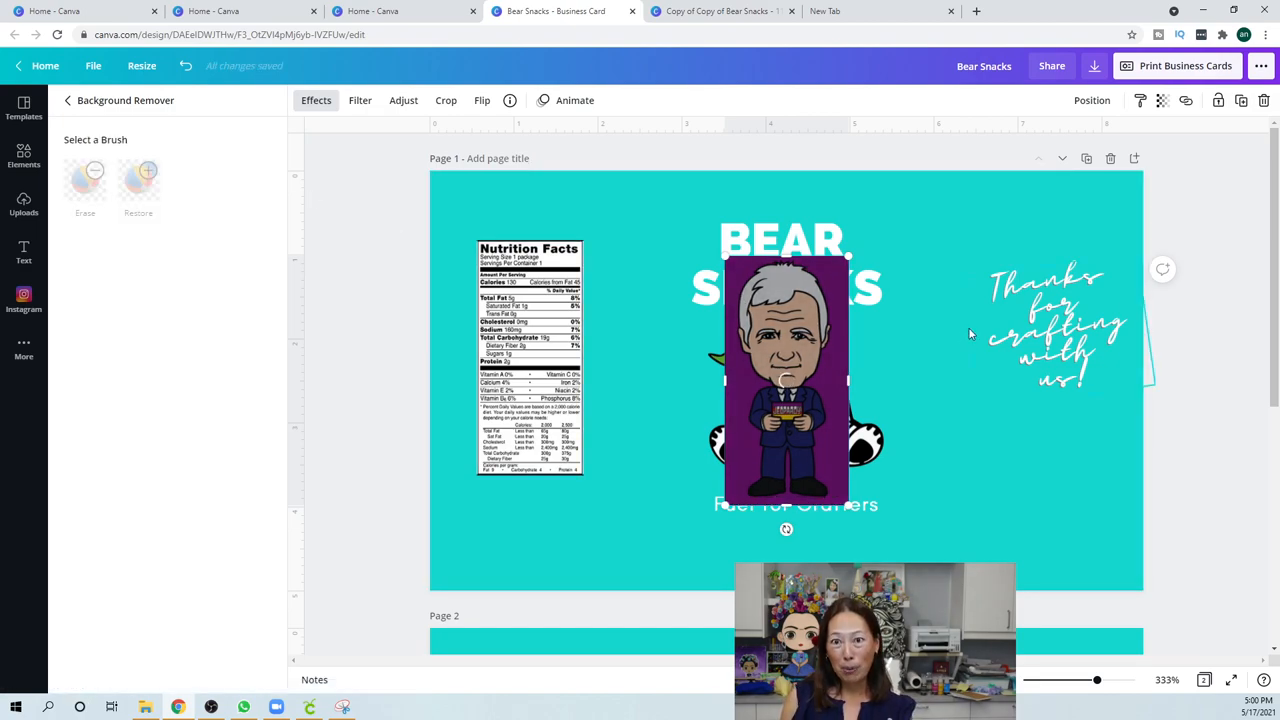
{"action": "mouse_move", "coordinate": [980, 238]}
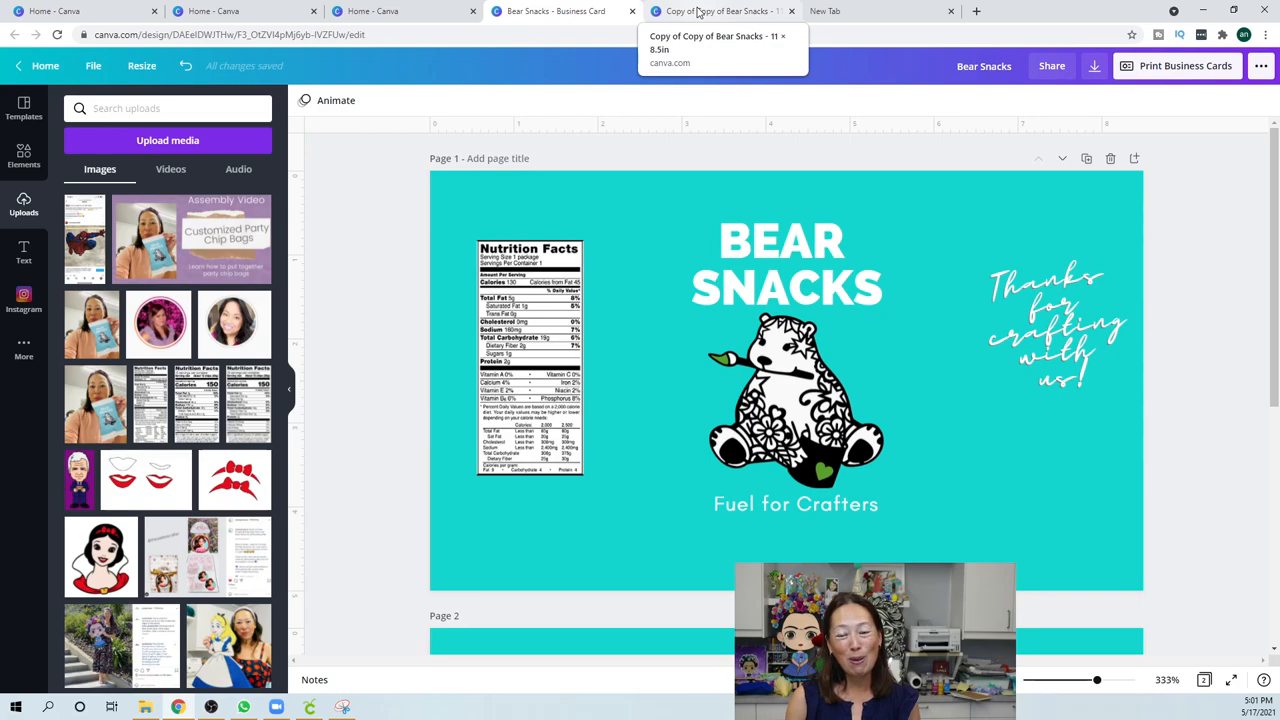
In the new tab, search 'doritos snack size nutrition facts' and switch to Images
{"action": "left_click", "coordinate": [880, 11]}
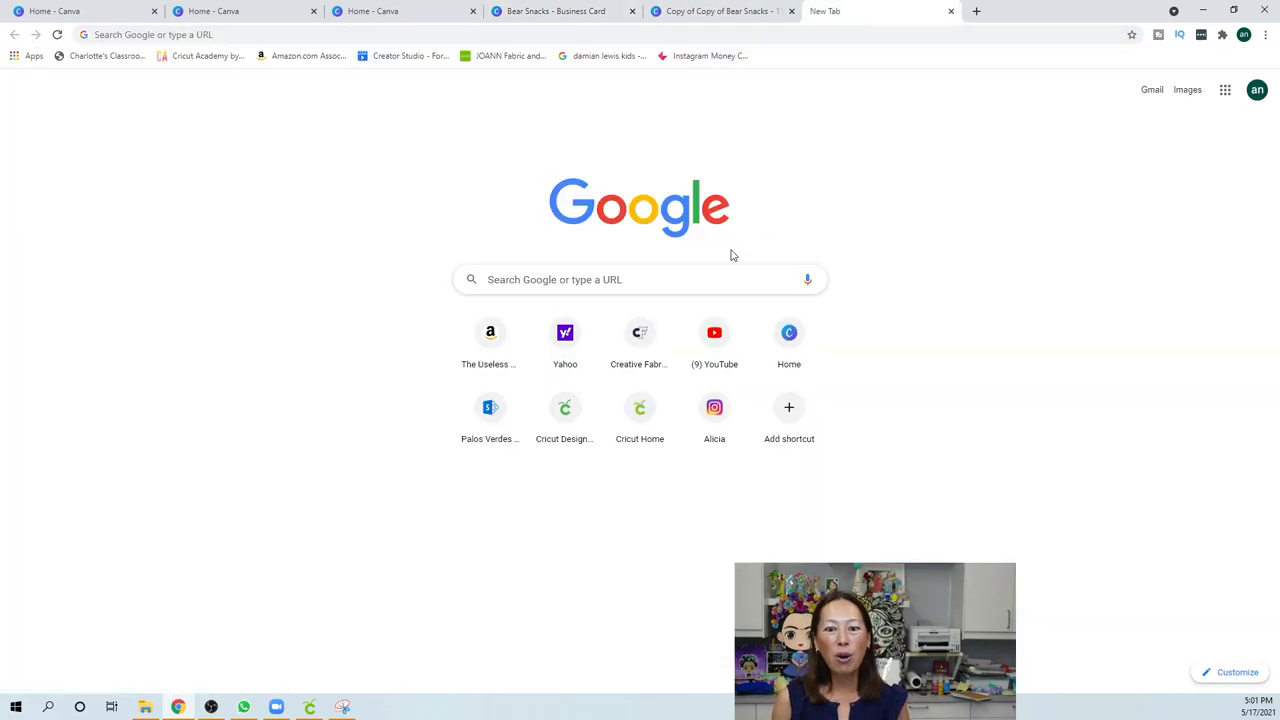
{"action": "type", "text": "d"}
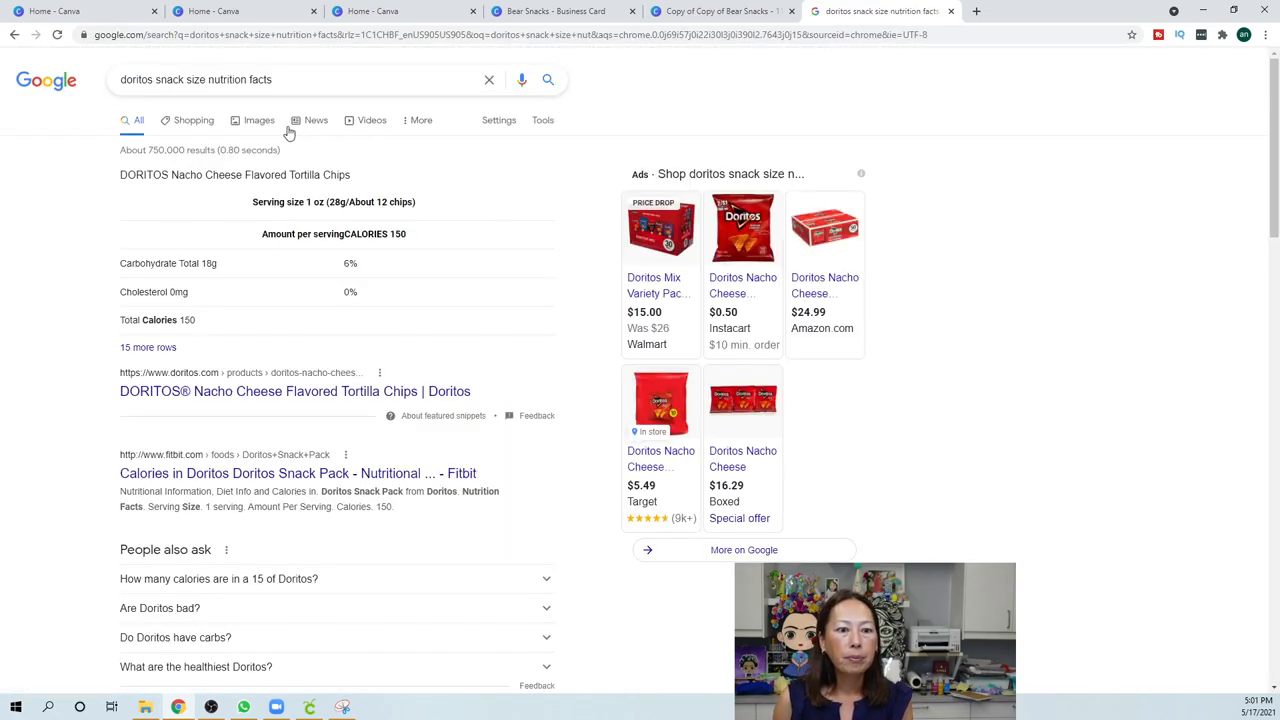
{"action": "left_click", "coordinate": [742, 285]}
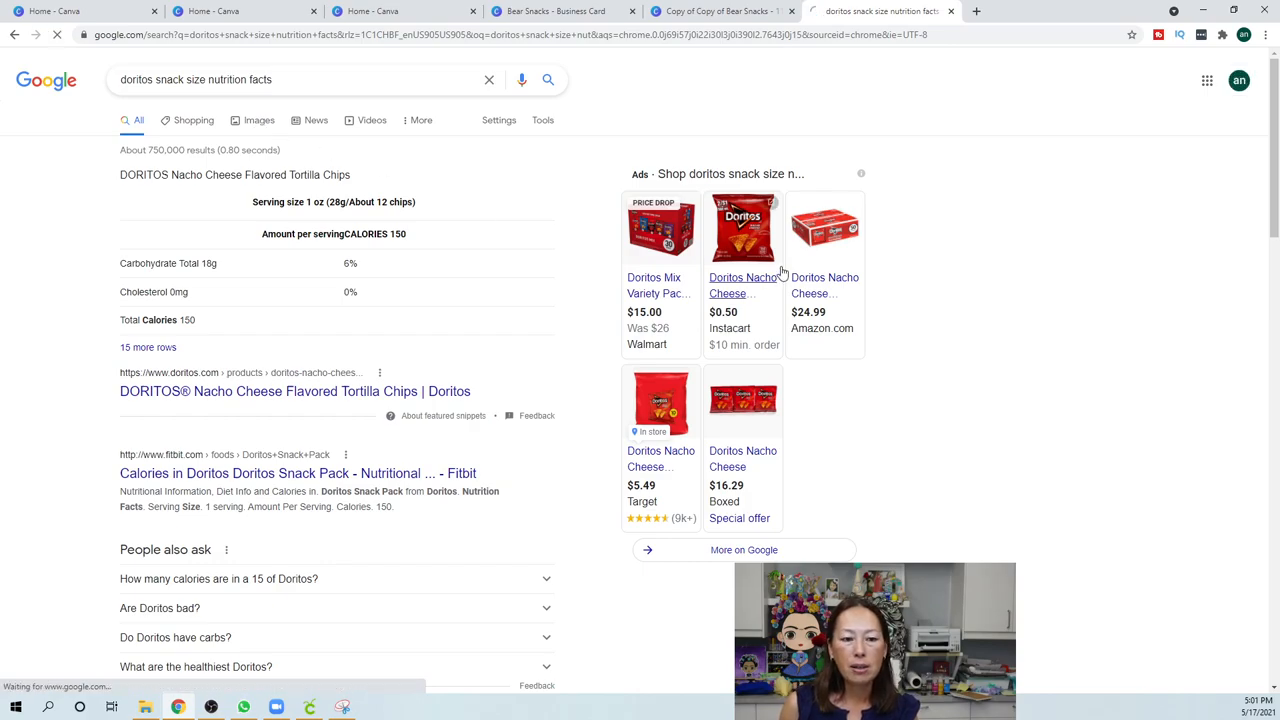
Enlarge the Doritos Party Size nutrition facts thumbnail in Google Images
{"action": "left_click", "coordinate": [259, 120]}
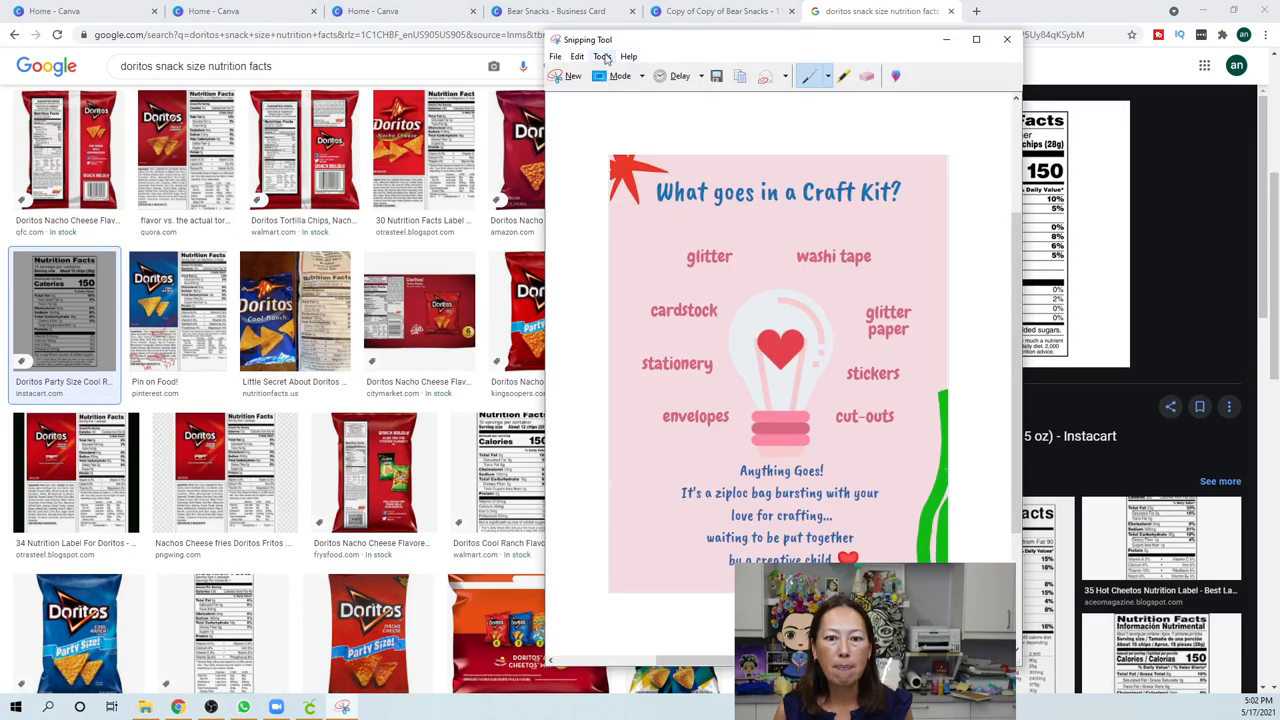
Snip the Doritos nutrition facts label and save the capture as an image file
{"action": "left_click", "coordinate": [1007, 39]}
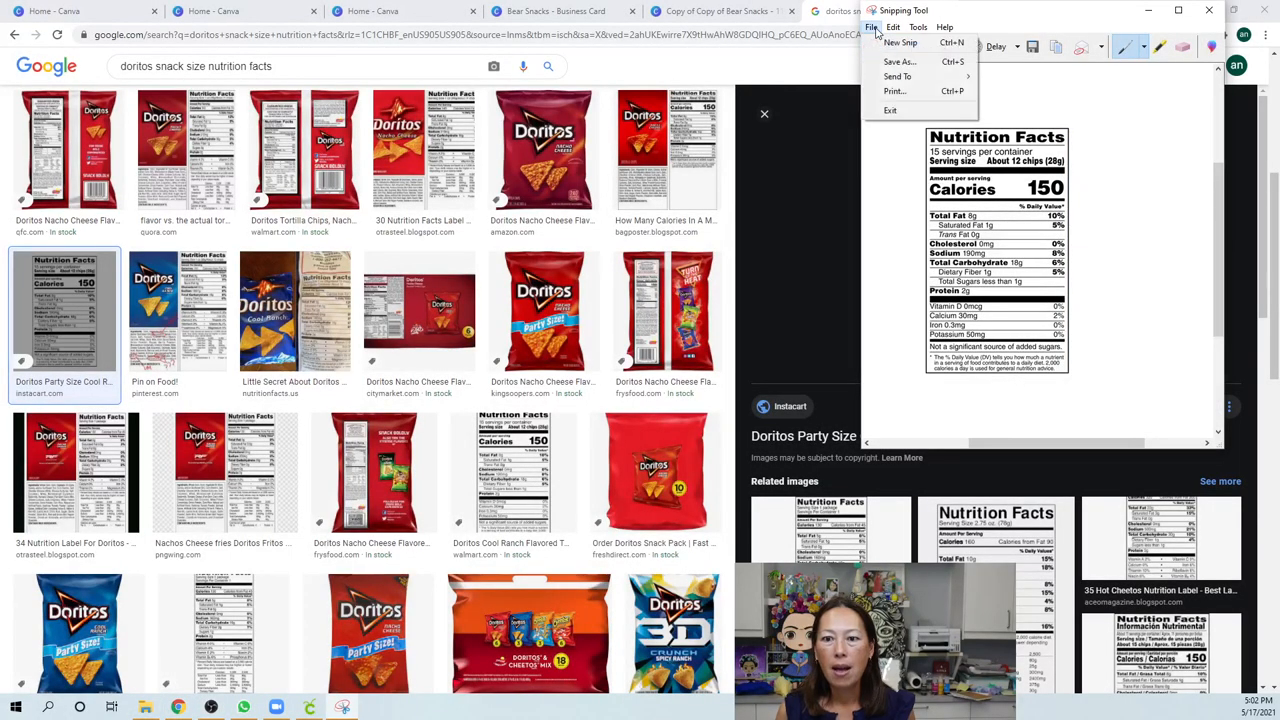
{"action": "left_click", "coordinate": [872, 27]}
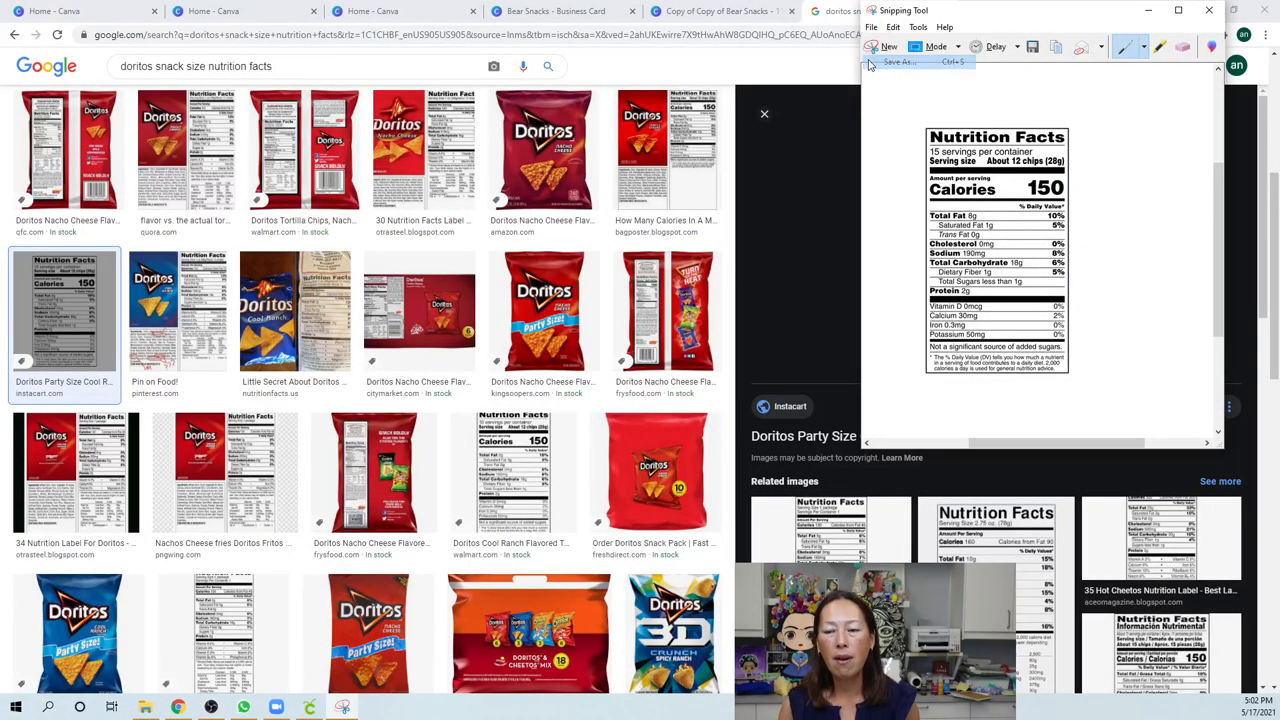
{"action": "left_click", "coordinate": [898, 61]}
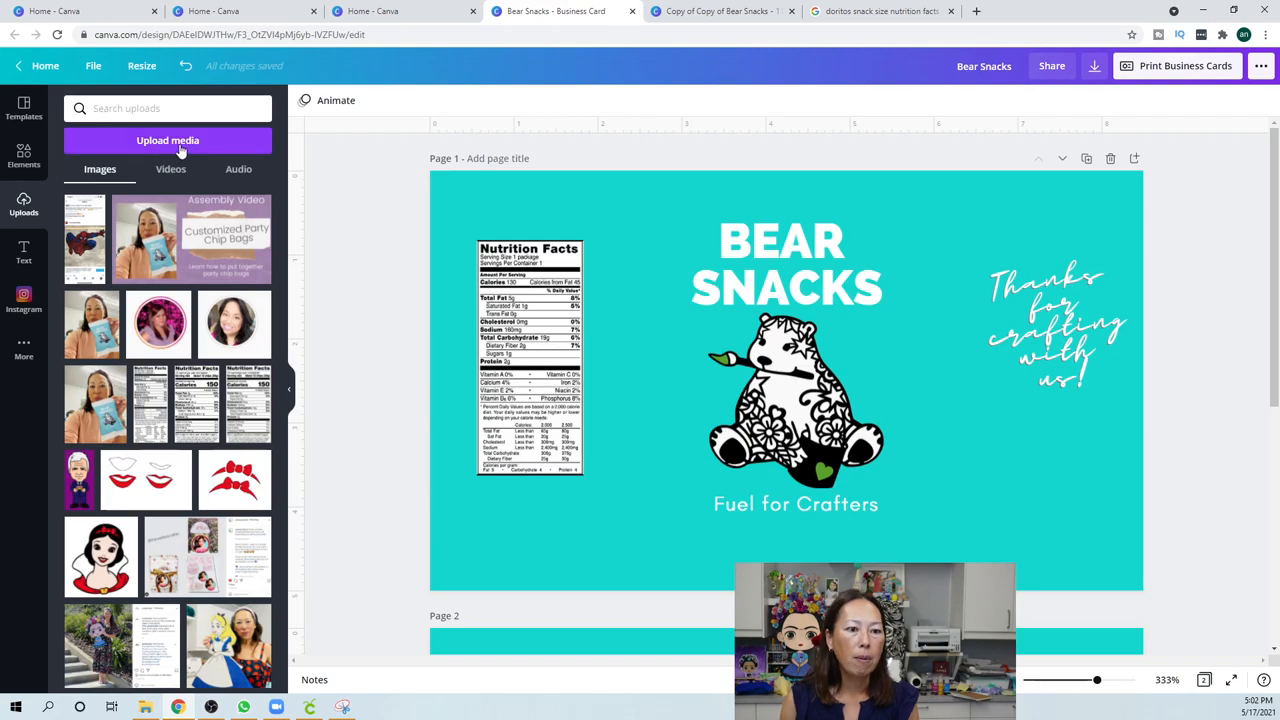
Start a device upload and browse the Pictures folder for the saved nutrition snip
{"action": "left_click", "coordinate": [168, 140]}
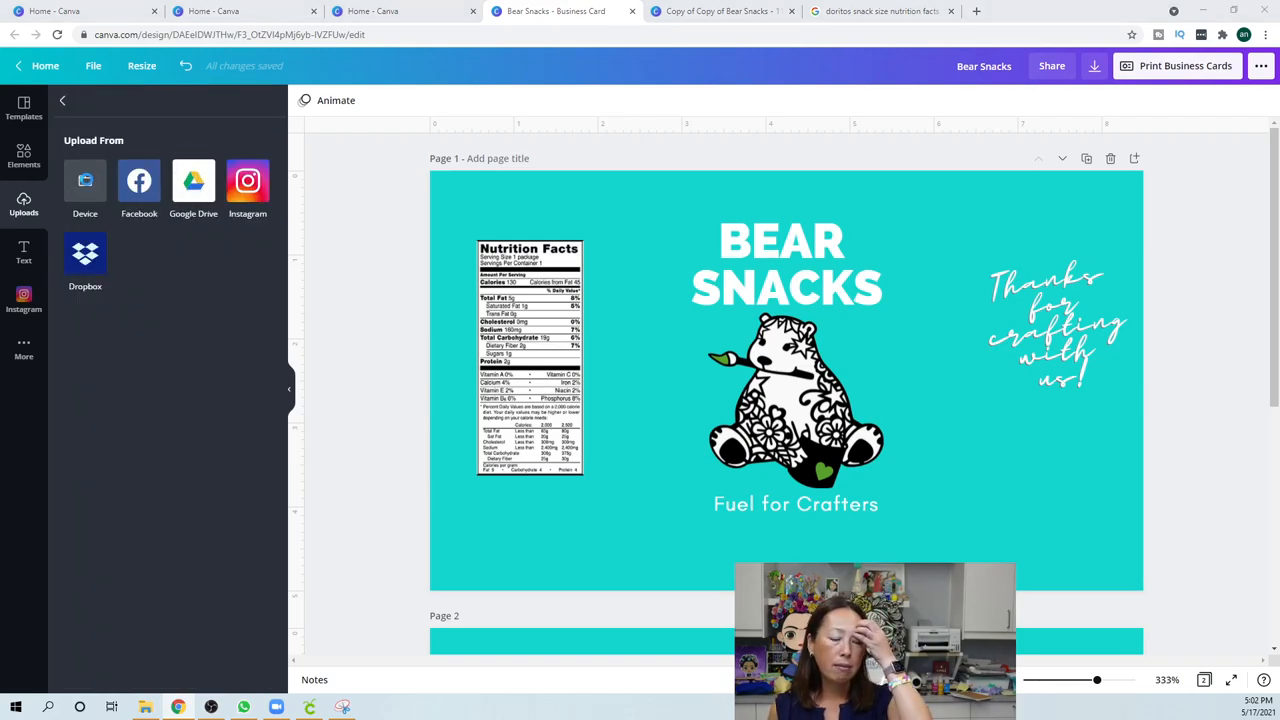
{"action": "left_click", "coordinate": [85, 187]}
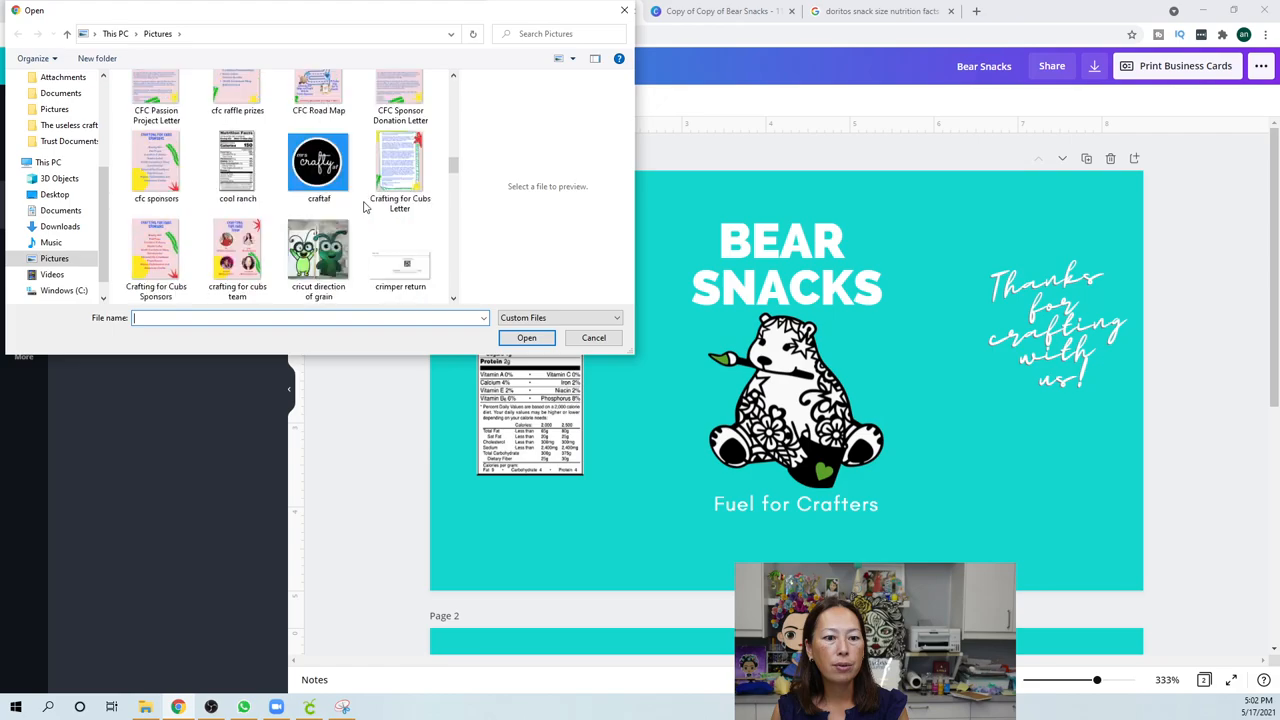
{"action": "scroll", "scroll_direction": "down", "scroll_amount": 3}
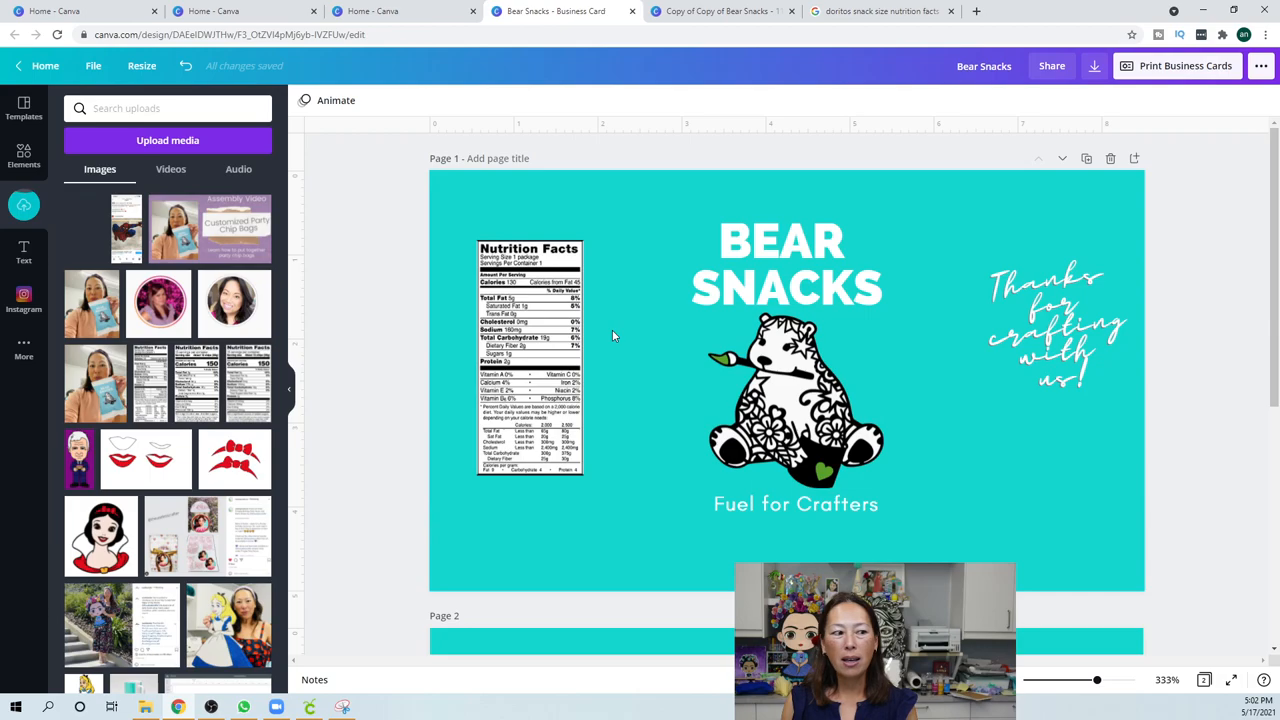
Add the uploaded Doritos nutrition label and drag it over the old label on the left
{"action": "left_click", "coordinate": [23, 205]}
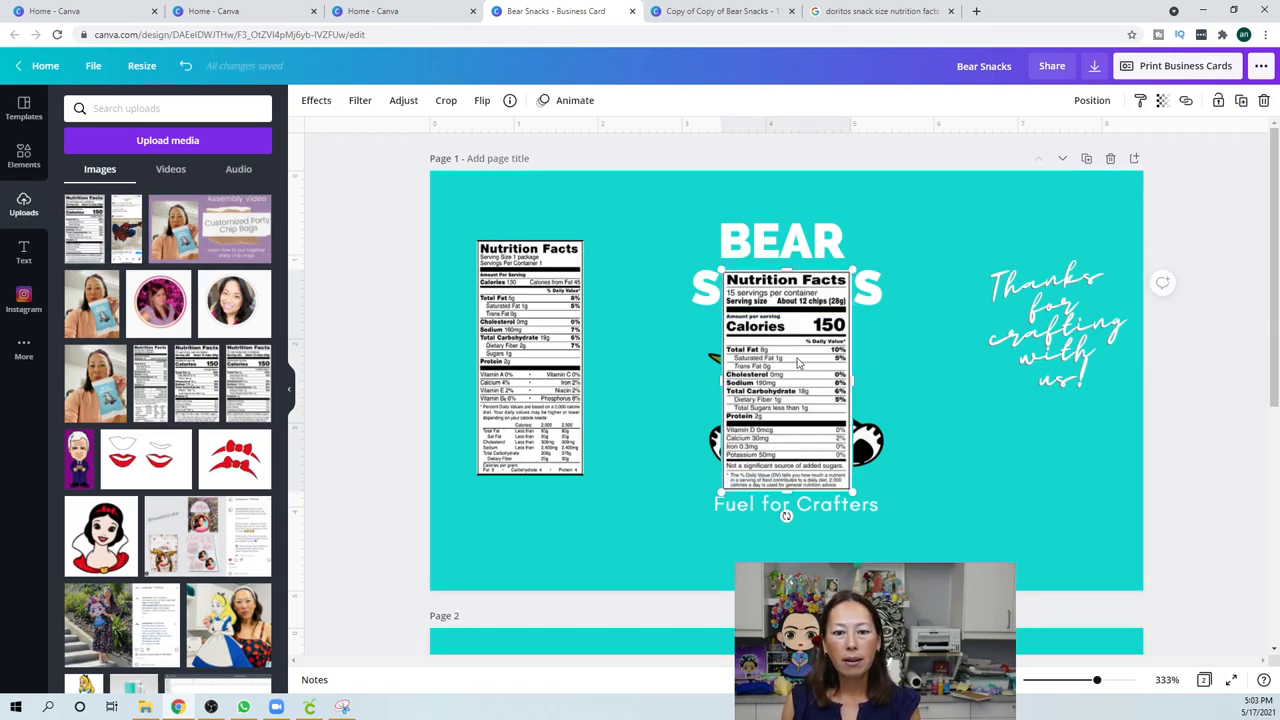
{"action": "left_click_drag", "start_coordinate": [786, 360], "coordinate": [653, 330]}
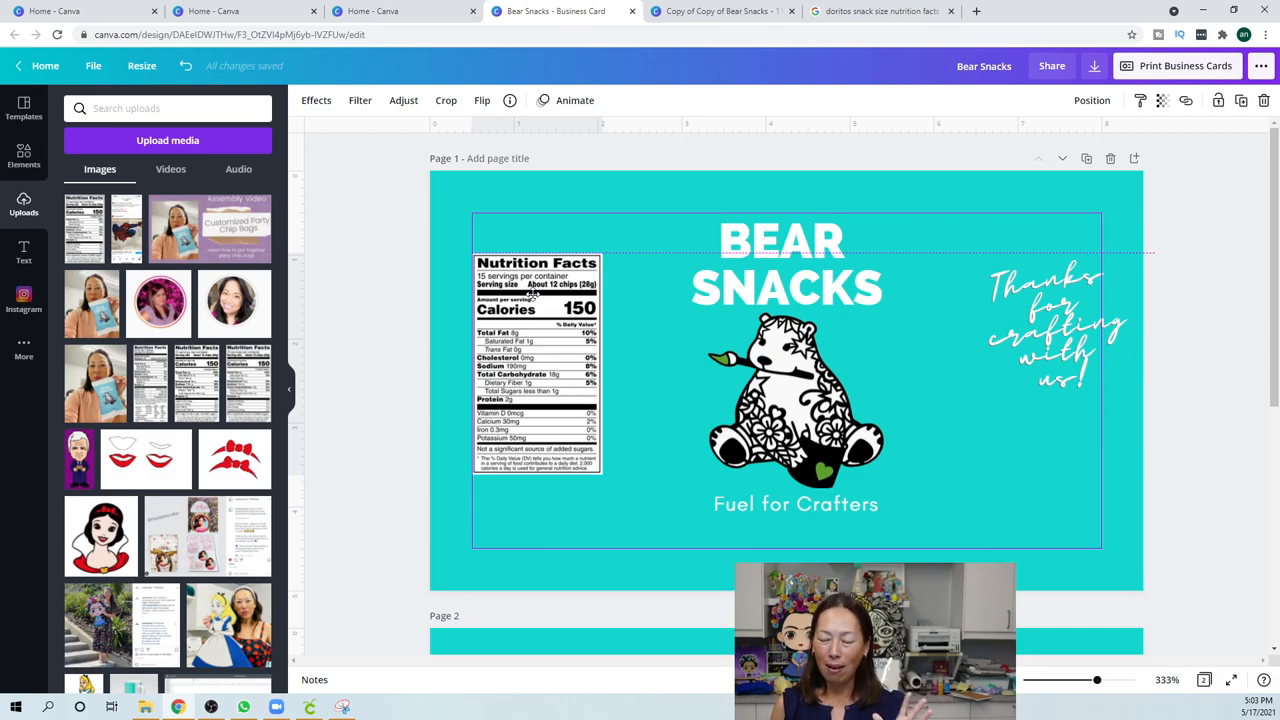
{"action": "left_click", "coordinate": [537, 365]}
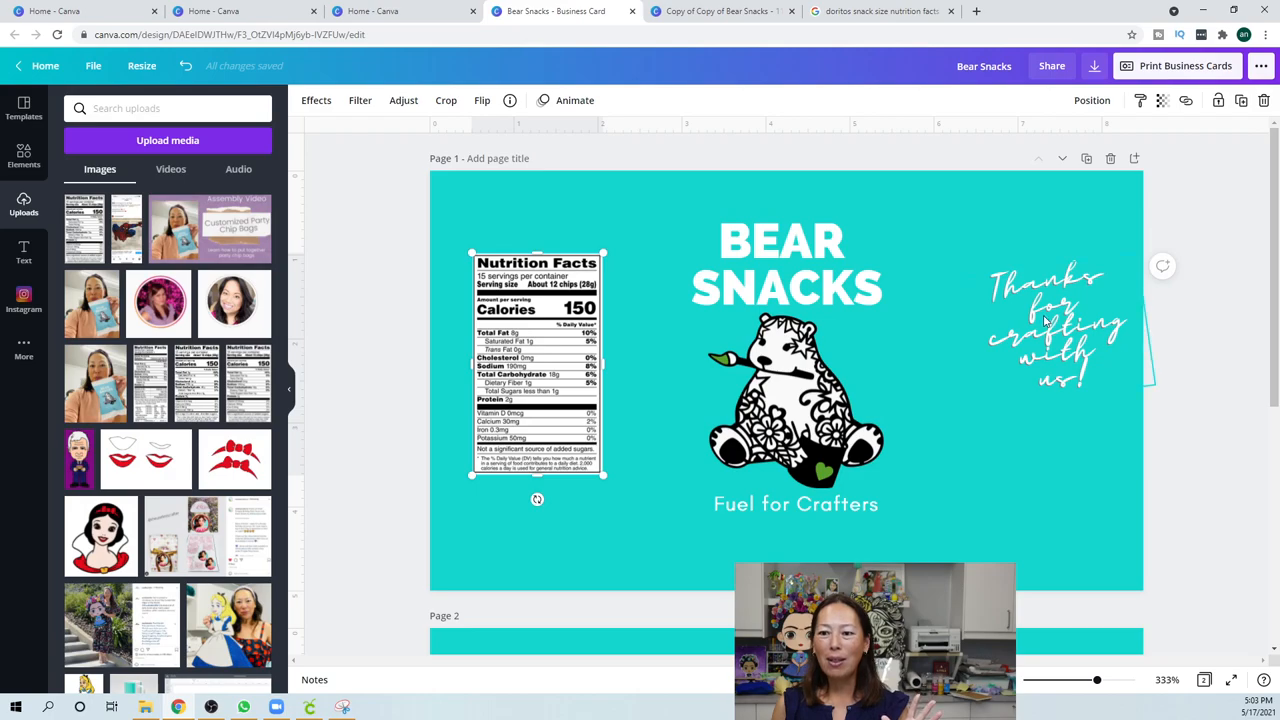
{"action": "left_click", "coordinate": [1050, 330]}
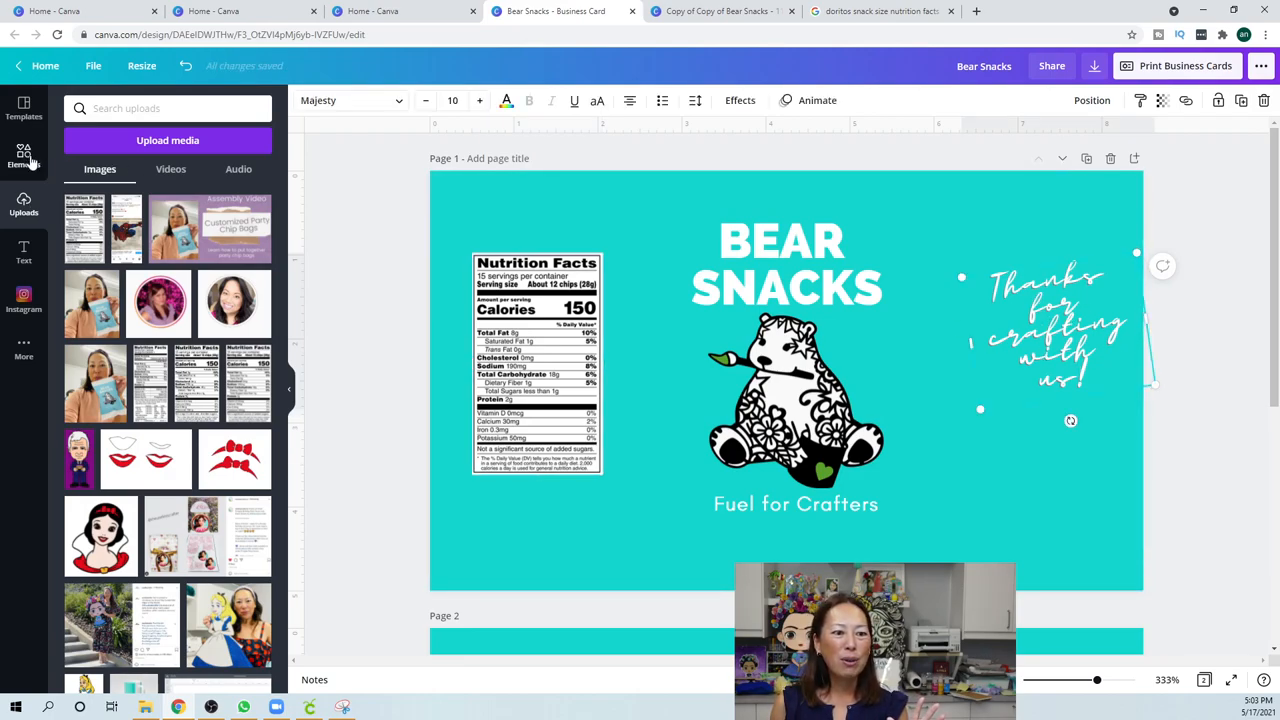
Search Canva elements for 'birthday cake' and try a cake graphic on the label
{"action": "left_click", "coordinate": [23, 155]}
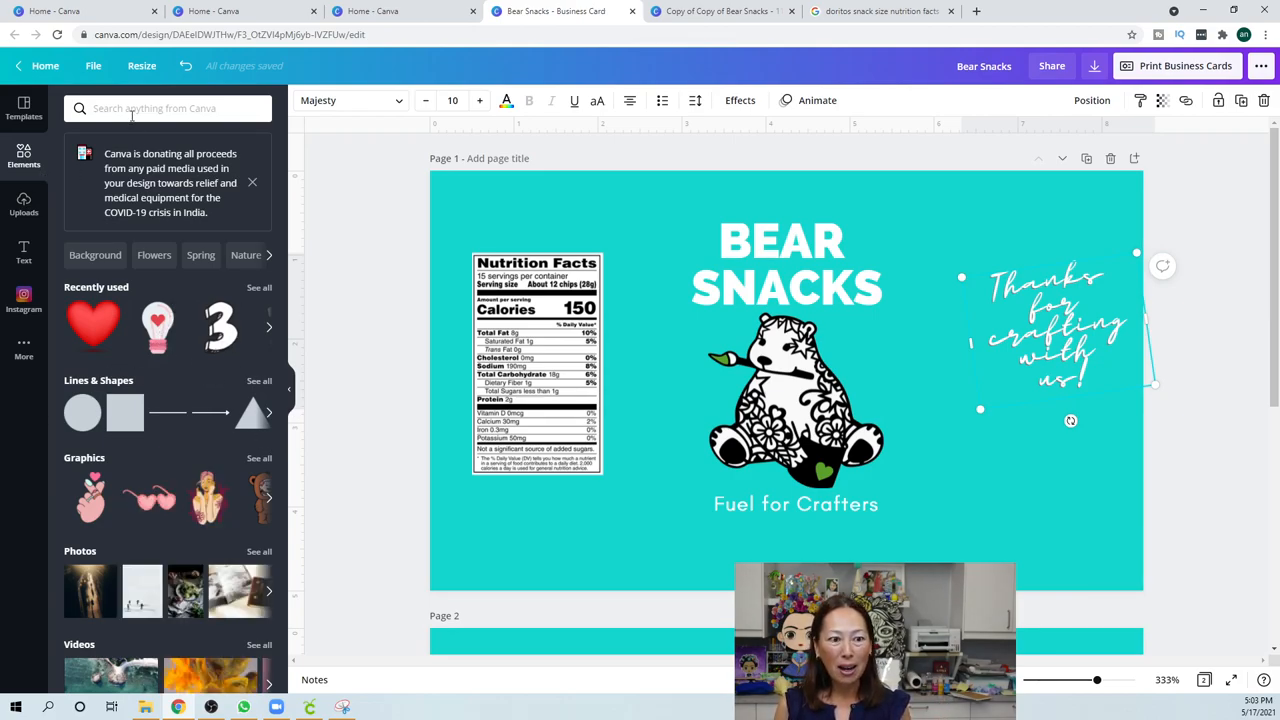
{"action": "left_click", "coordinate": [160, 108]}
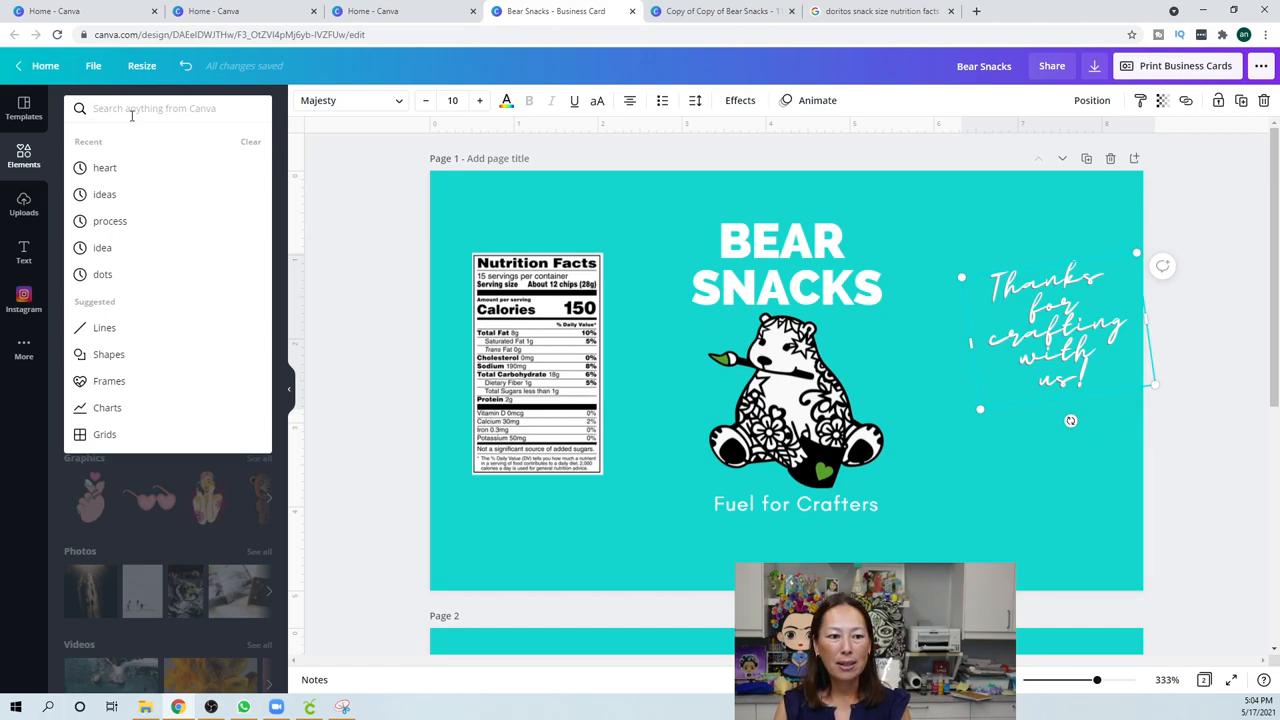
{"action": "type", "text": "birthday cake"}
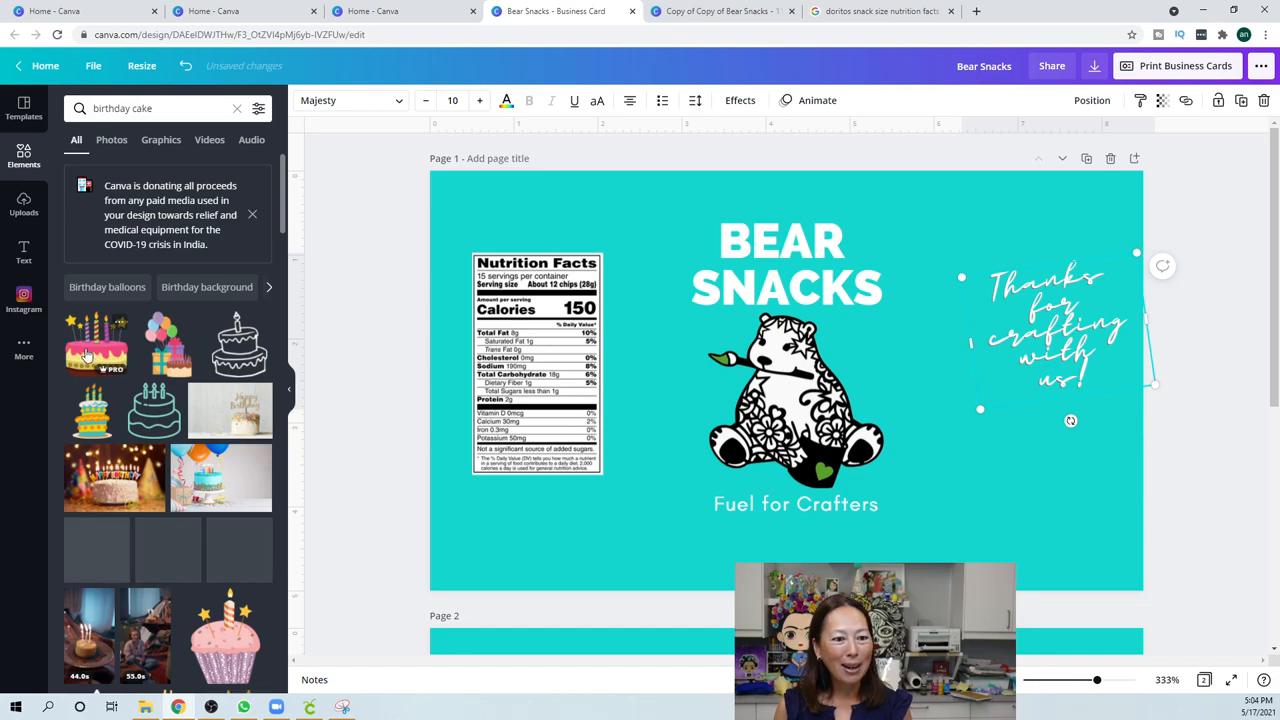
{"action": "left_click", "coordinate": [795, 400]}
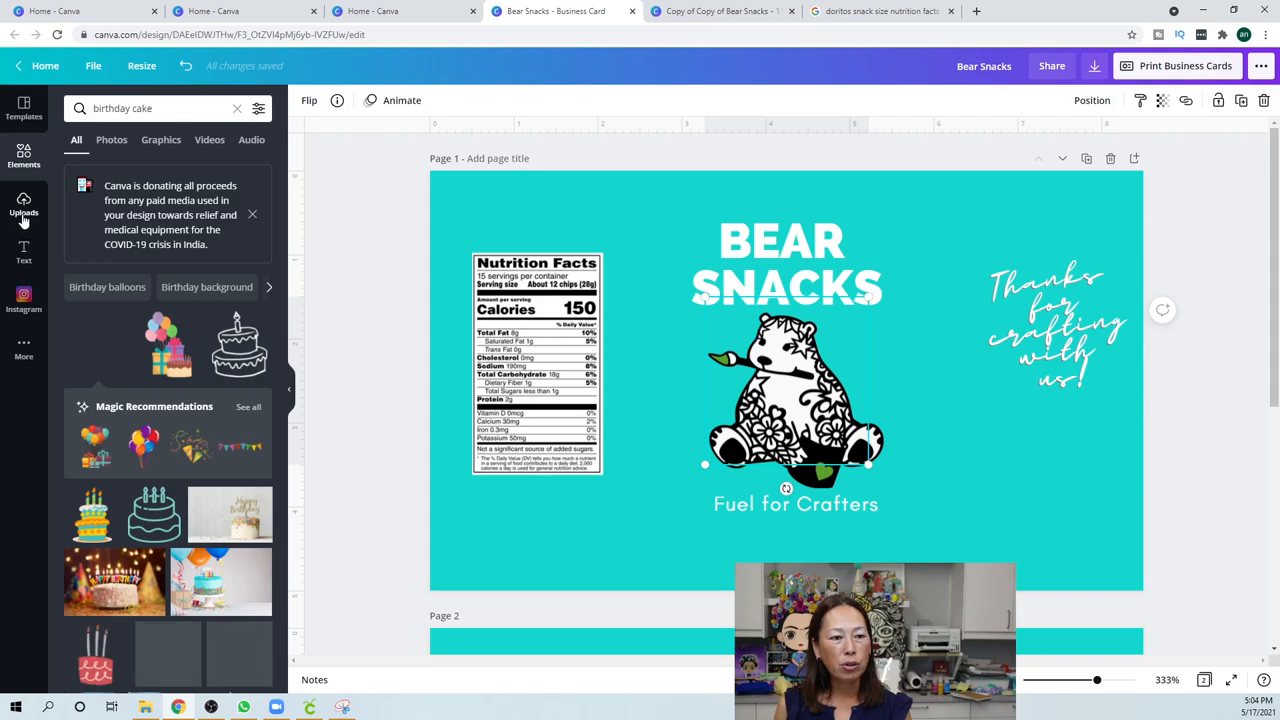
{"action": "left_click", "coordinate": [23, 205]}
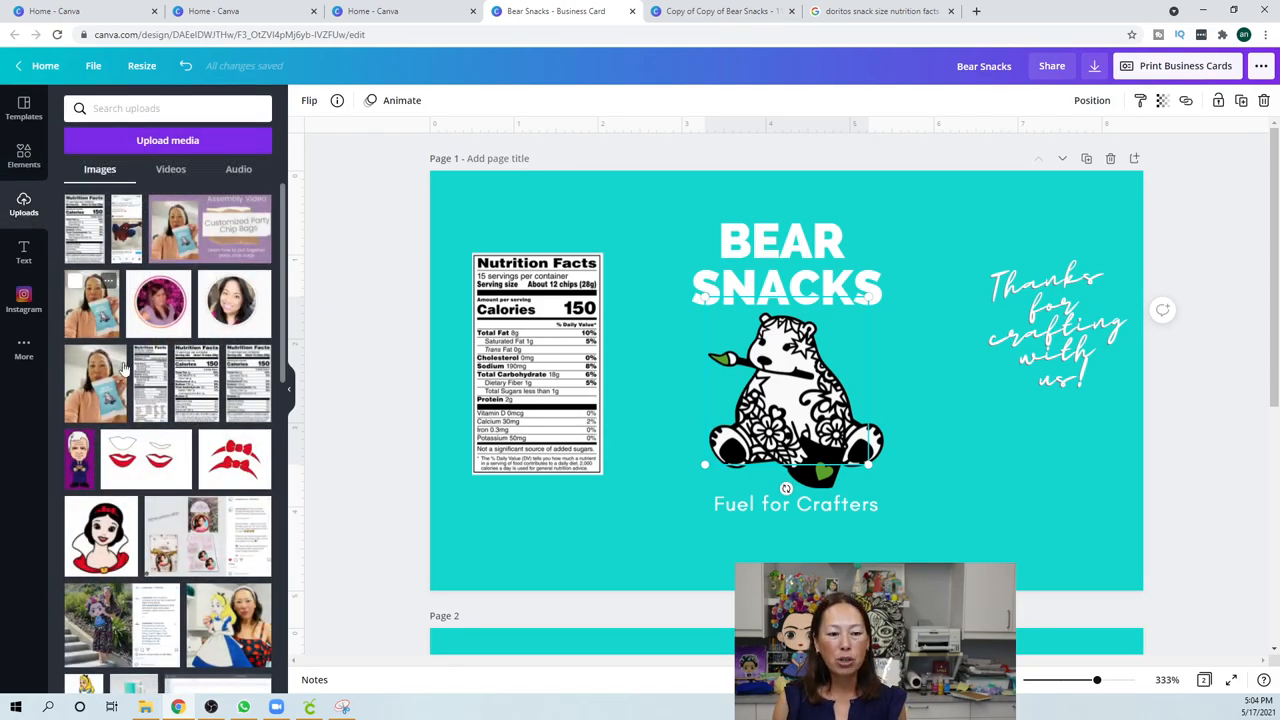
{"action": "scroll", "scroll_direction": "down", "scroll_amount": 3}
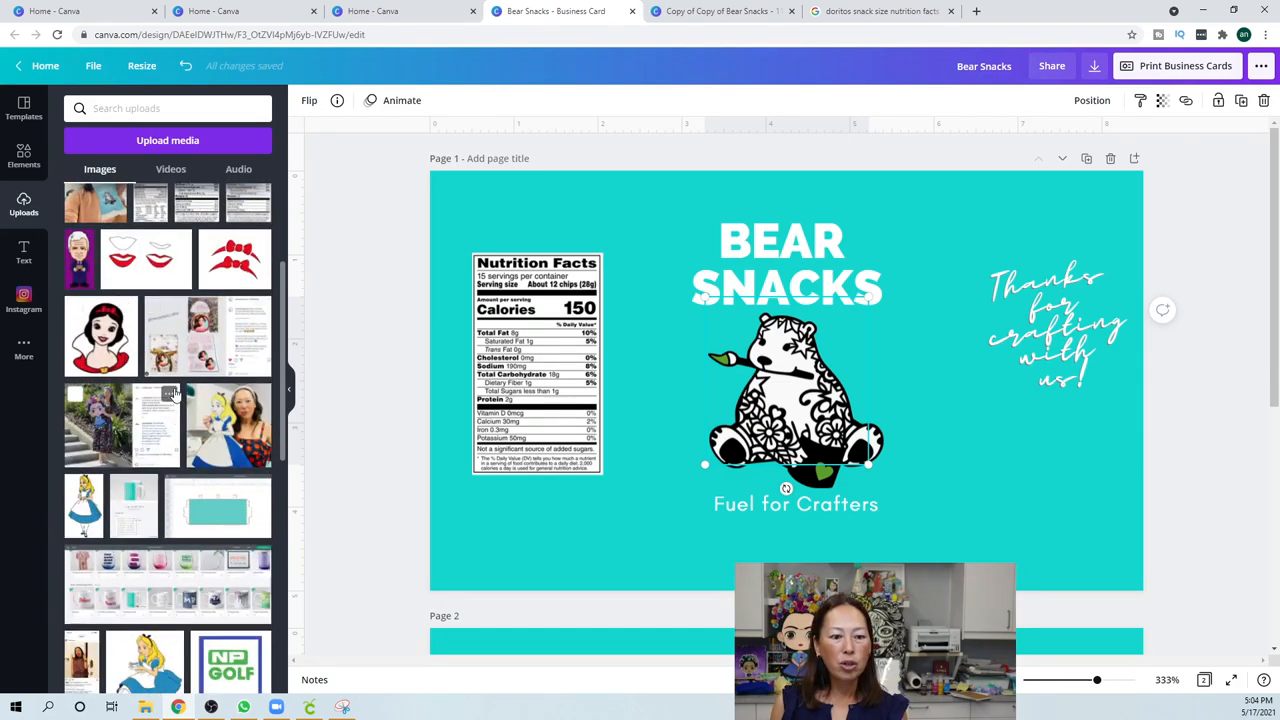
{"action": "scroll", "scroll_direction": "down", "scroll_amount": 3}
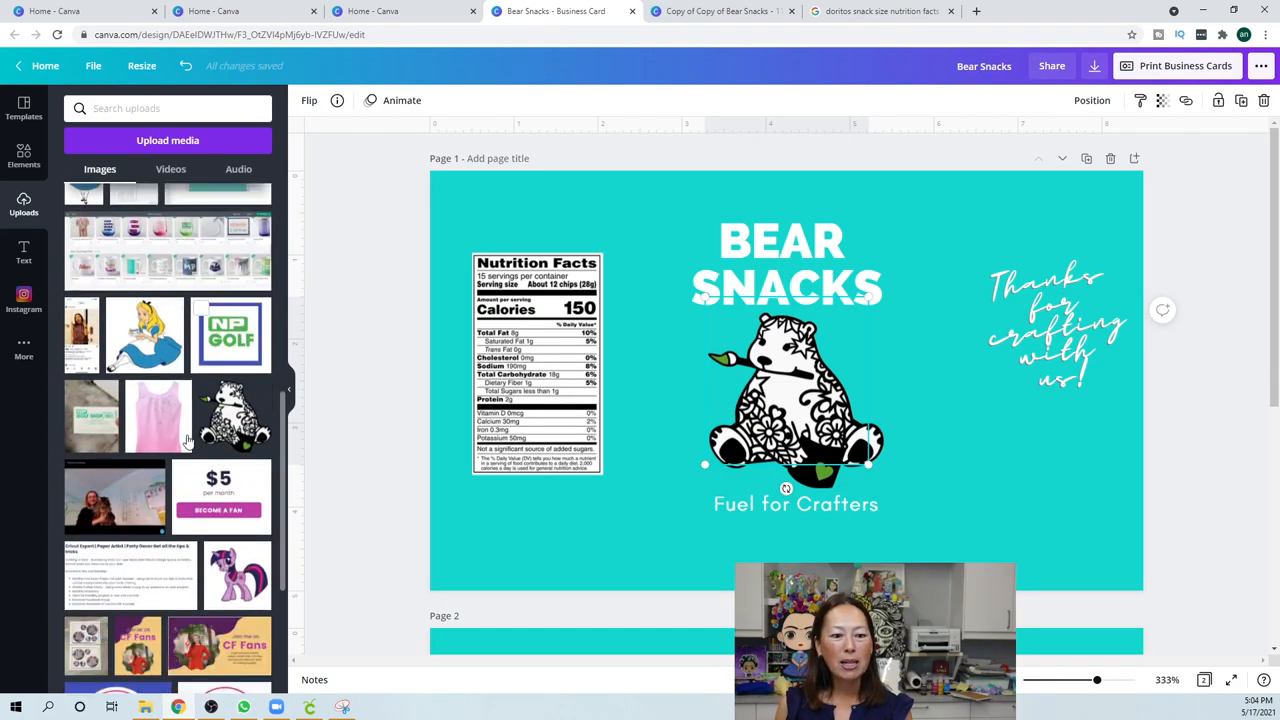
{"action": "scroll", "scroll_direction": "down", "scroll_amount": 3}
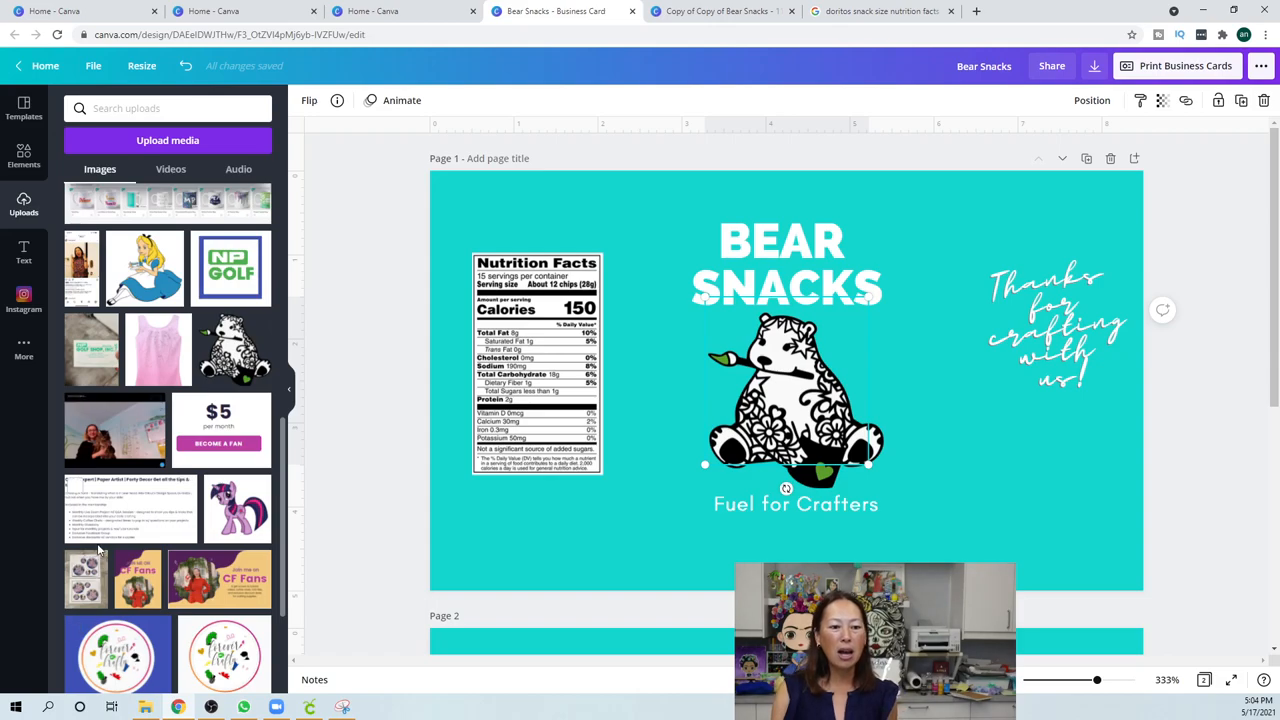
{"action": "scroll", "scroll_direction": "down", "scroll_amount": 3}
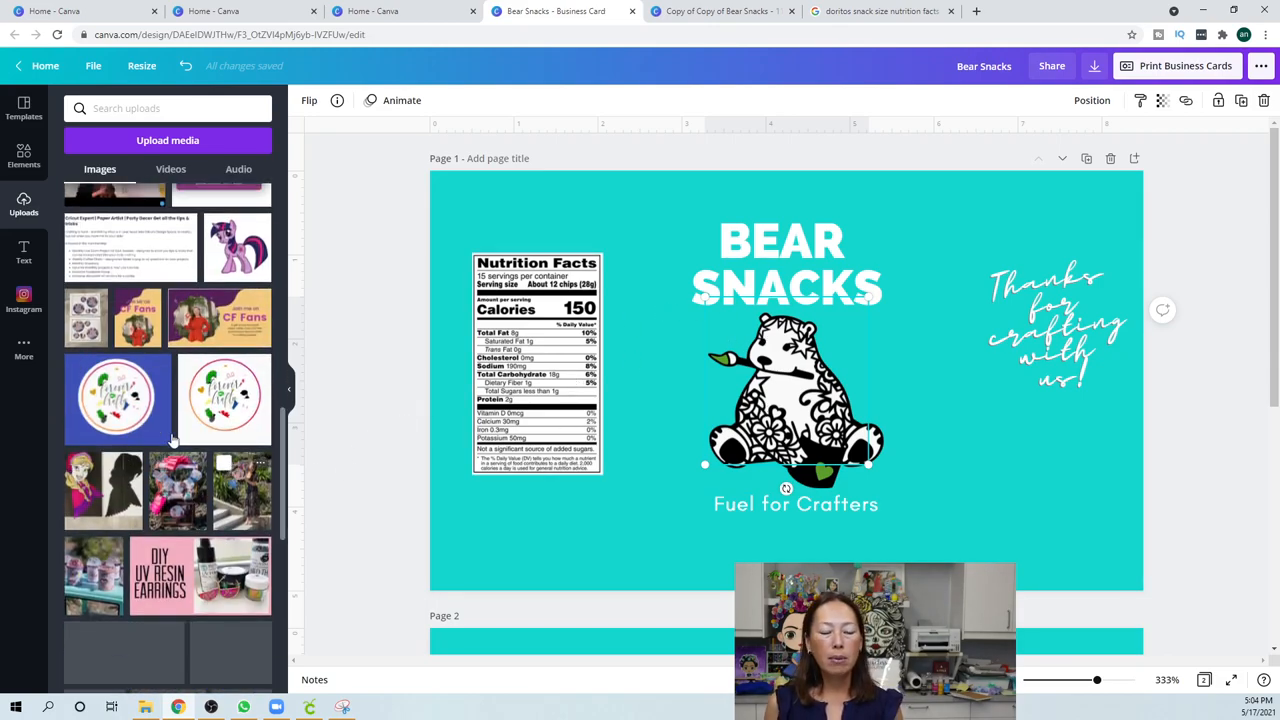
{"action": "scroll", "scroll_direction": "down", "scroll_amount": 3}
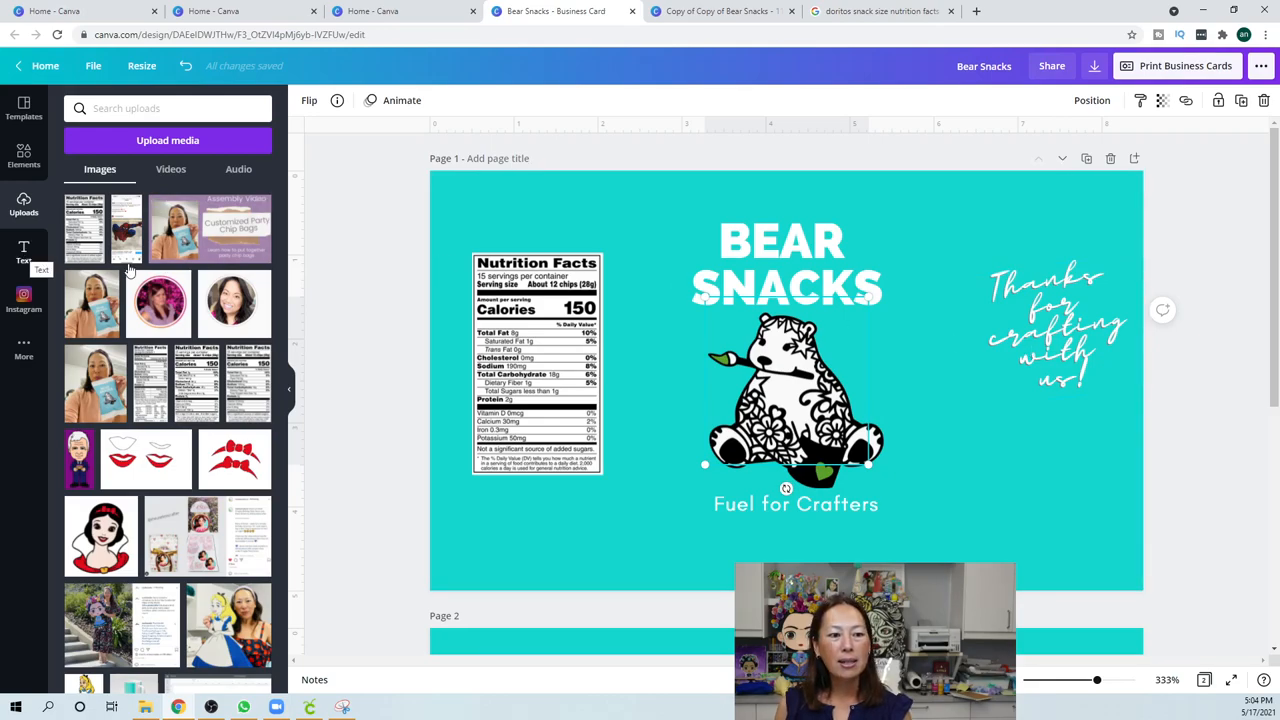
Bring up the Text panel and scroll down through the ready-made text styles
{"action": "left_click", "coordinate": [23, 252]}
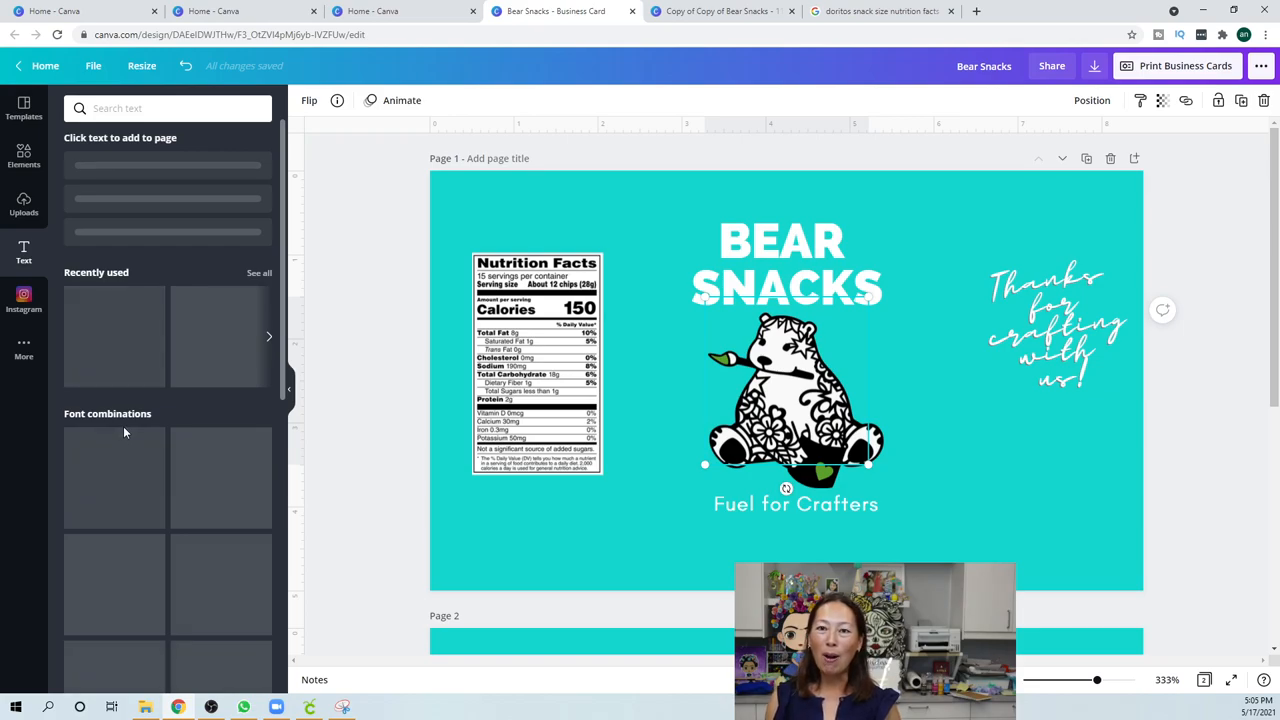
{"action": "mouse_move", "coordinate": [127, 424]}
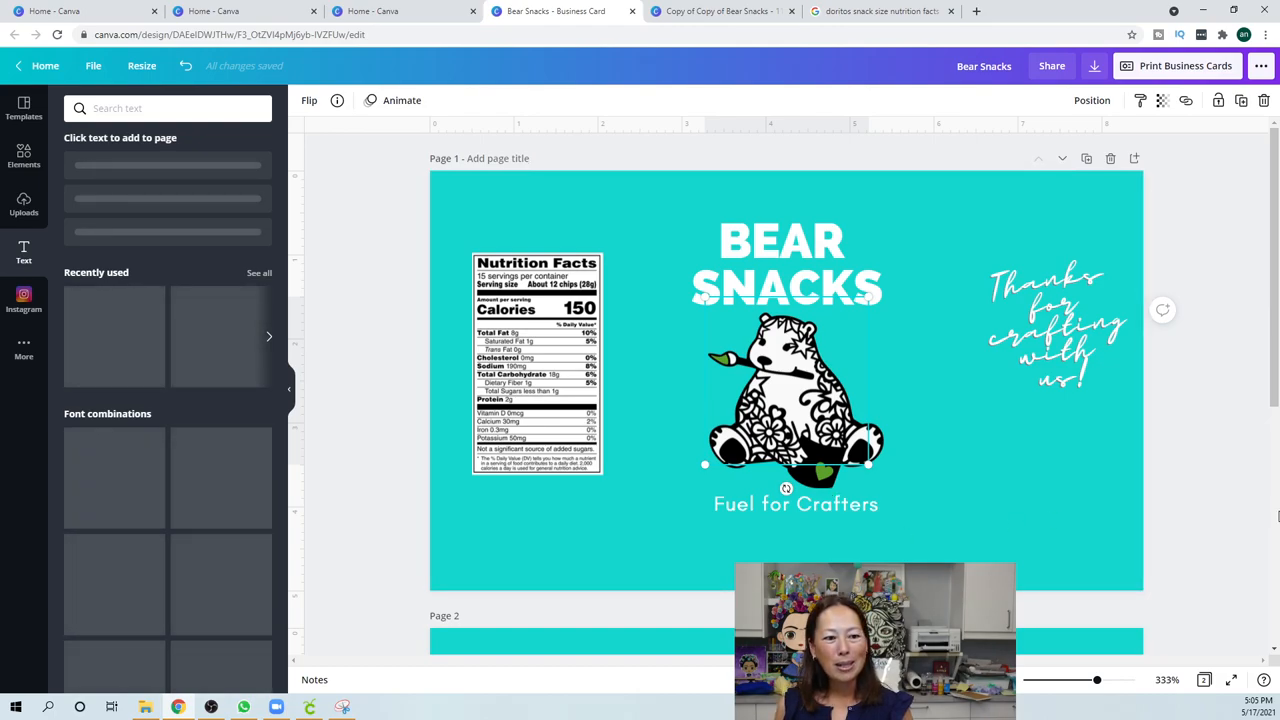
{"action": "mouse_move", "coordinate": [1100, 582]}
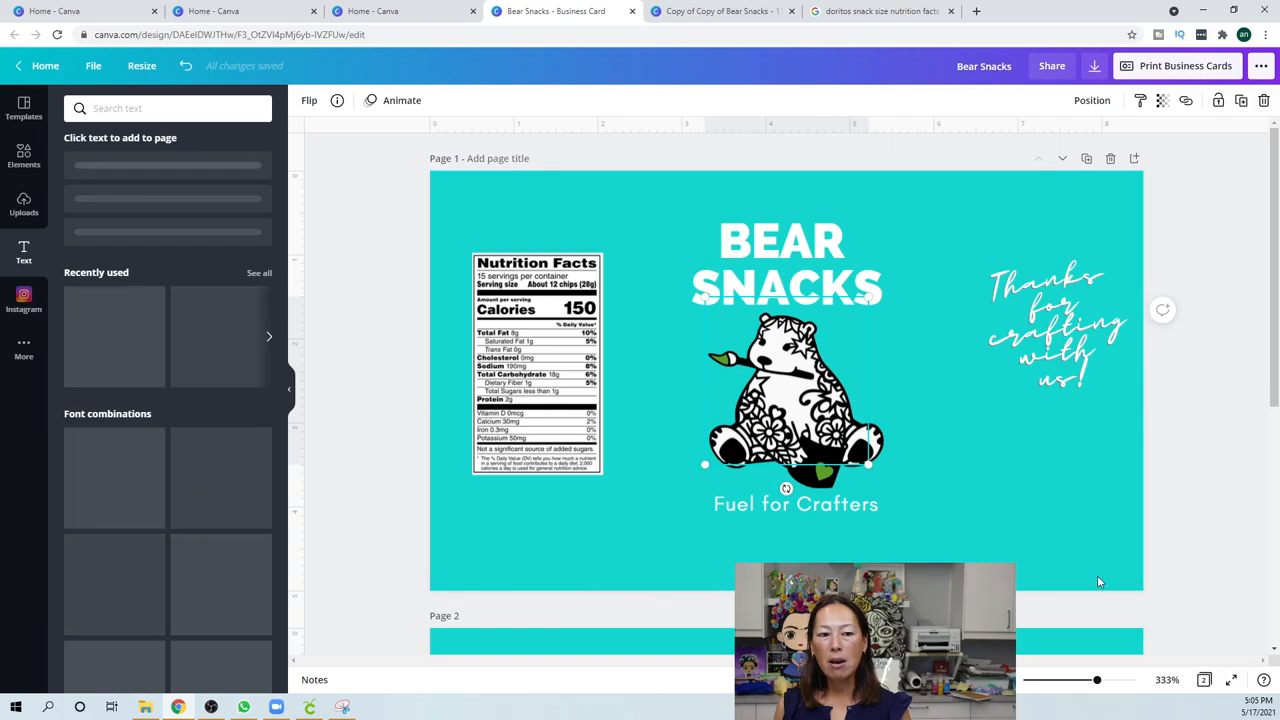
{"action": "mouse_move", "coordinate": [872, 516]}
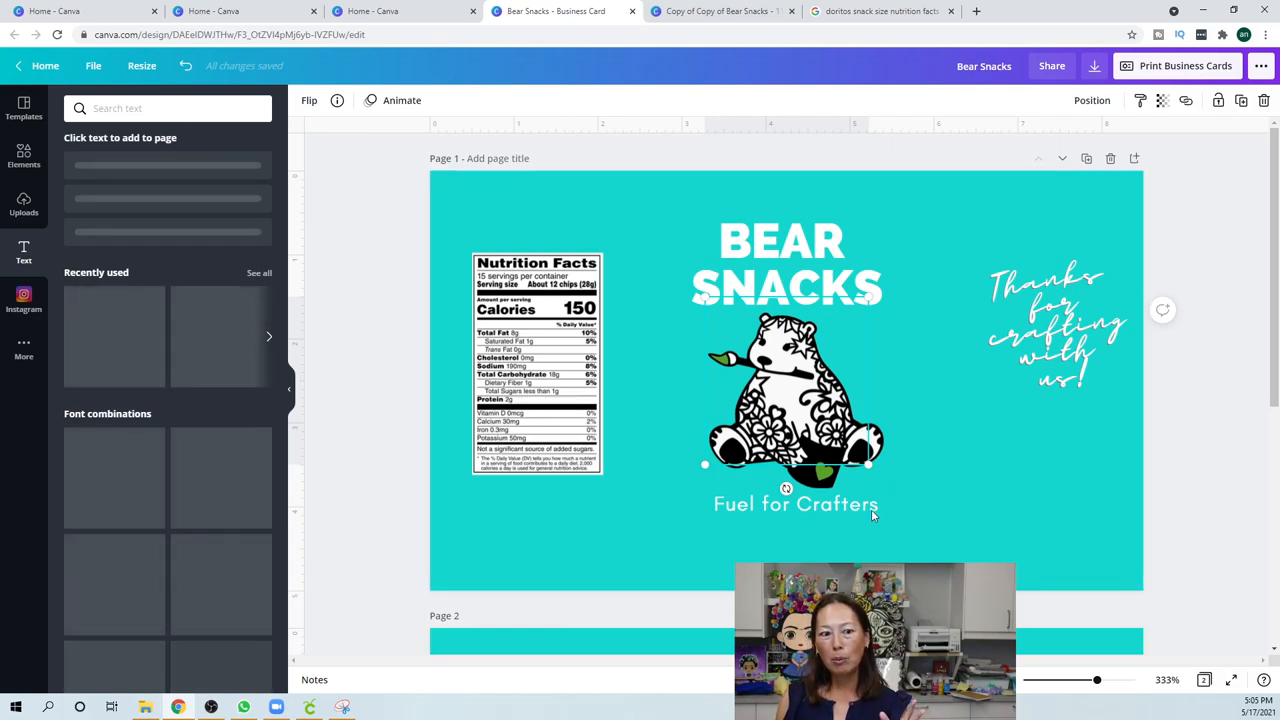
{"action": "mouse_move", "coordinate": [1018, 557]}
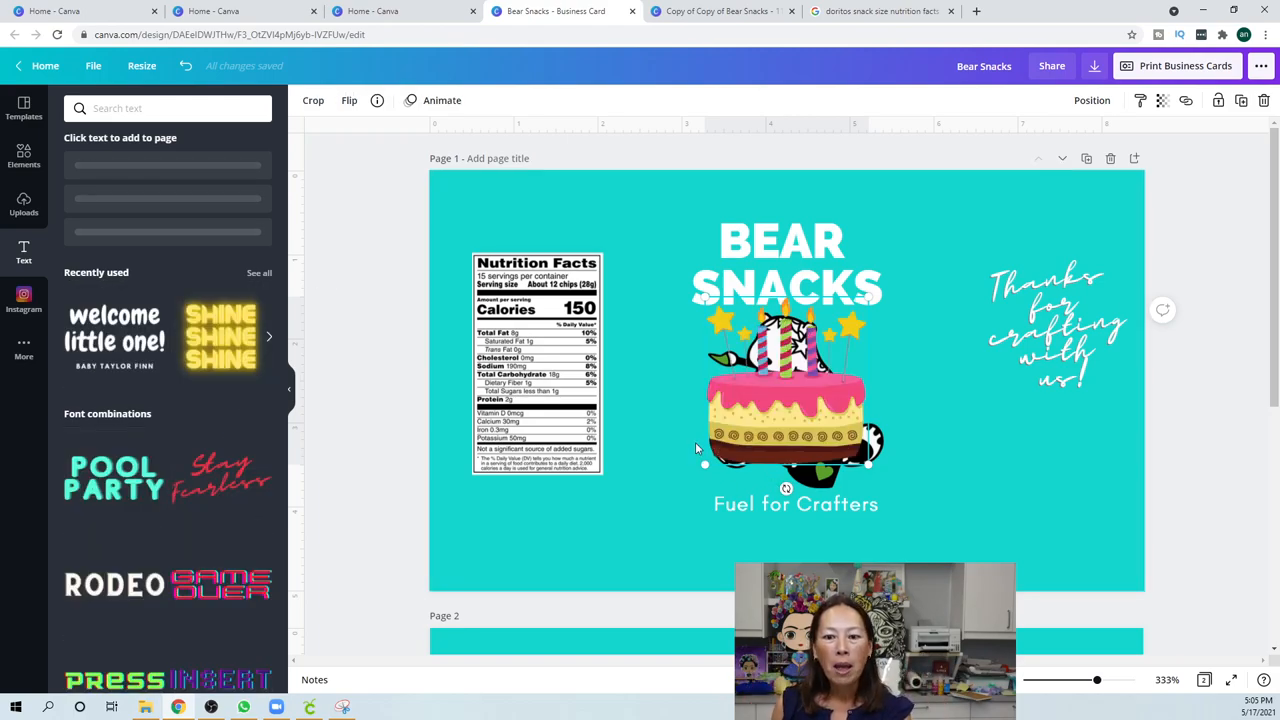
{"action": "mouse_move", "coordinate": [910, 471]}
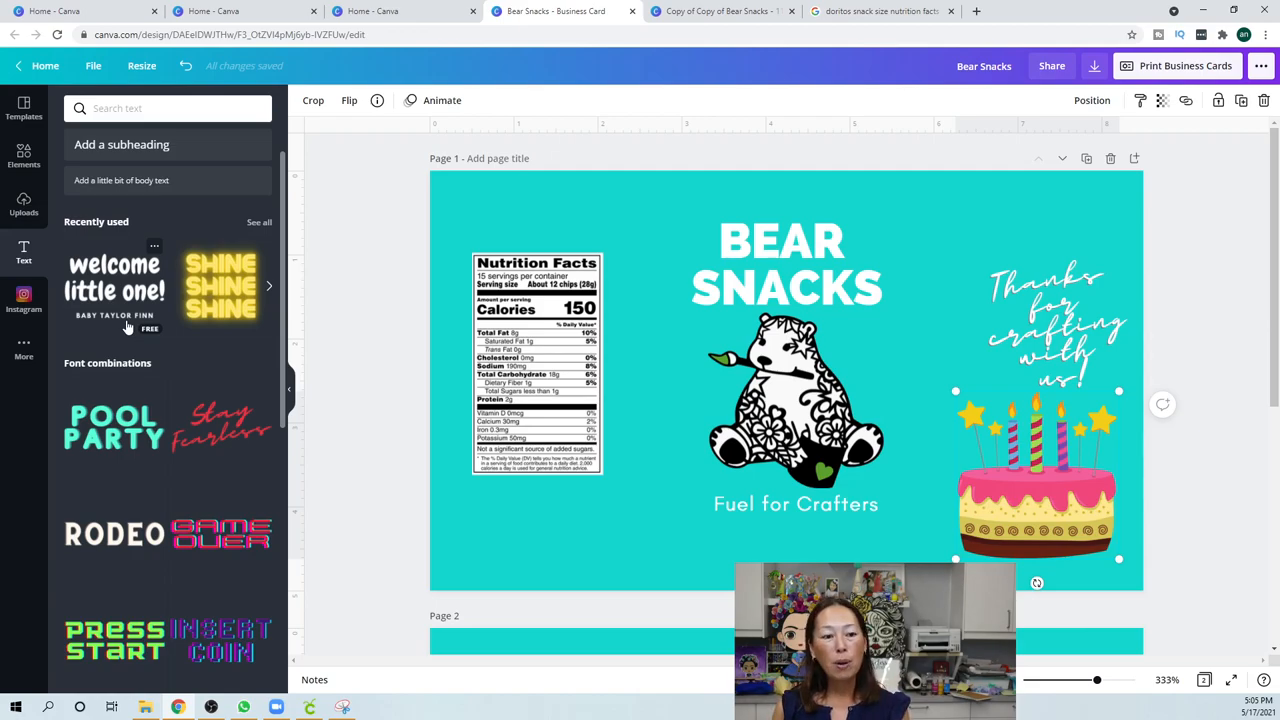
{"action": "scroll", "scroll_direction": "down", "scroll_amount": 3}
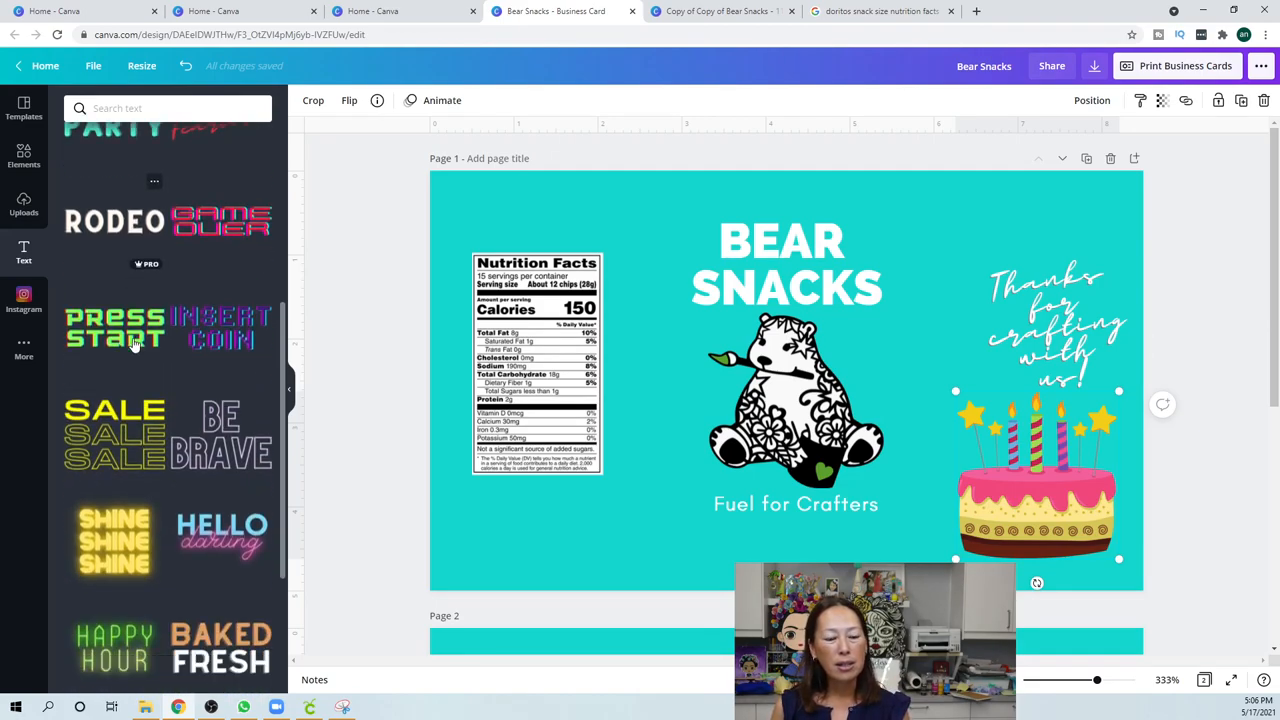
{"action": "scroll", "scroll_direction": "down", "scroll_amount": 3}
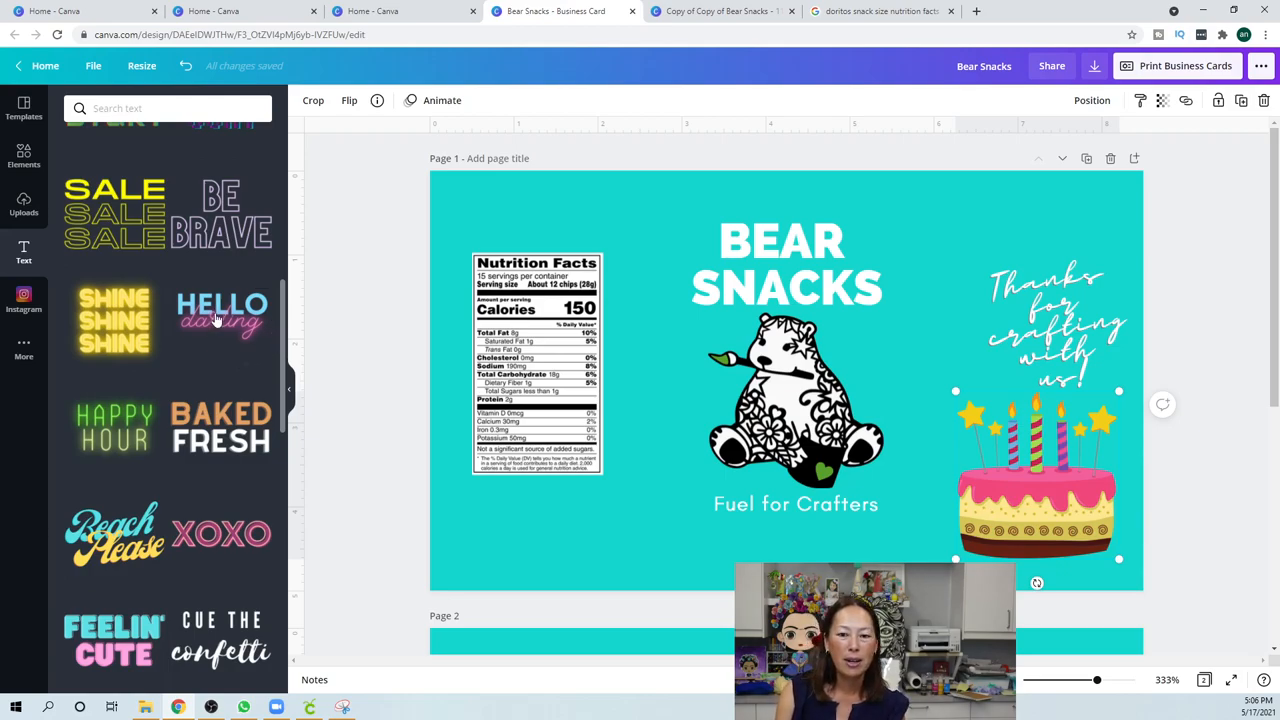
Add a bold word with script text combination and make the BEAR word white
{"action": "left_click", "coordinate": [222, 318]}
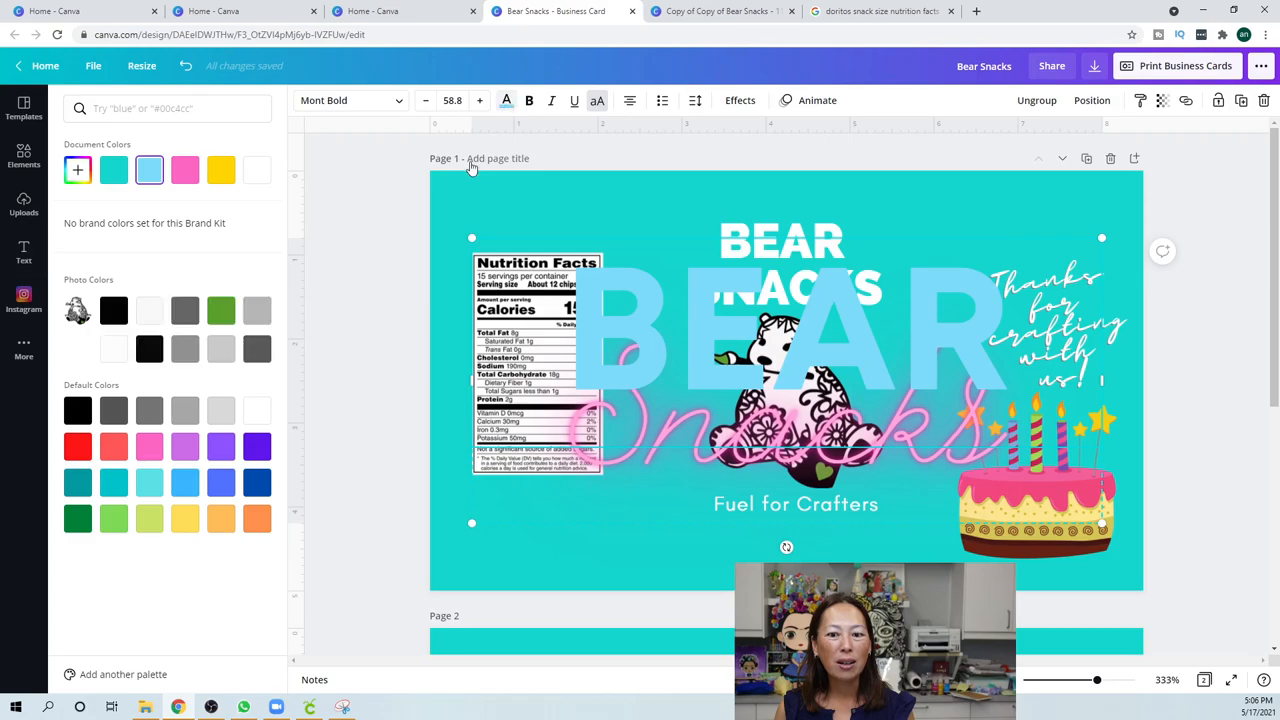
{"action": "mouse_move", "coordinate": [257, 170]}
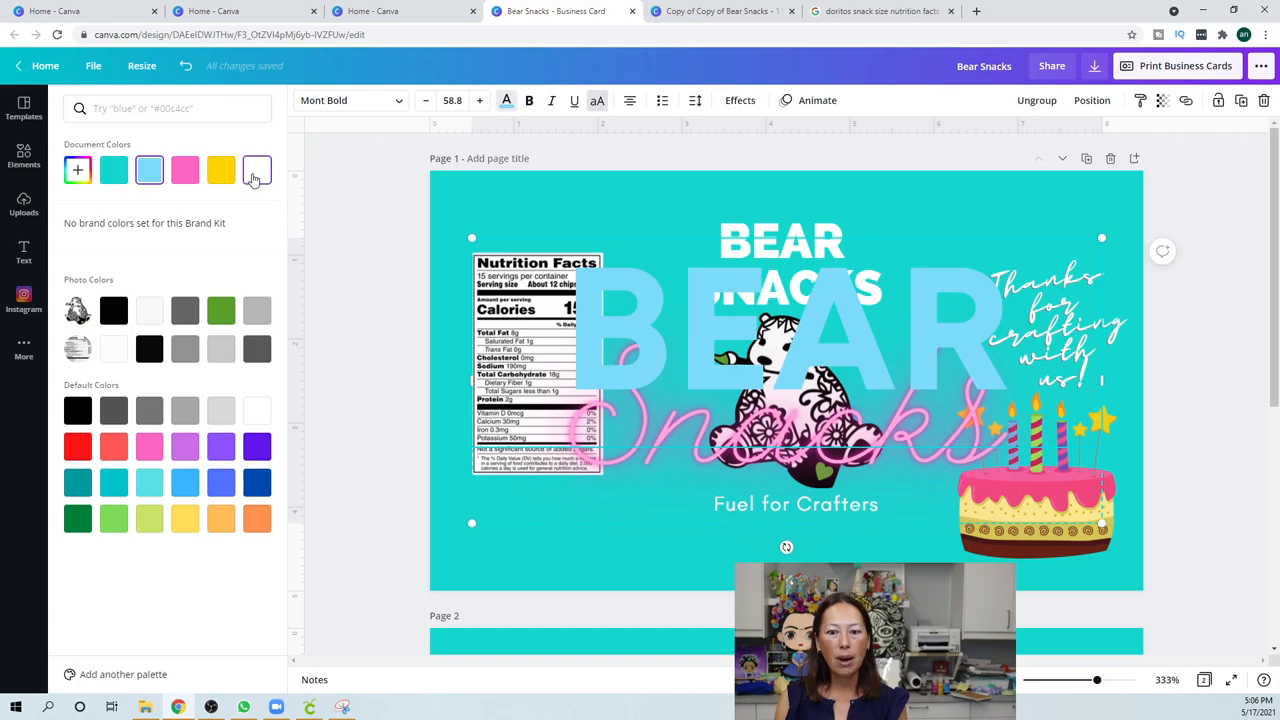
{"action": "left_click", "coordinate": [257, 170]}
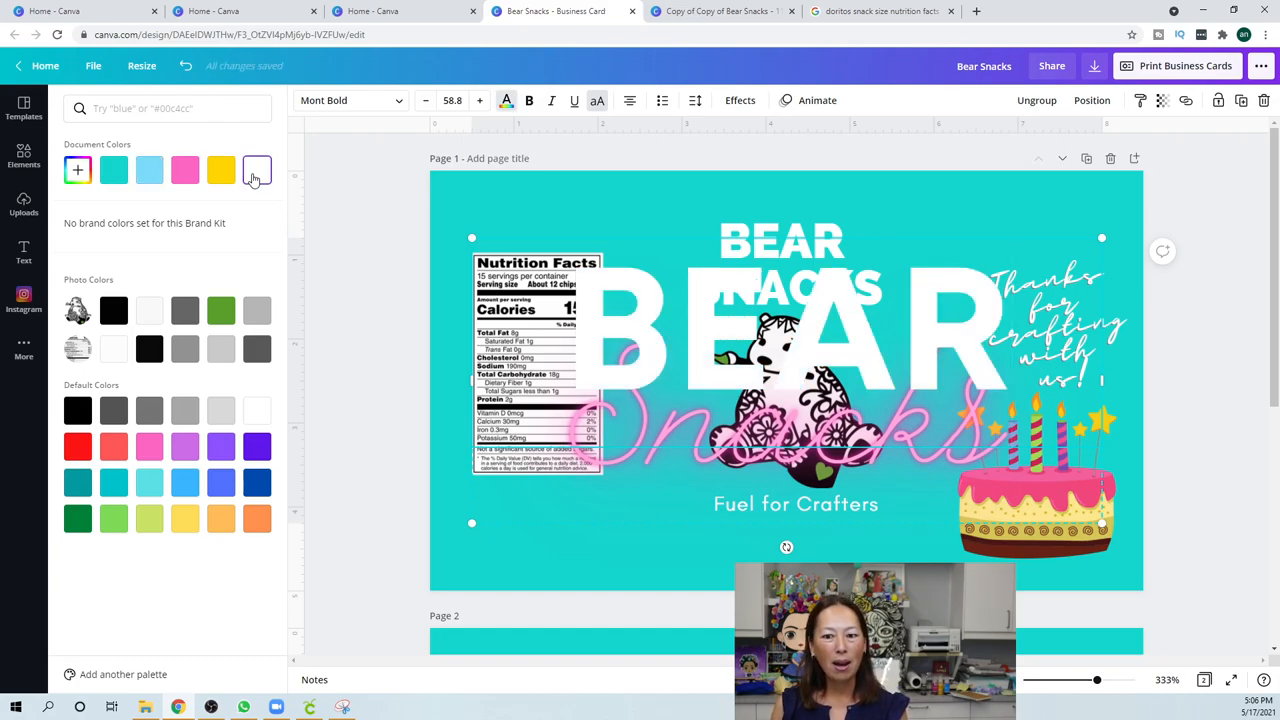
{"action": "left_click", "coordinate": [149, 170]}
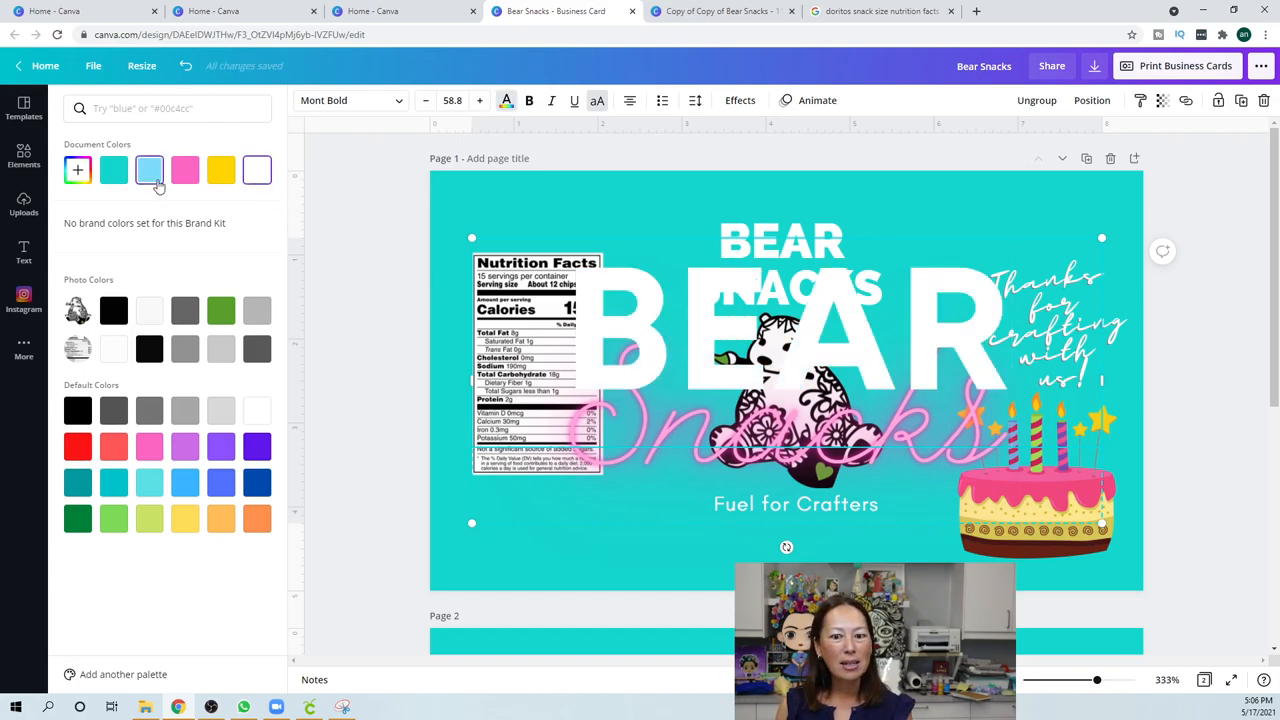
{"action": "left_click", "coordinate": [185, 170]}
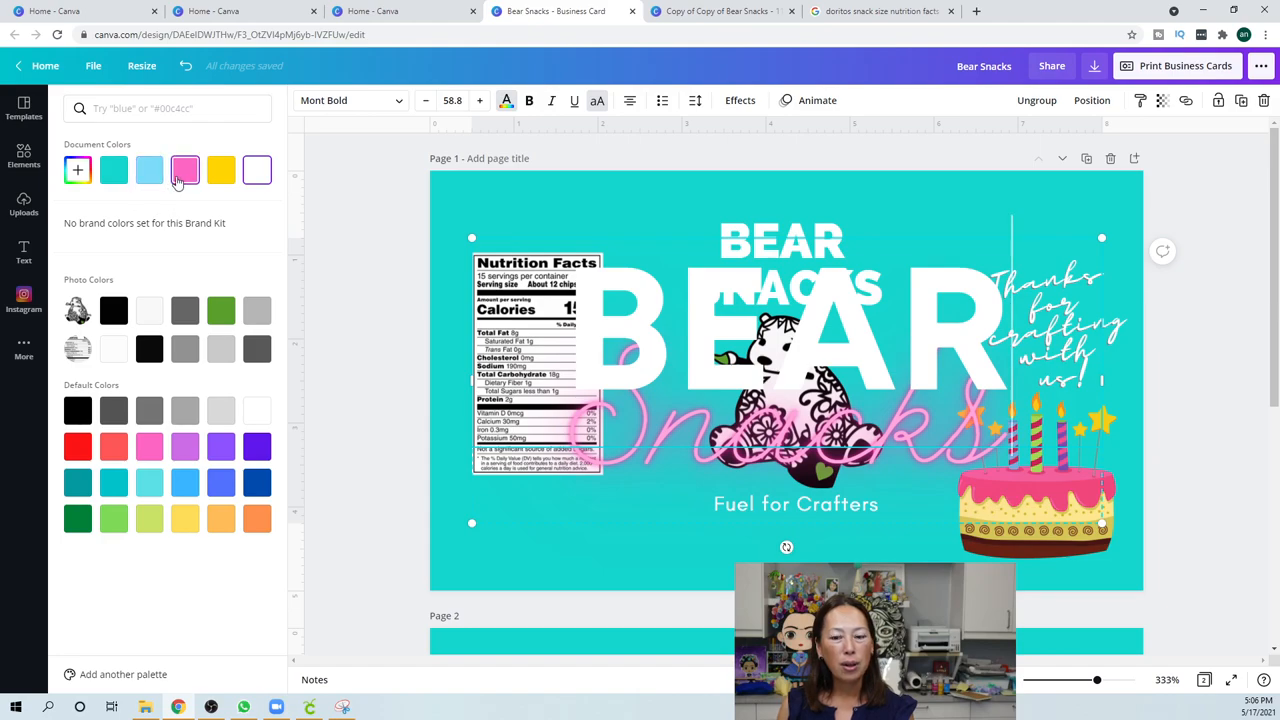
{"action": "left_click", "coordinate": [220, 170]}
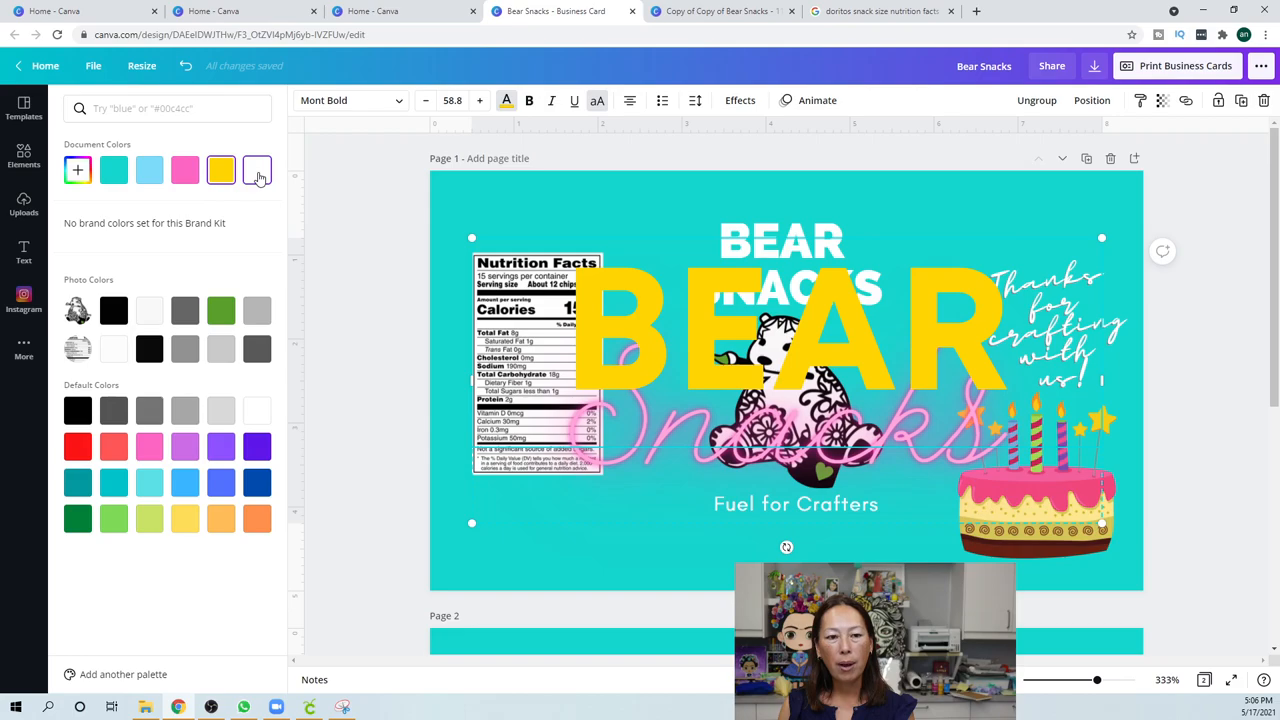
Edit the pink script Snacks text and move the title centred above the bear
{"action": "left_click", "coordinate": [257, 169]}
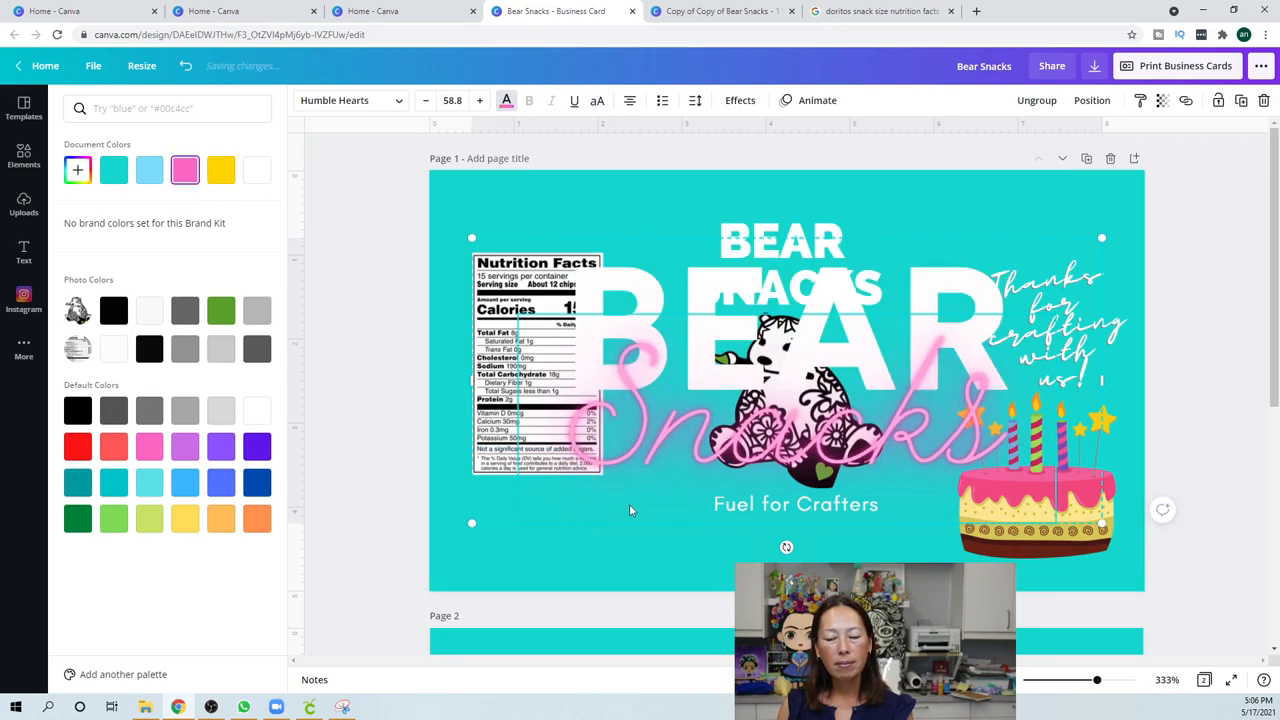
{"action": "left_click", "coordinate": [23, 252]}
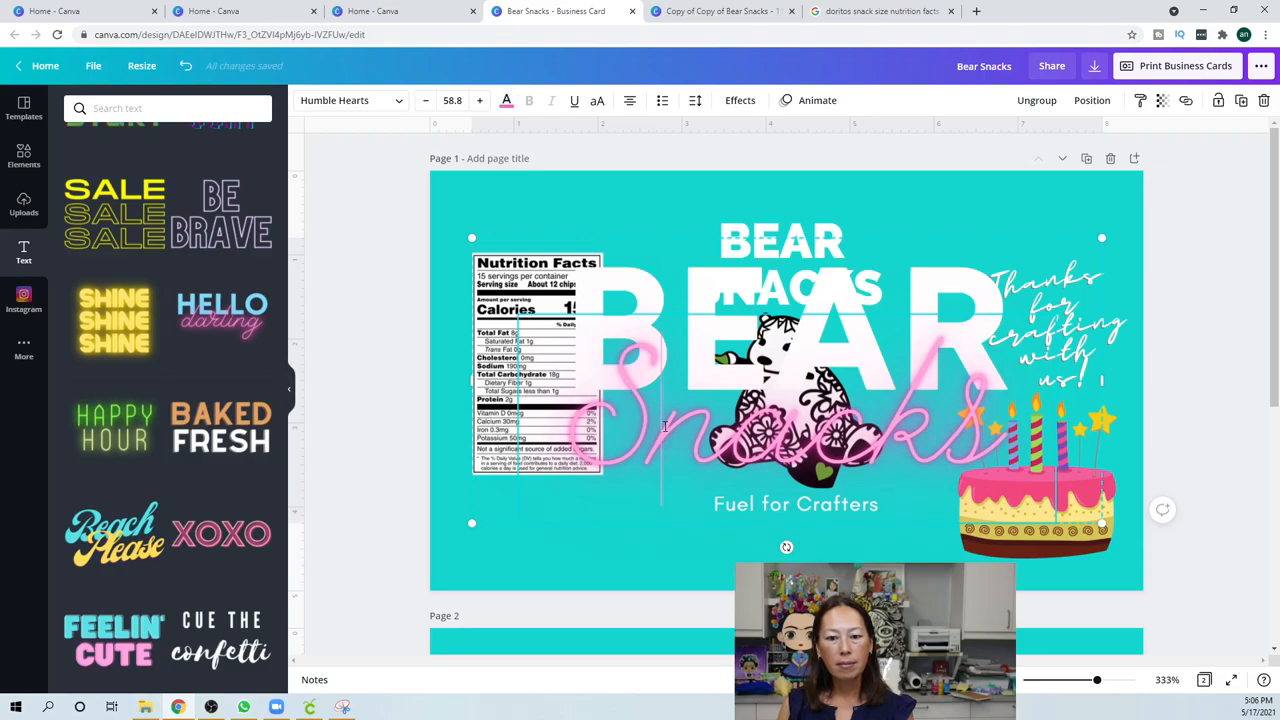
{"action": "left_click", "coordinate": [506, 100]}
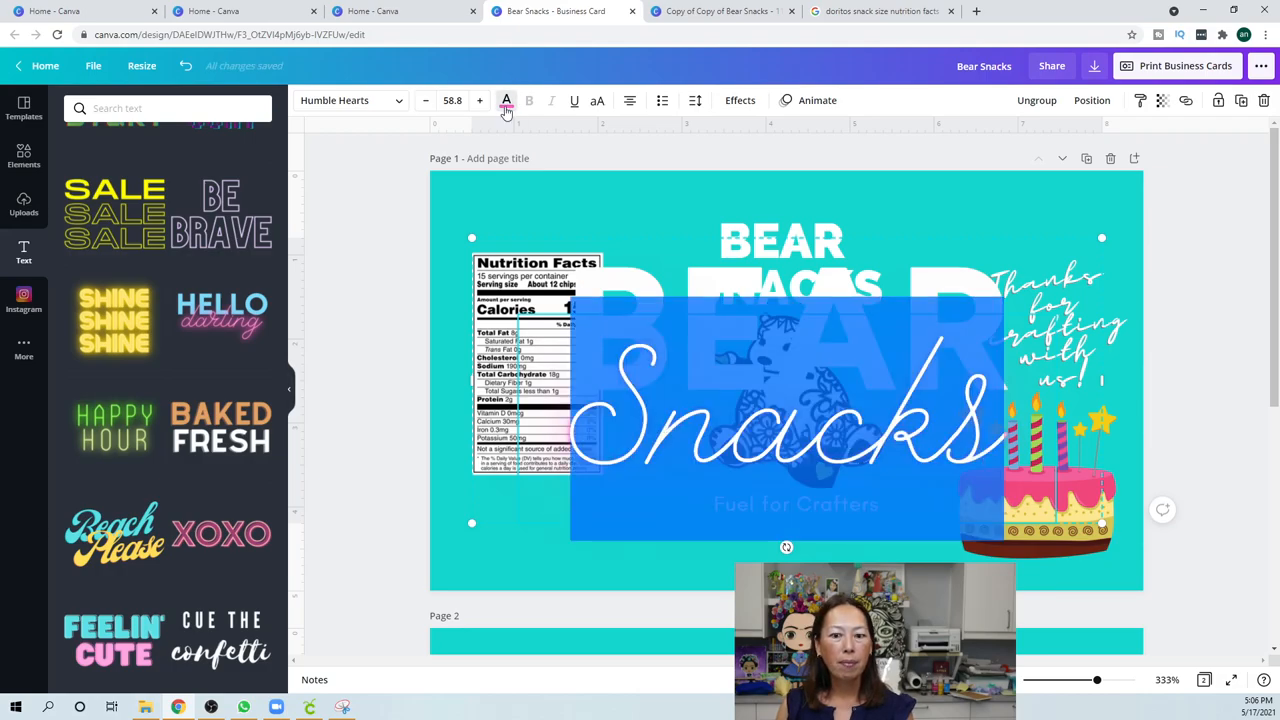
{"action": "left_click", "coordinate": [506, 100]}
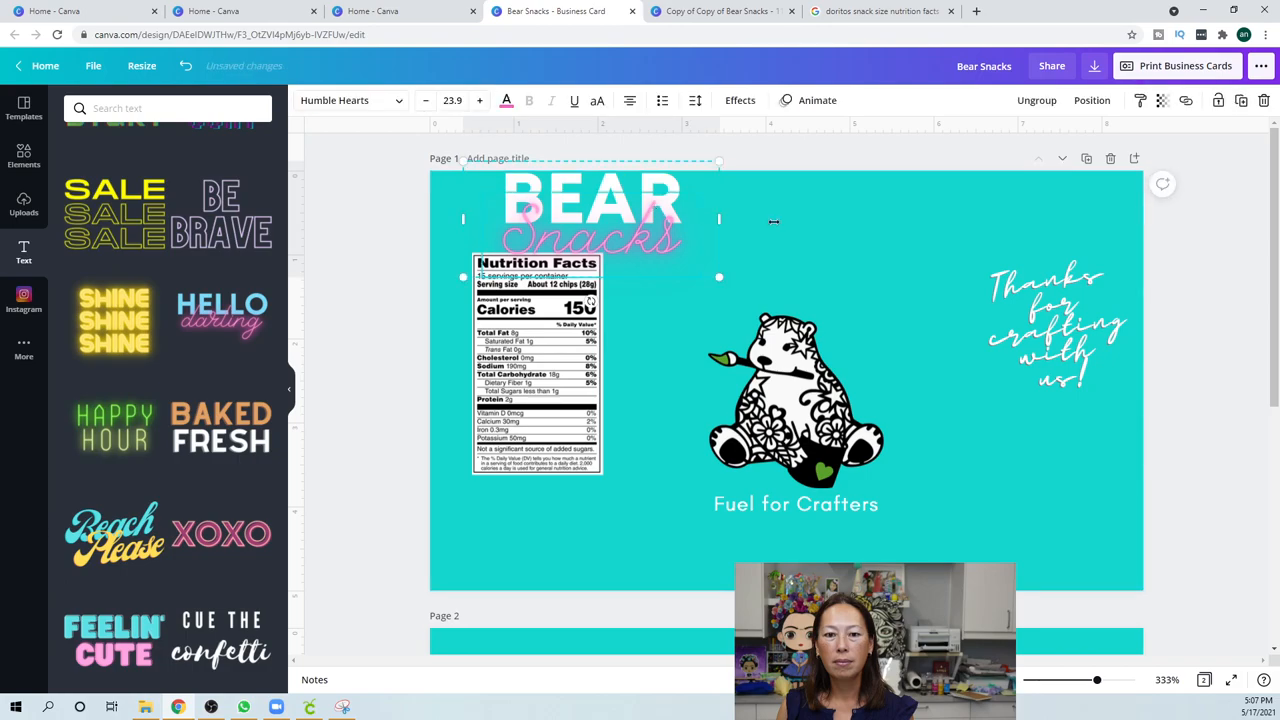
{"action": "left_click_drag", "start_coordinate": [590, 215], "coordinate": [815, 255]}
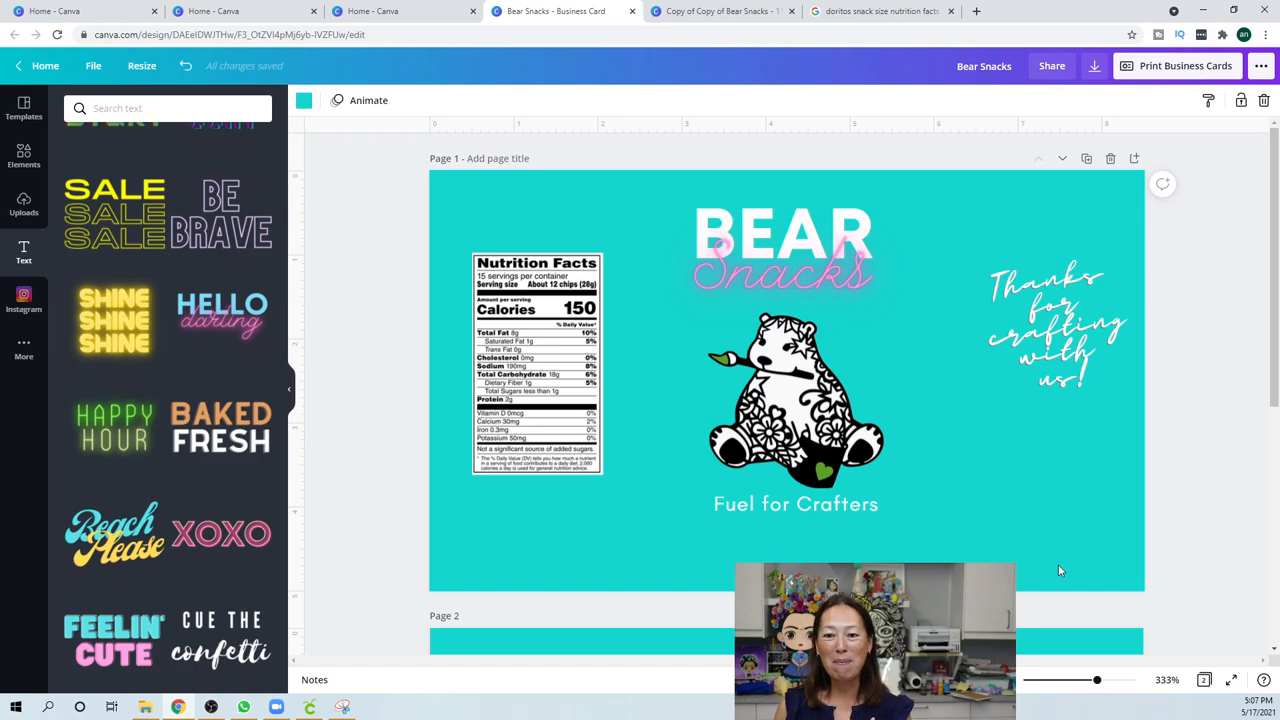
{"action": "mouse_move", "coordinate": [795, 297]}
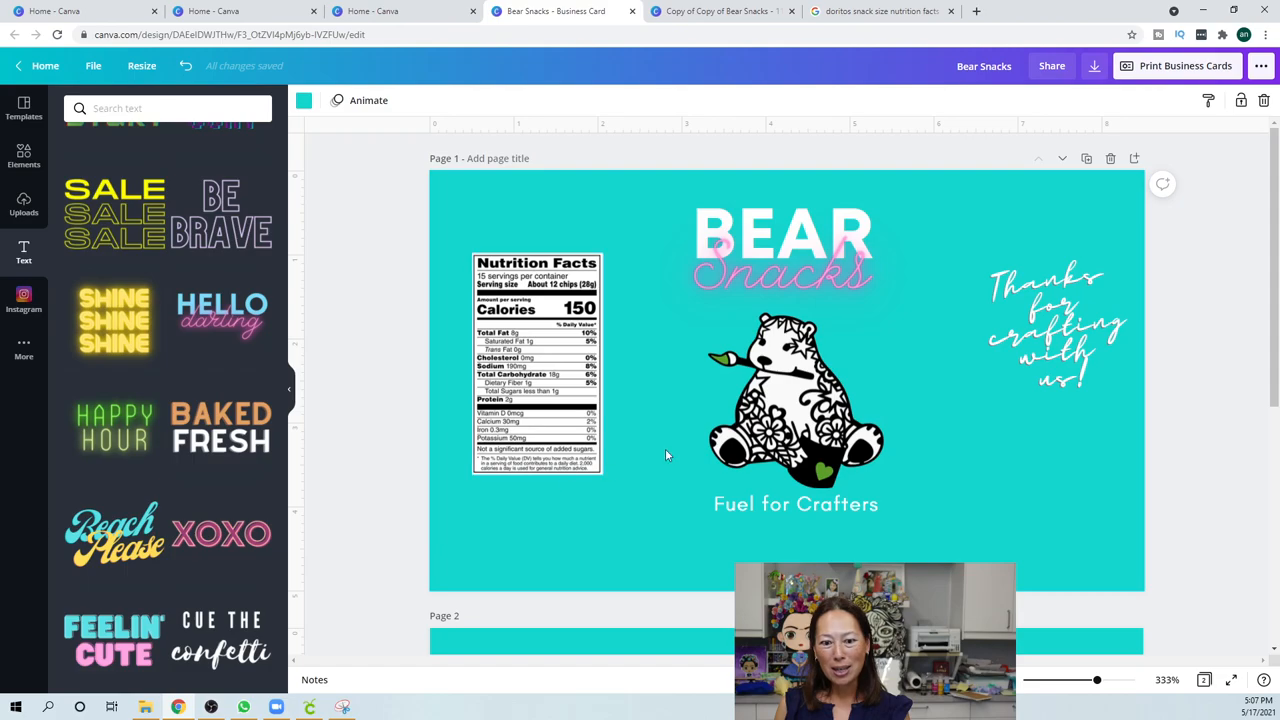
{"action": "mouse_move", "coordinate": [180, 367]}
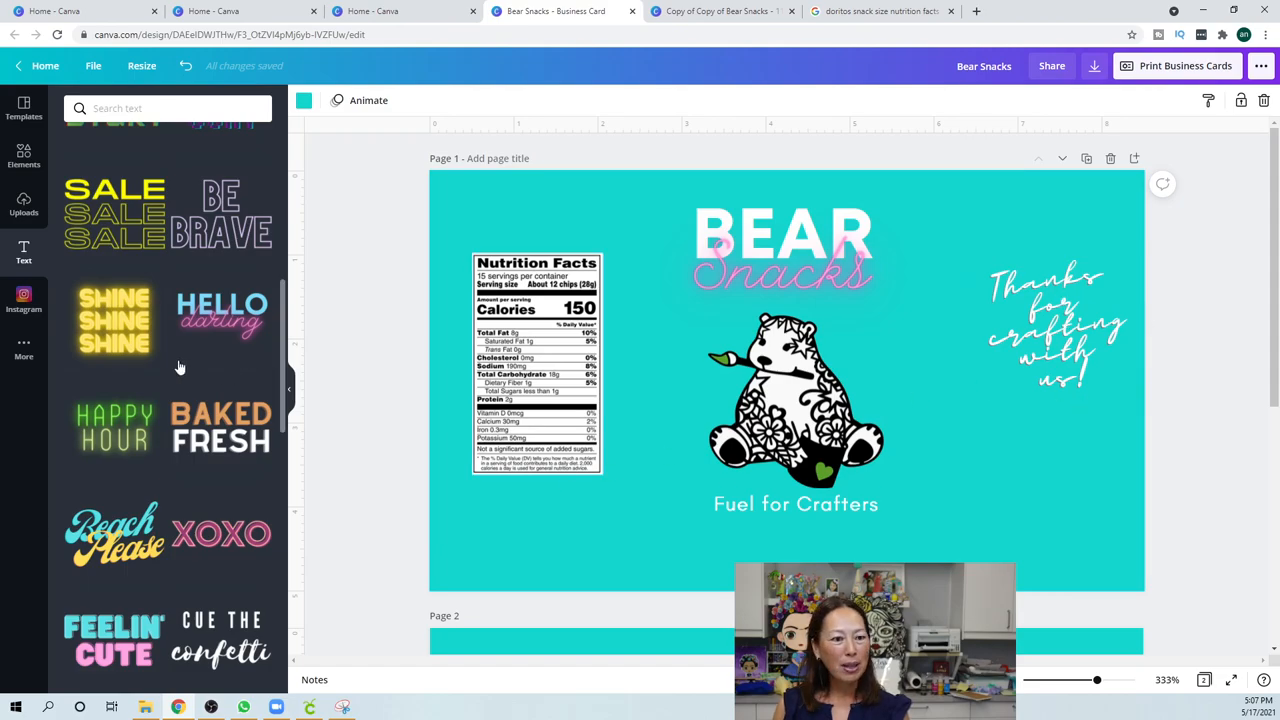
Scroll the text styles list back to the Add a heading option
{"action": "scroll", "scroll_direction": "down", "scroll_amount": 3}
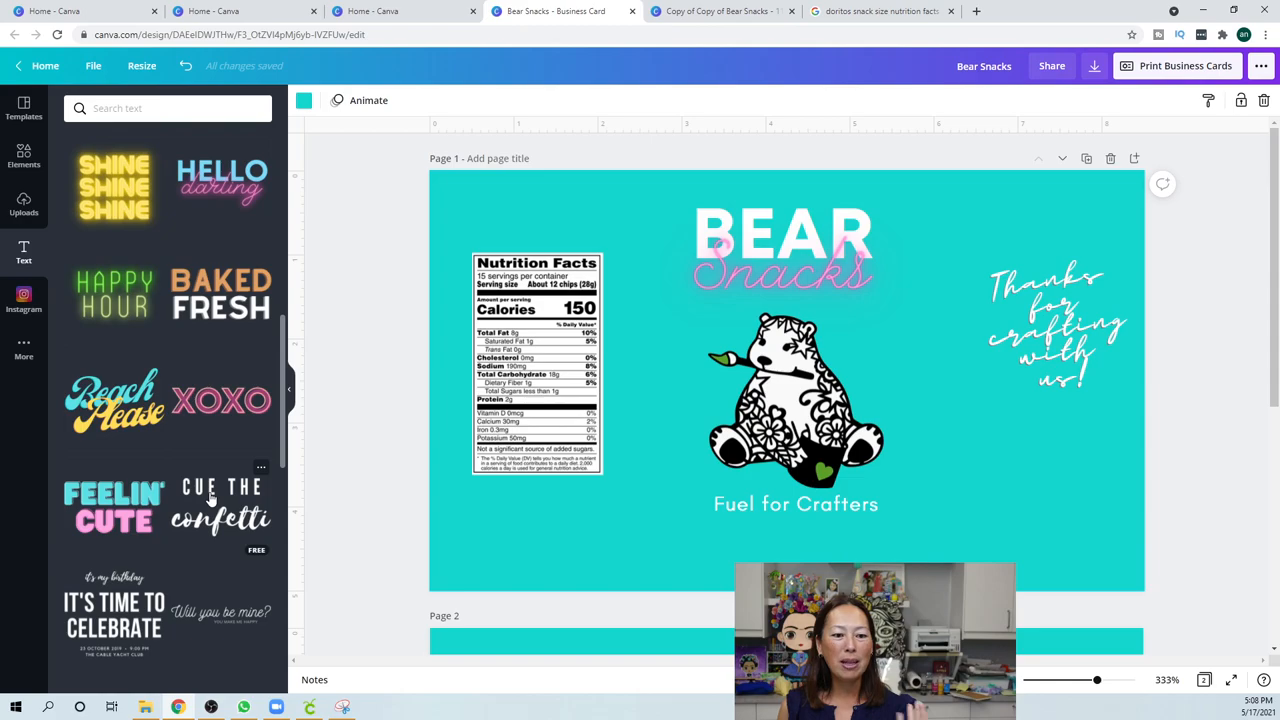
{"action": "scroll", "scroll_direction": "down", "scroll_amount": 3}
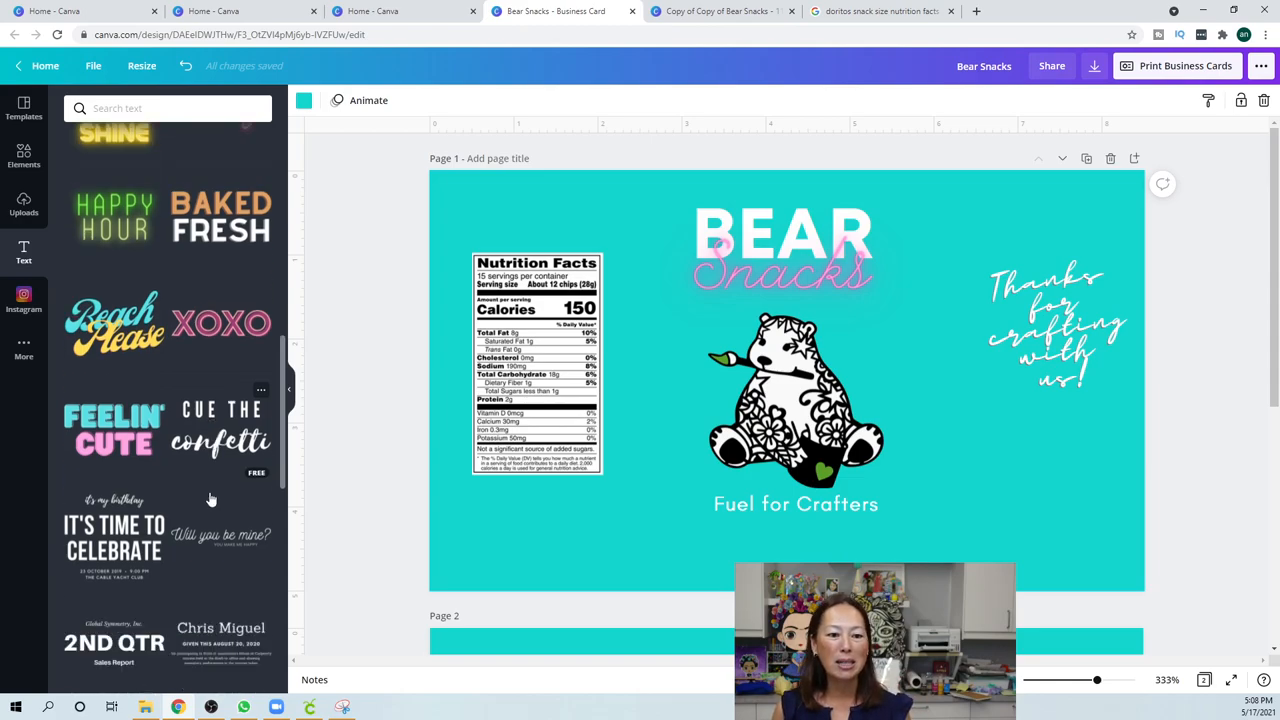
{"action": "scroll", "scroll_direction": "down", "scroll_amount": 3}
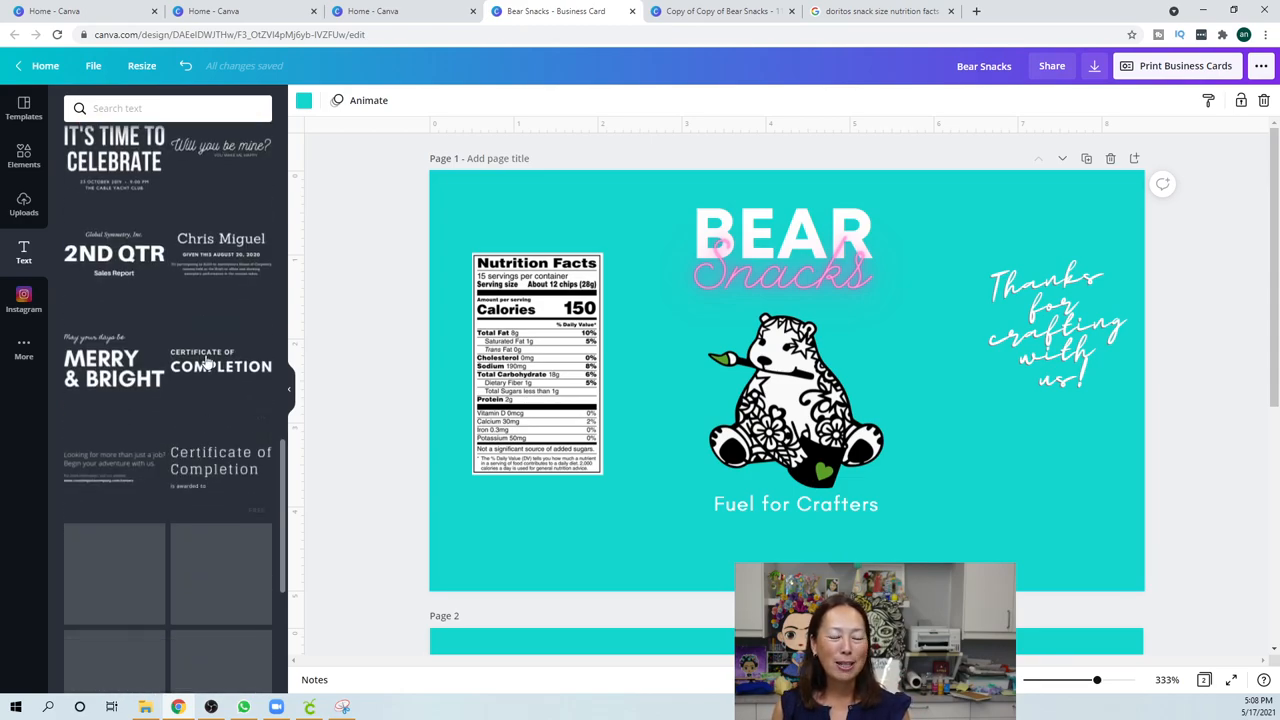
{"action": "scroll", "scroll_direction": "down", "scroll_amount": 3}
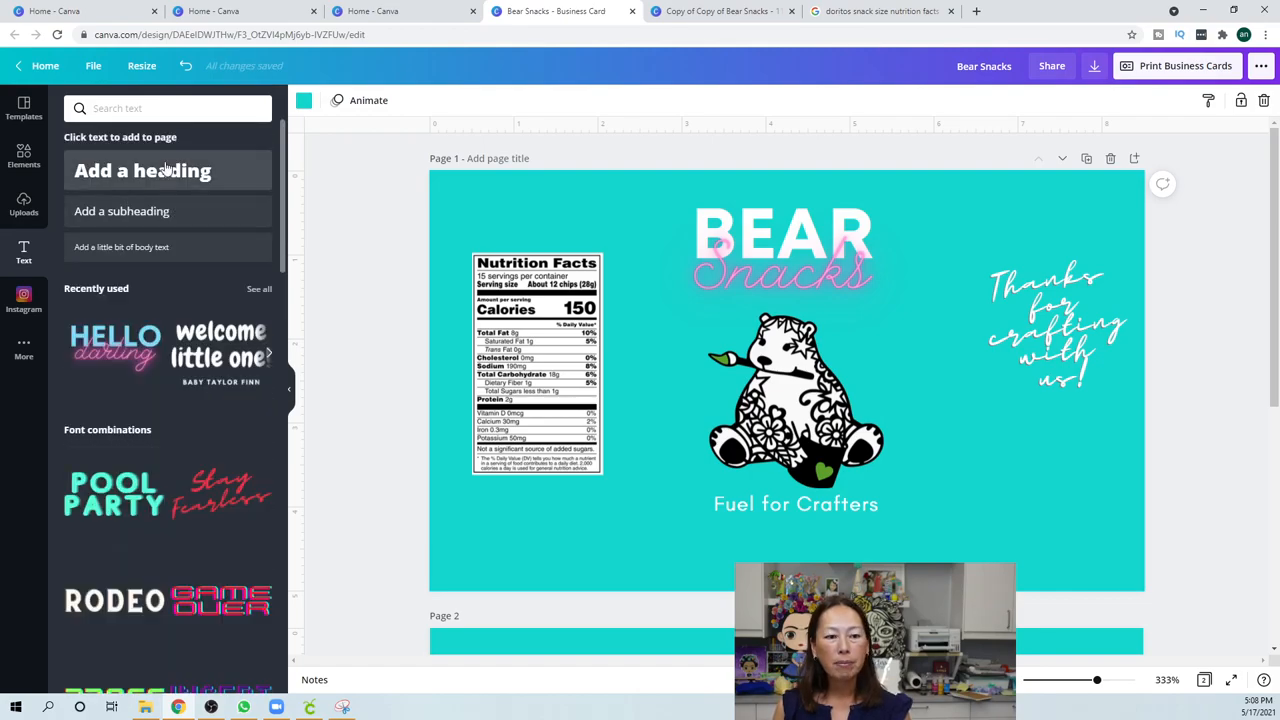
Add a 'Thanks' heading and set its font to Bukhari Script
{"action": "left_click", "coordinate": [142, 170]}
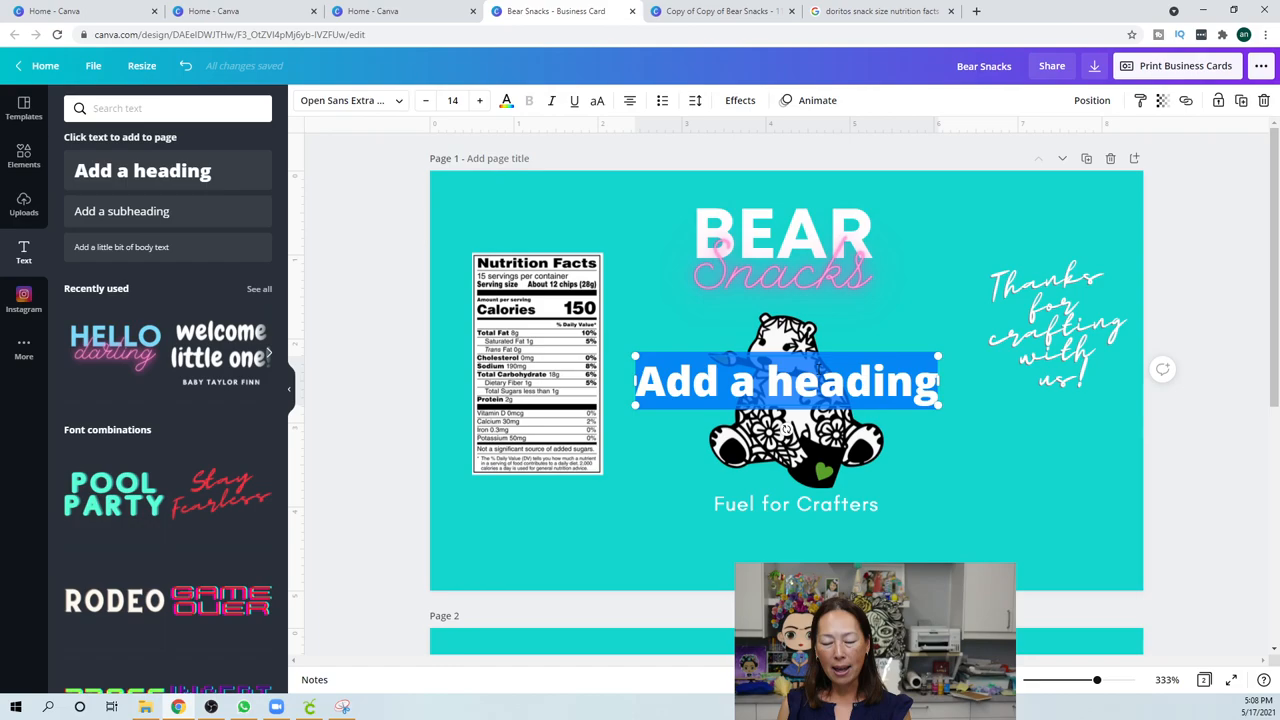
{"action": "type", "text": "Thanks"}
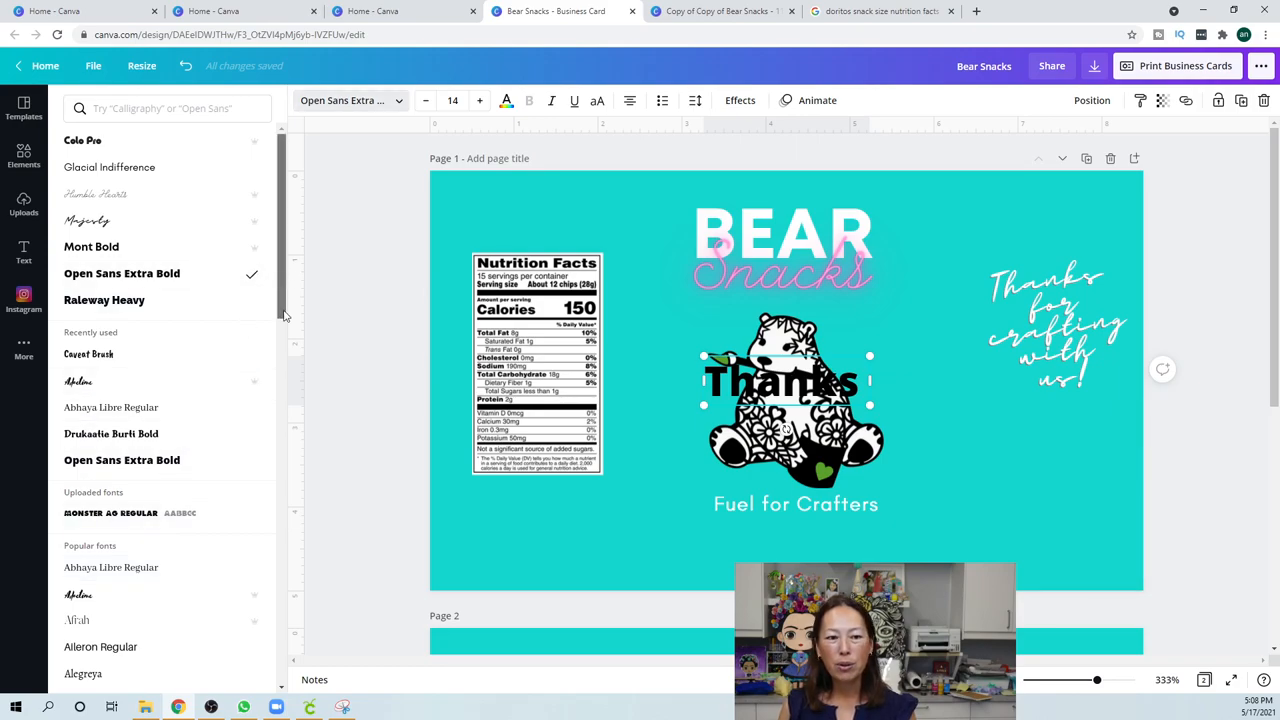
{"action": "scroll", "scroll_direction": "down", "scroll_amount": 3}
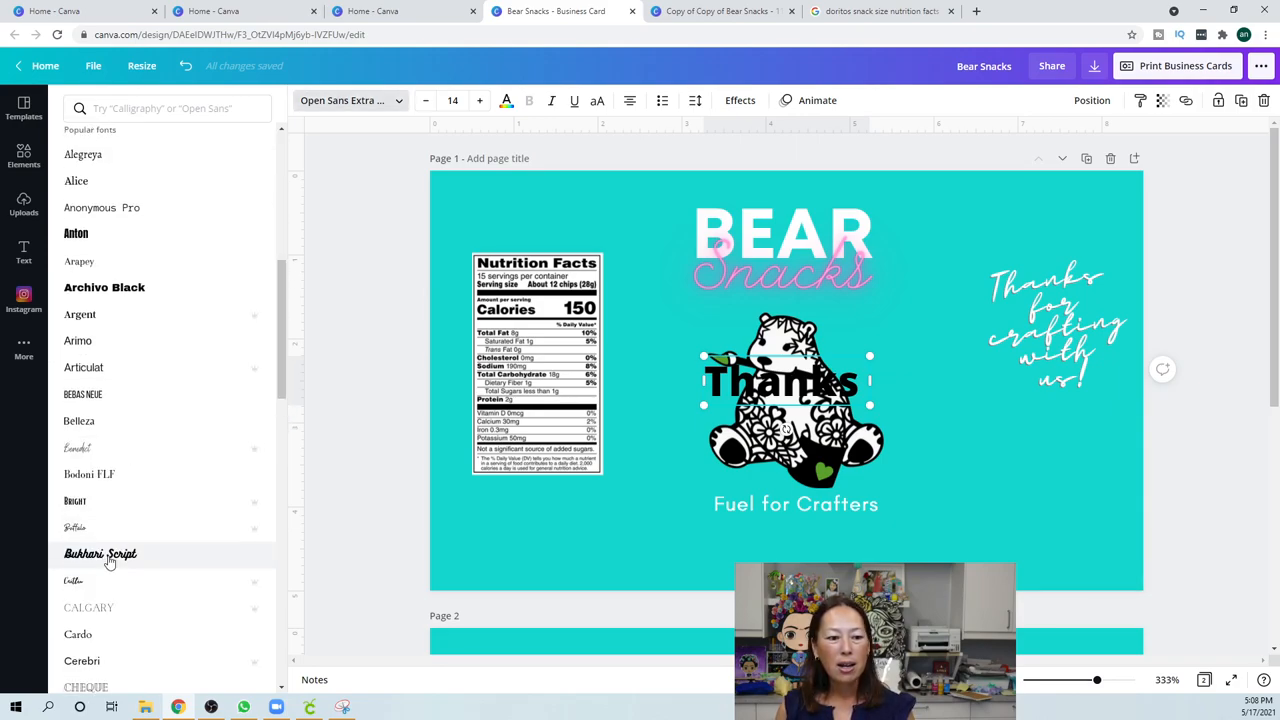
{"action": "left_click", "coordinate": [100, 553]}
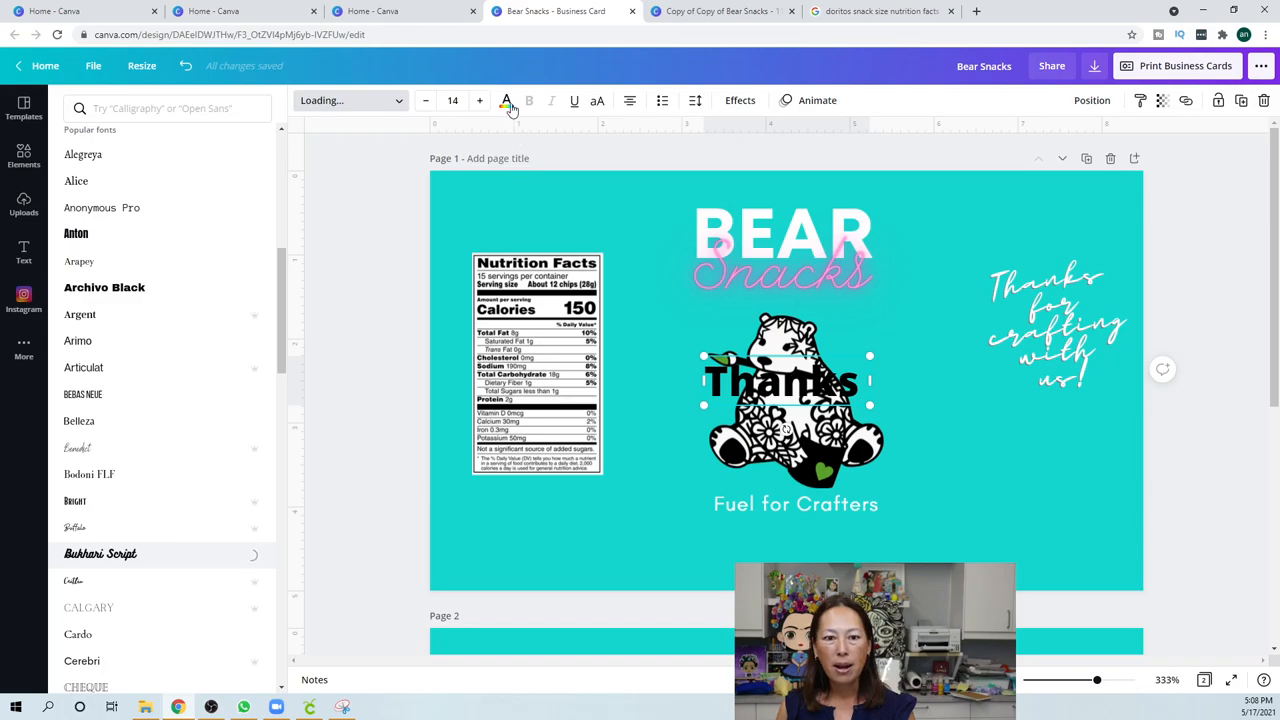
Change the Thanks heading's text colour to white
{"action": "left_click", "coordinate": [505, 100]}
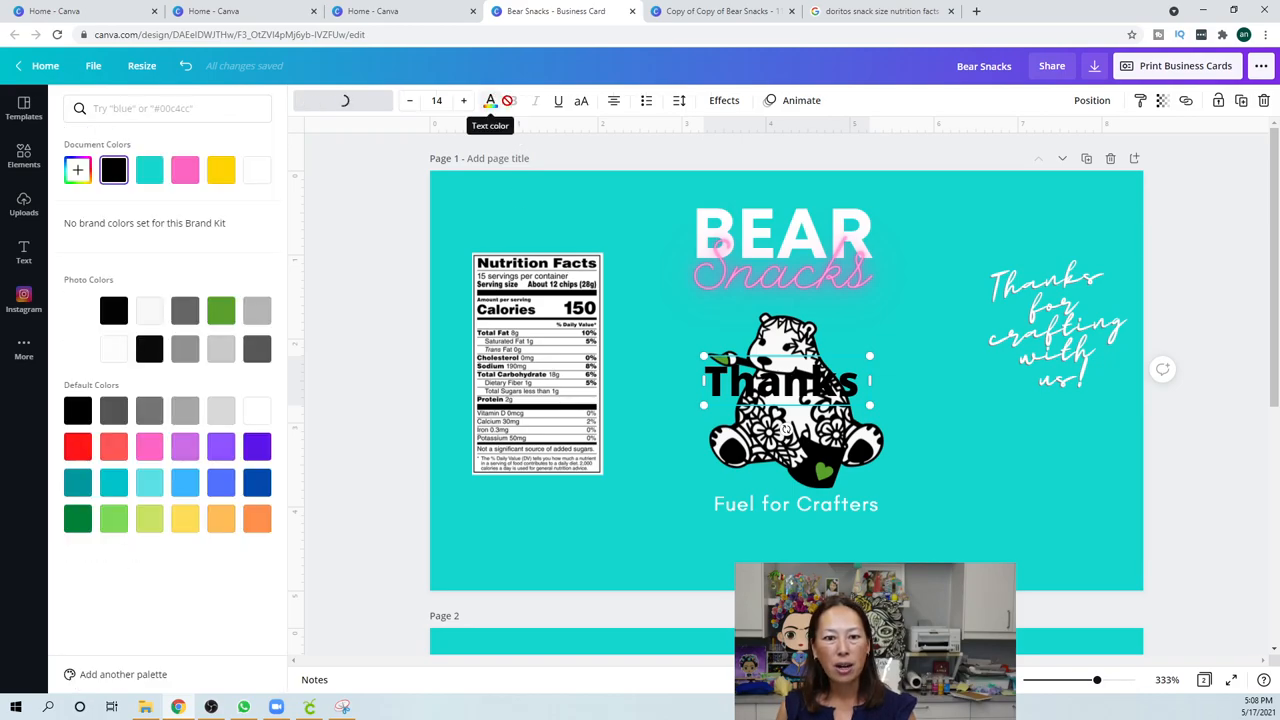
{"action": "left_click", "coordinate": [220, 447]}
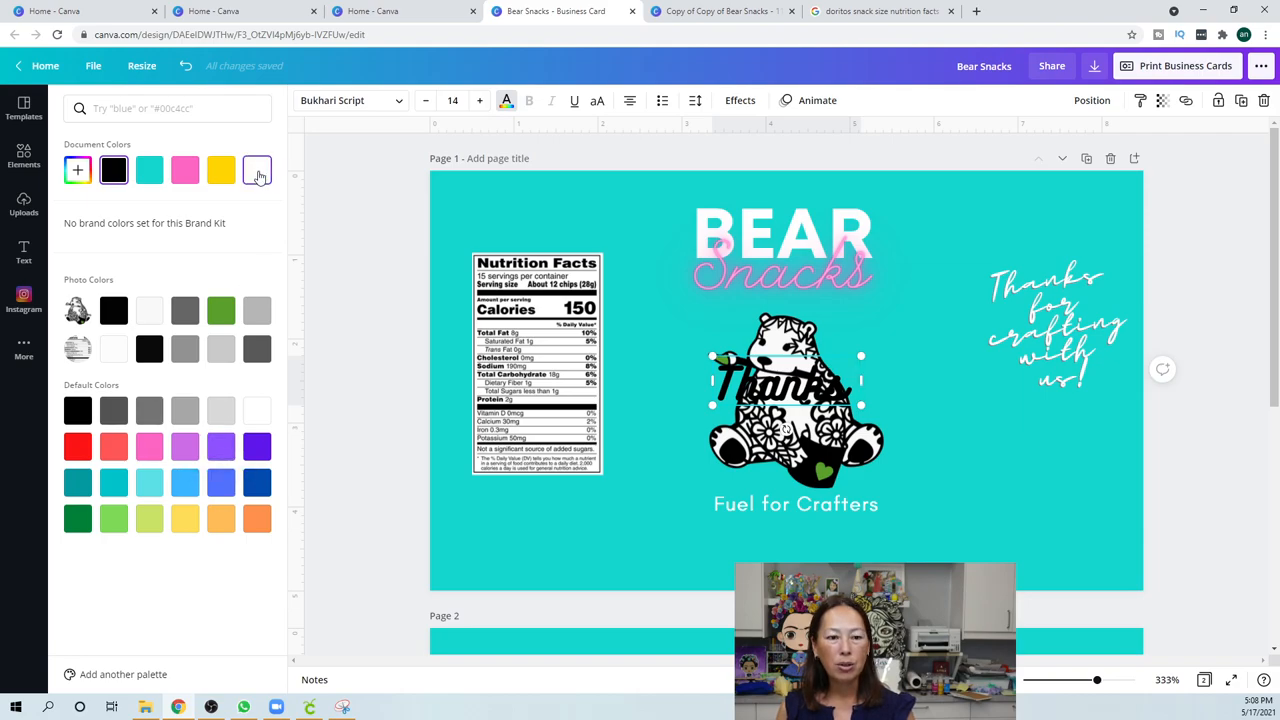
{"action": "left_click", "coordinate": [257, 170]}
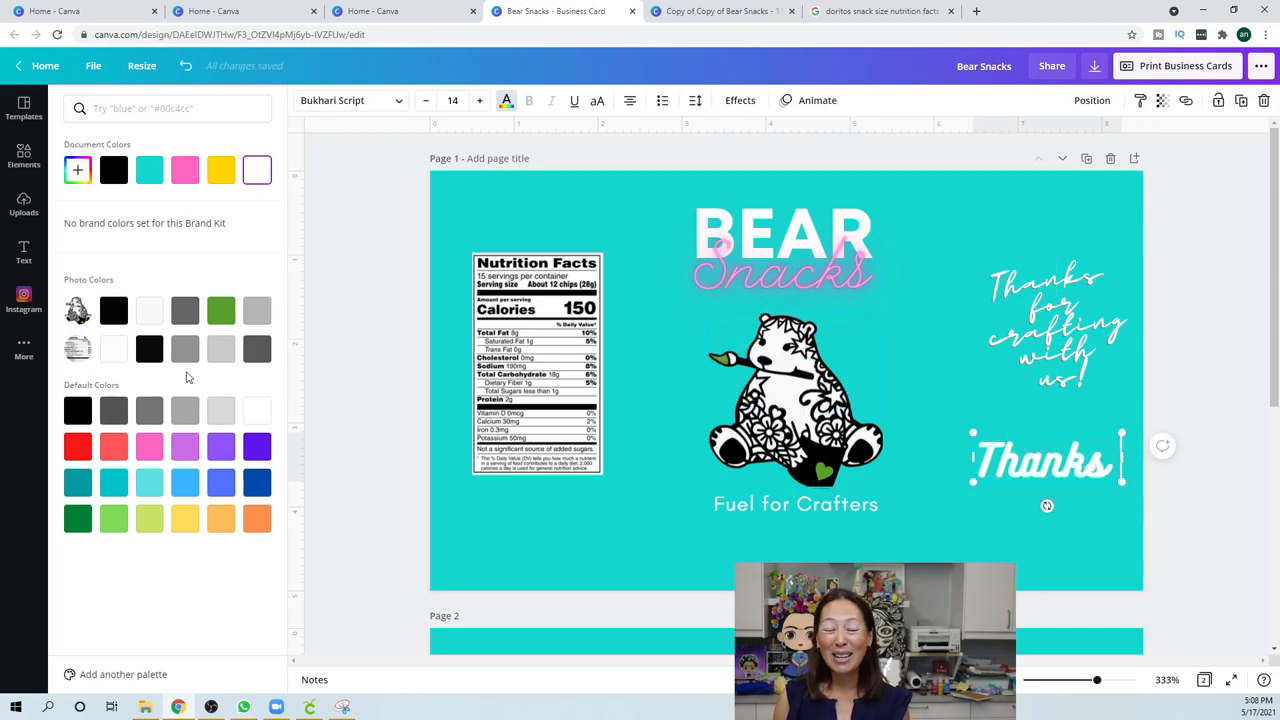
{"action": "left_click", "coordinate": [23, 205]}
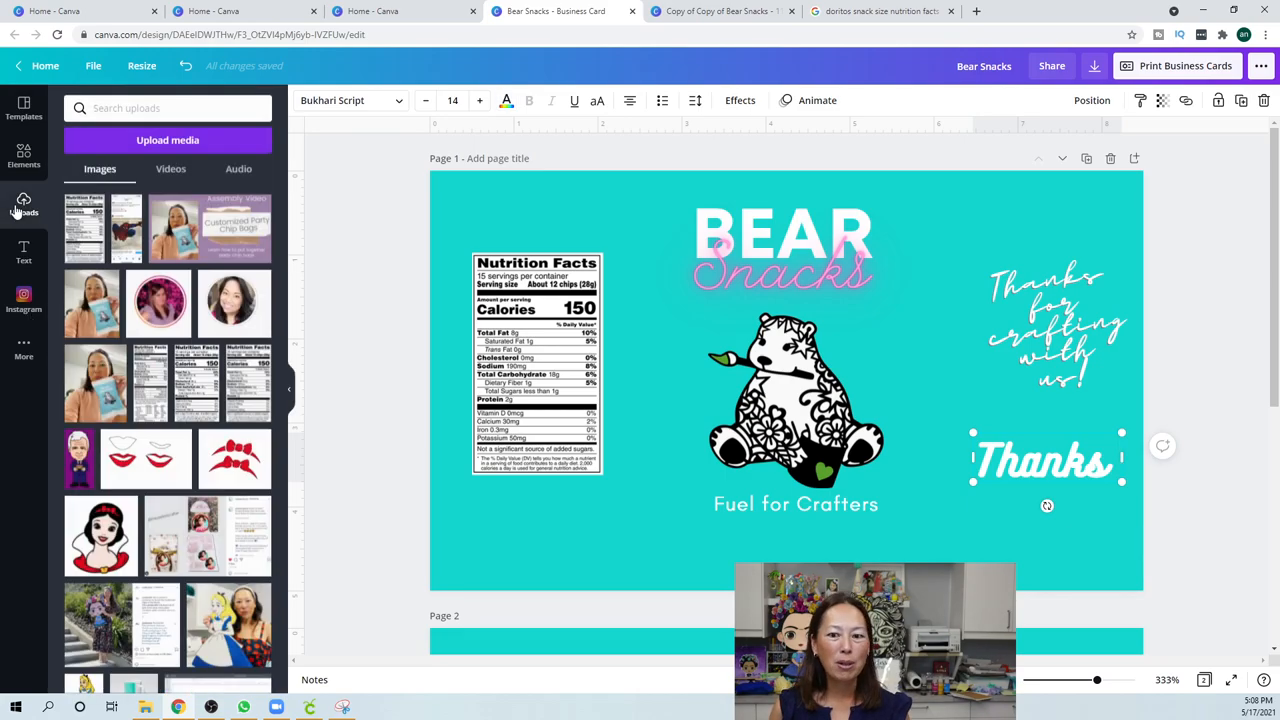
Scroll through uploaded images and add the circular photo of the woman in red
{"action": "scroll", "scroll_direction": "down", "scroll_amount": 3}
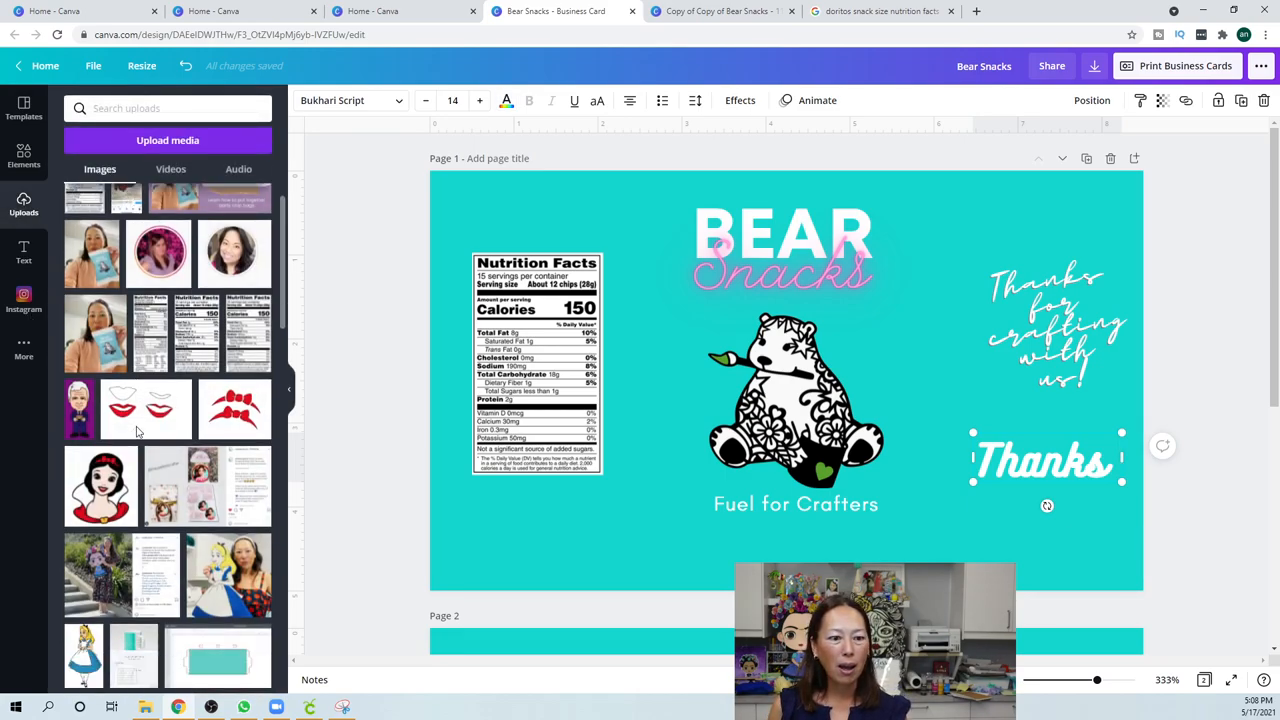
{"action": "scroll", "scroll_direction": "down", "scroll_amount": 3}
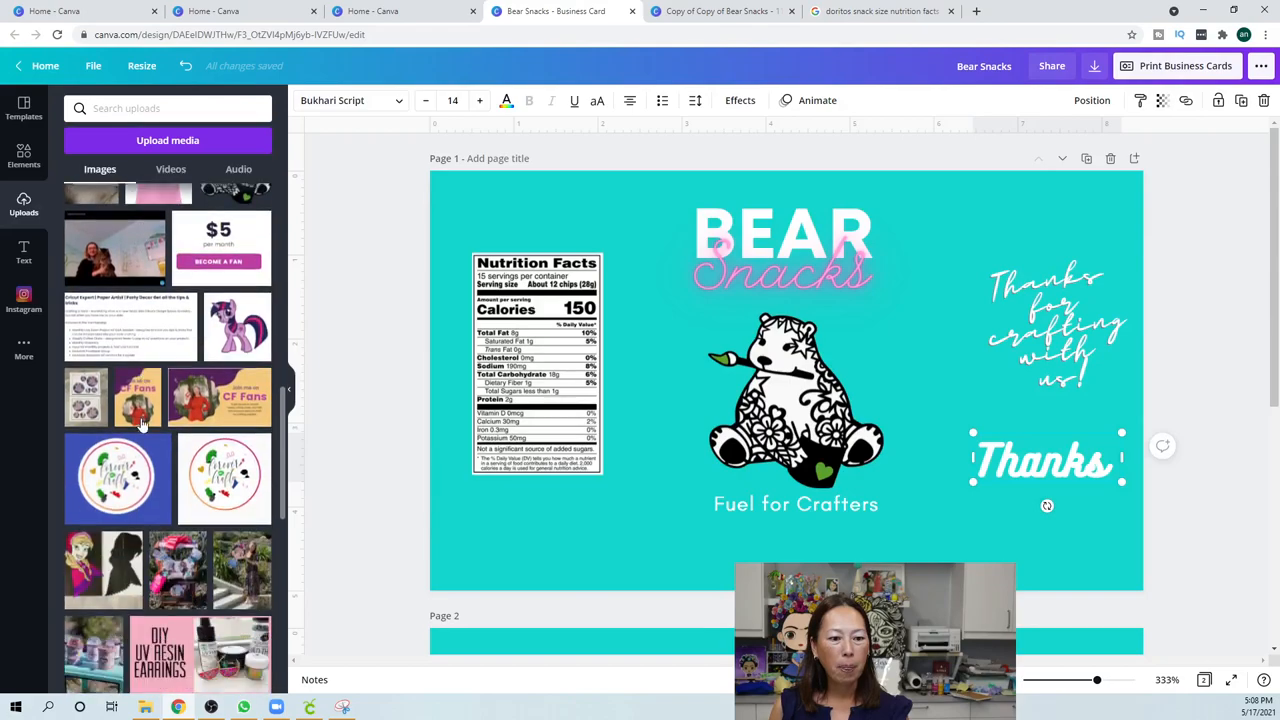
{"action": "scroll", "scroll_direction": "down", "scroll_amount": 3}
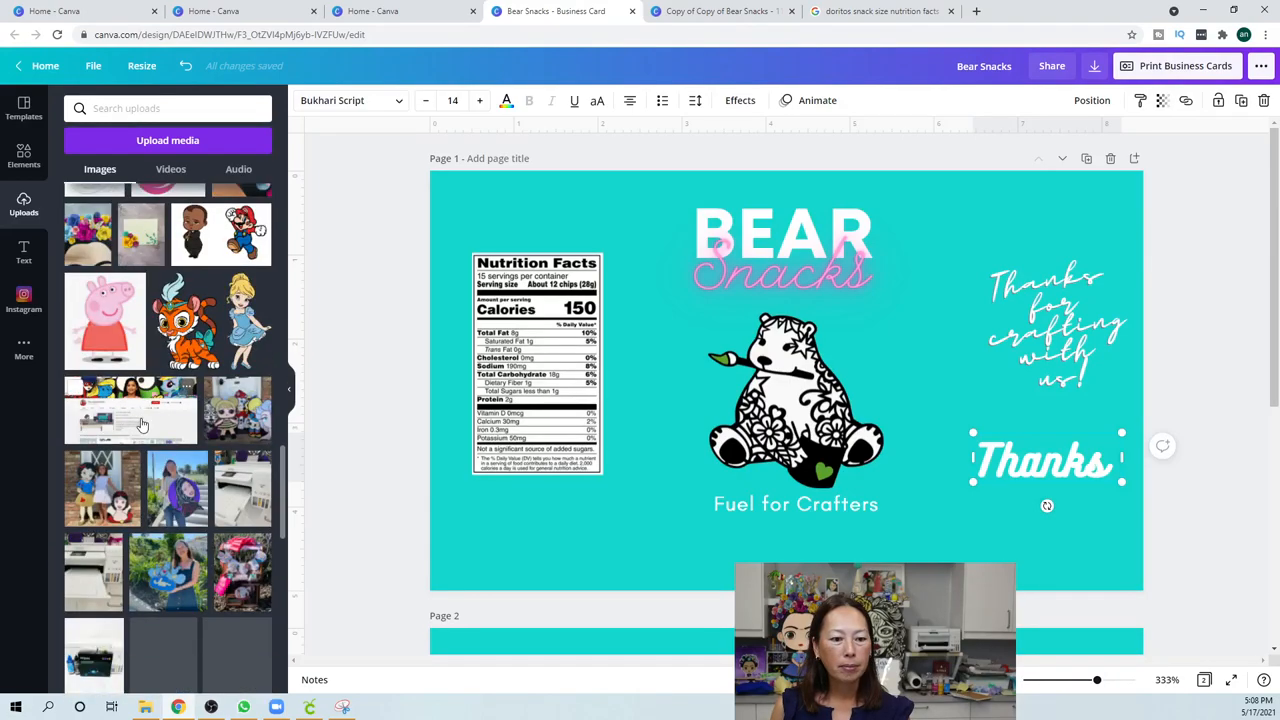
{"action": "scroll", "scroll_direction": "down", "scroll_amount": 3}
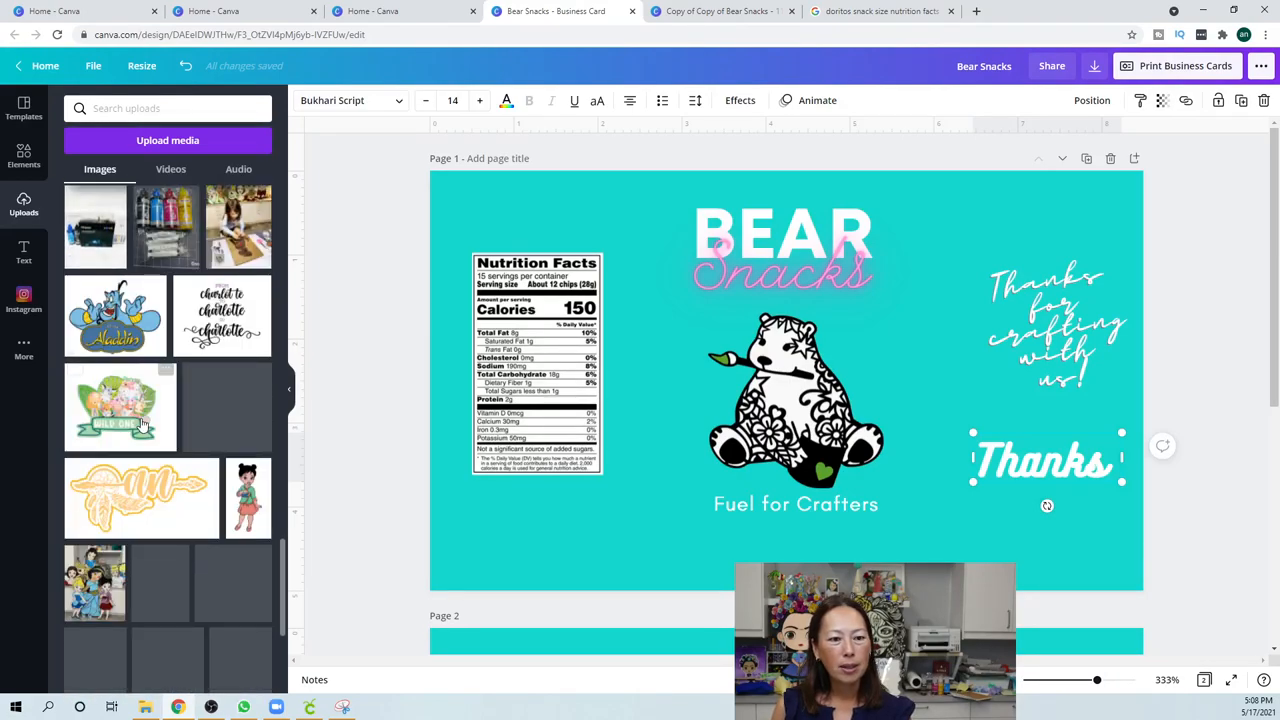
{"action": "scroll", "scroll_direction": "down", "scroll_amount": 3}
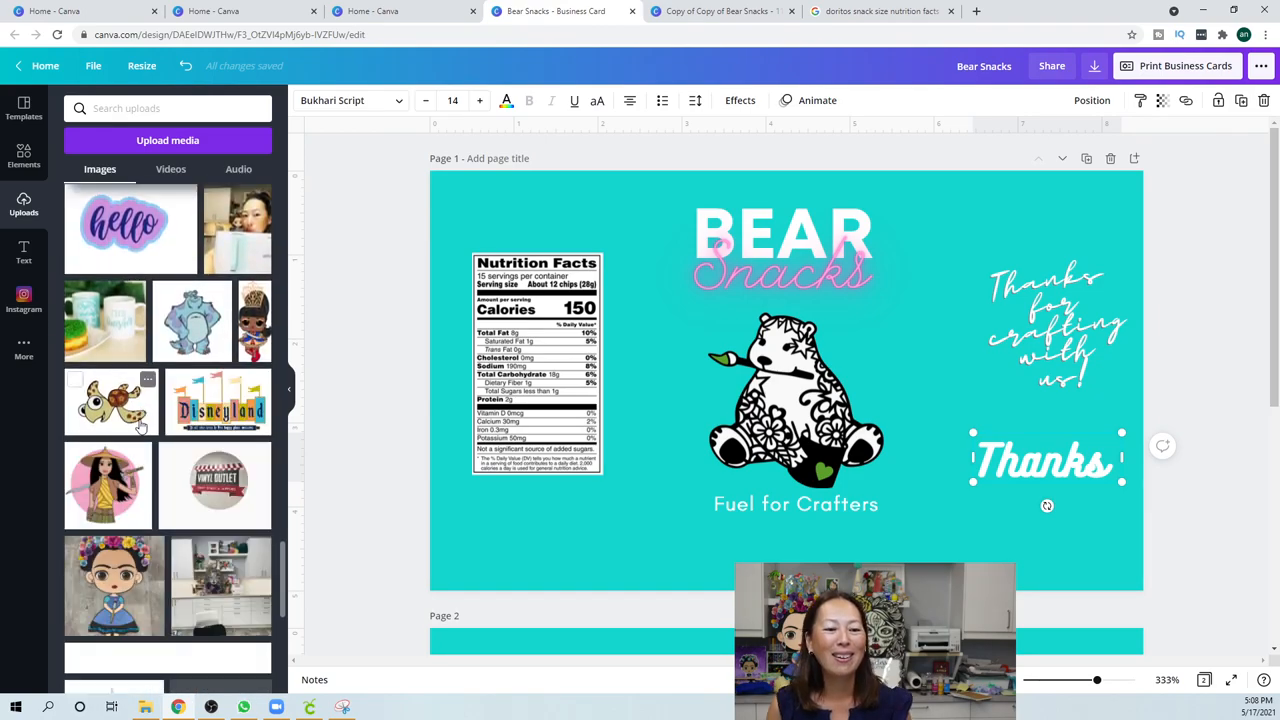
{"action": "scroll", "scroll_direction": "down", "scroll_amount": 3}
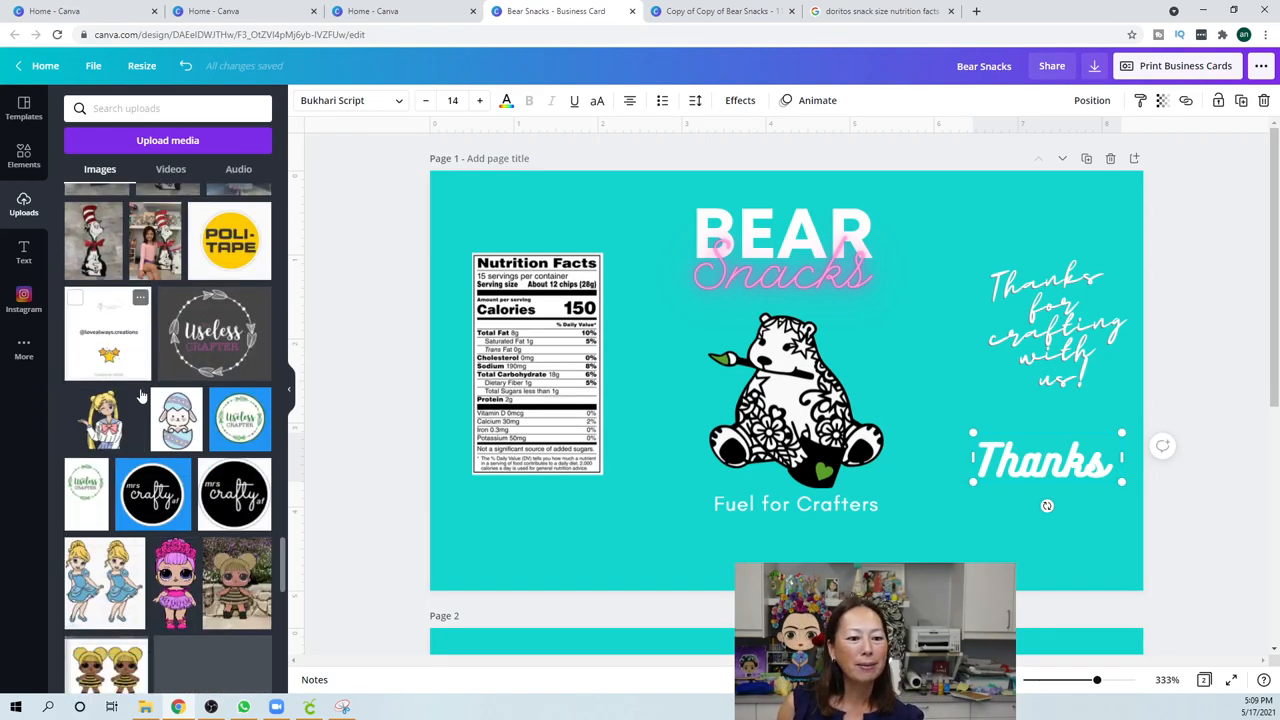
{"action": "scroll", "scroll_direction": "down", "scroll_amount": 3}
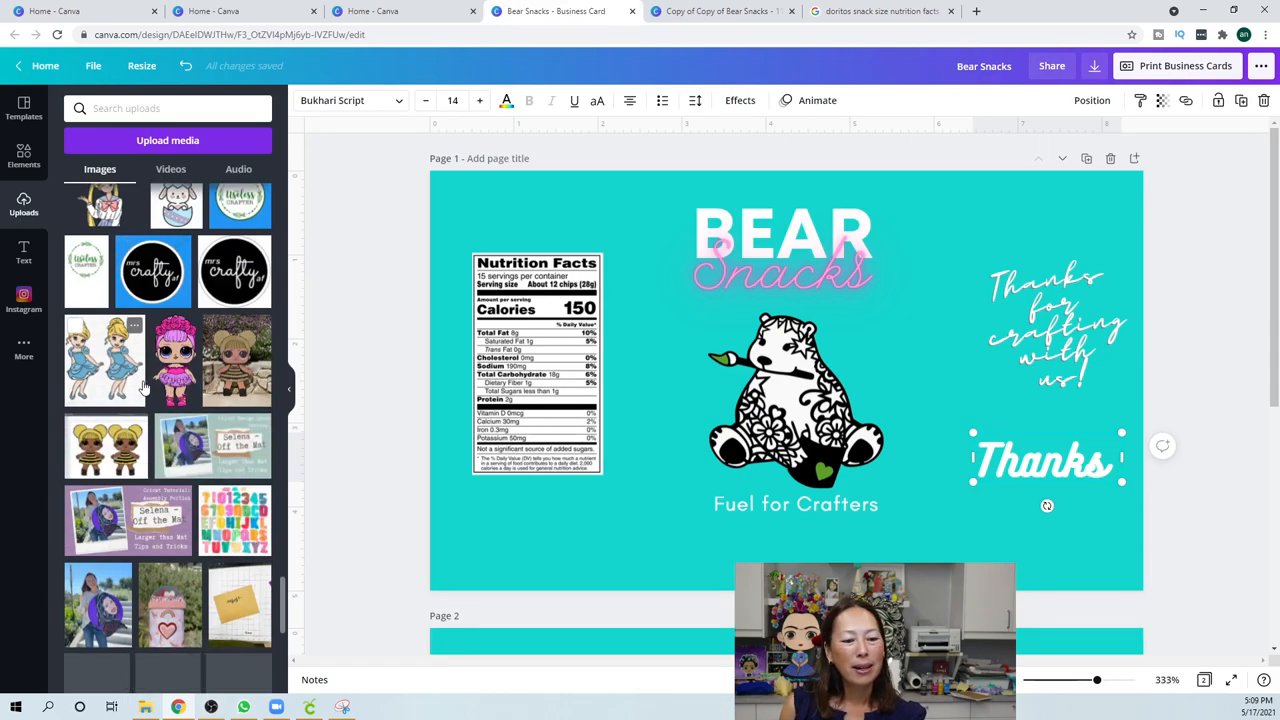
{"action": "scroll", "scroll_direction": "down", "scroll_amount": 3}
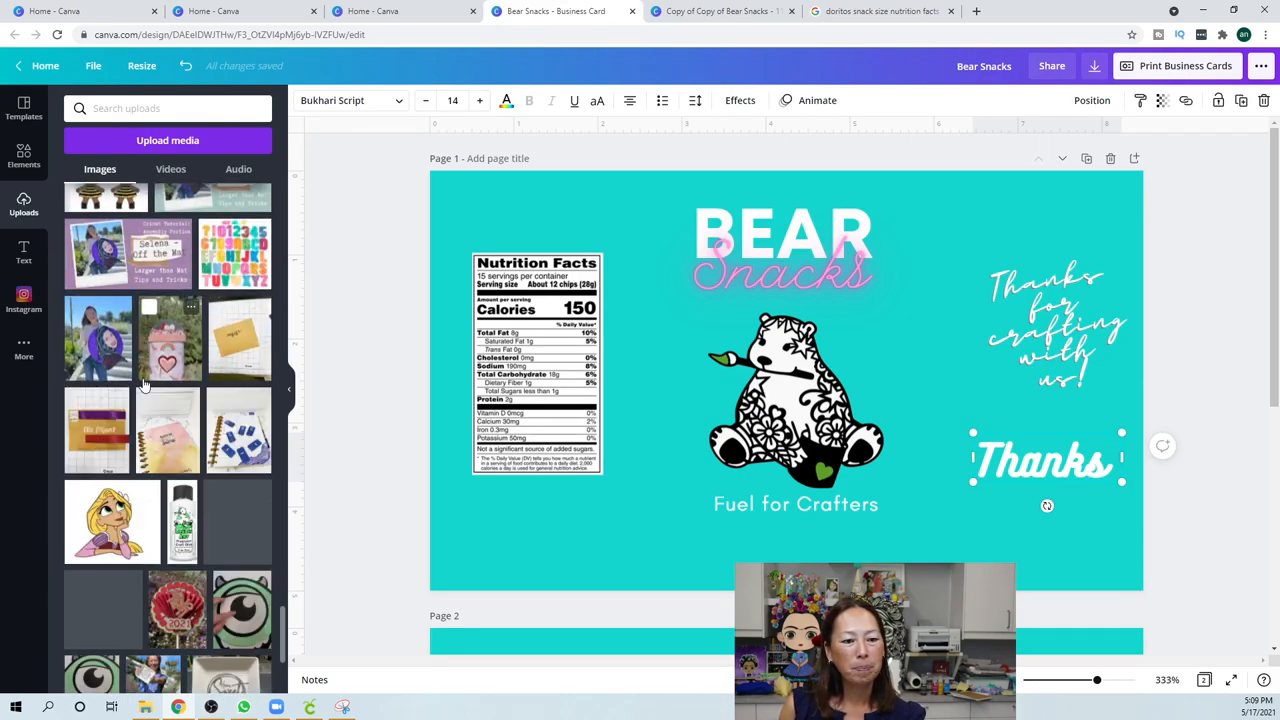
{"action": "scroll", "scroll_direction": "down", "scroll_amount": 3}
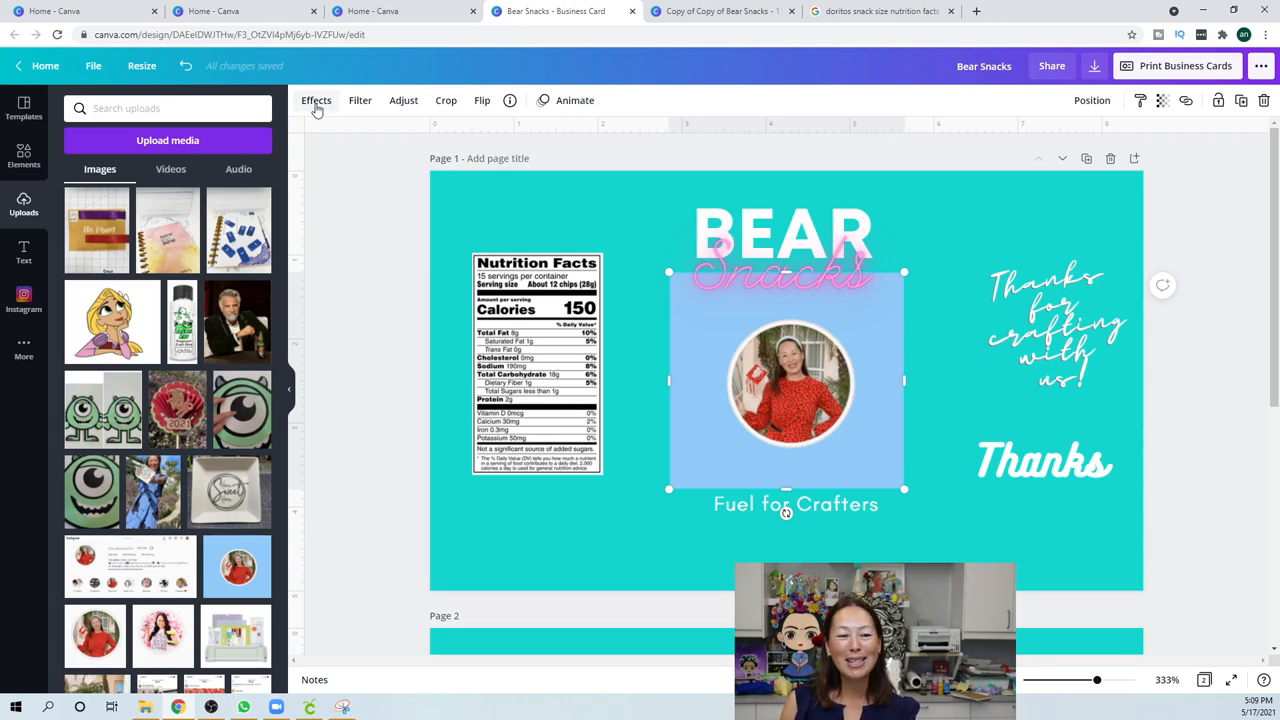
{"action": "left_click", "coordinate": [316, 100]}
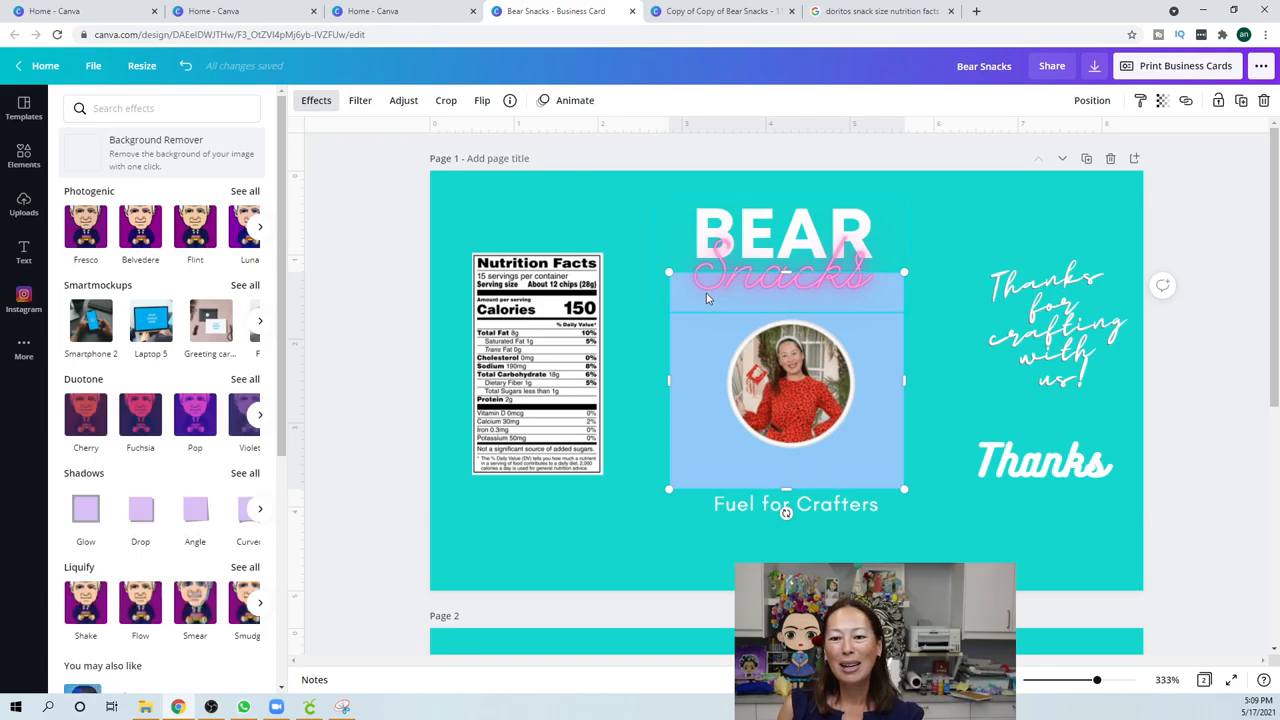
Remove the circular photo's background, then select the white Thanks heading
{"action": "left_click", "coordinate": [156, 152]}
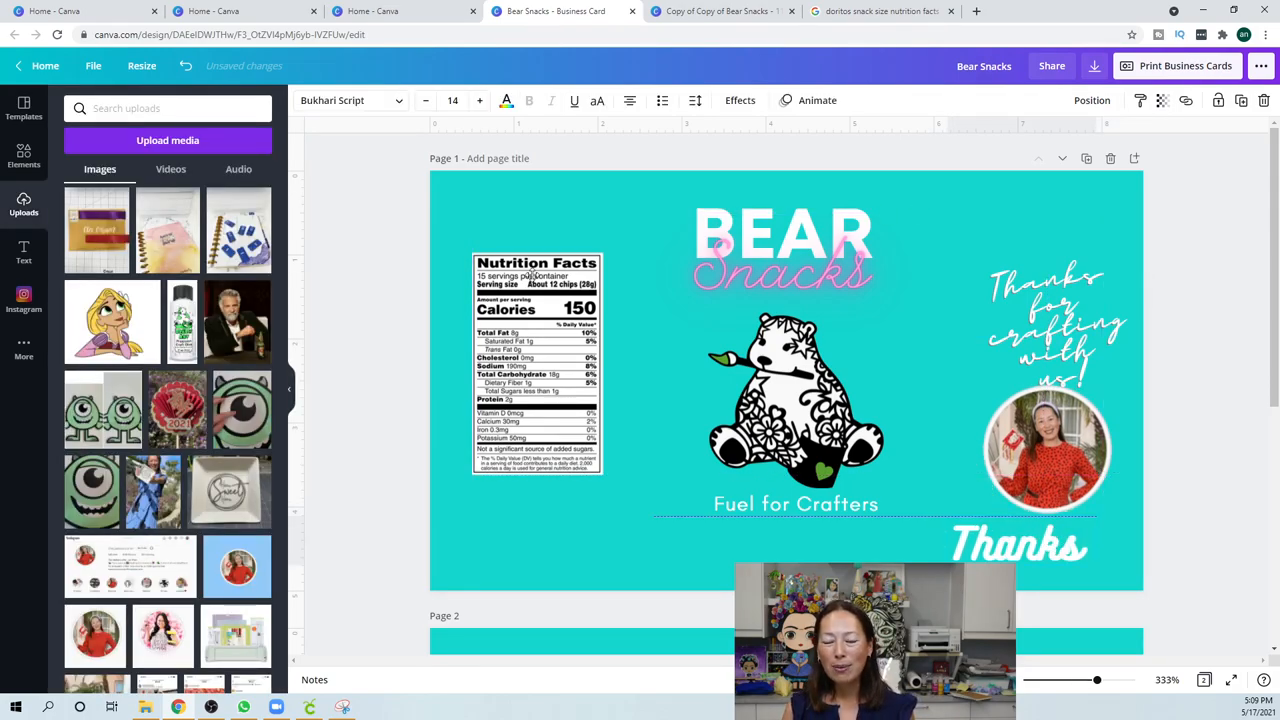
{"action": "left_click", "coordinate": [1017, 545]}
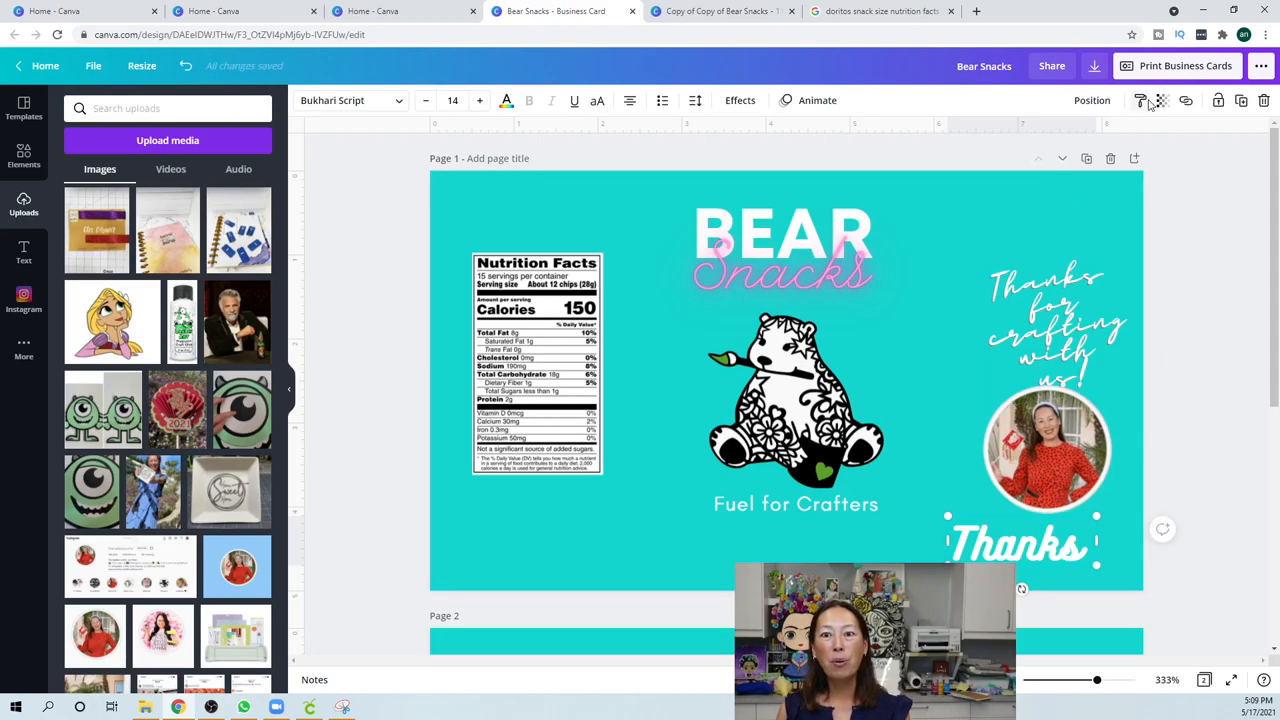